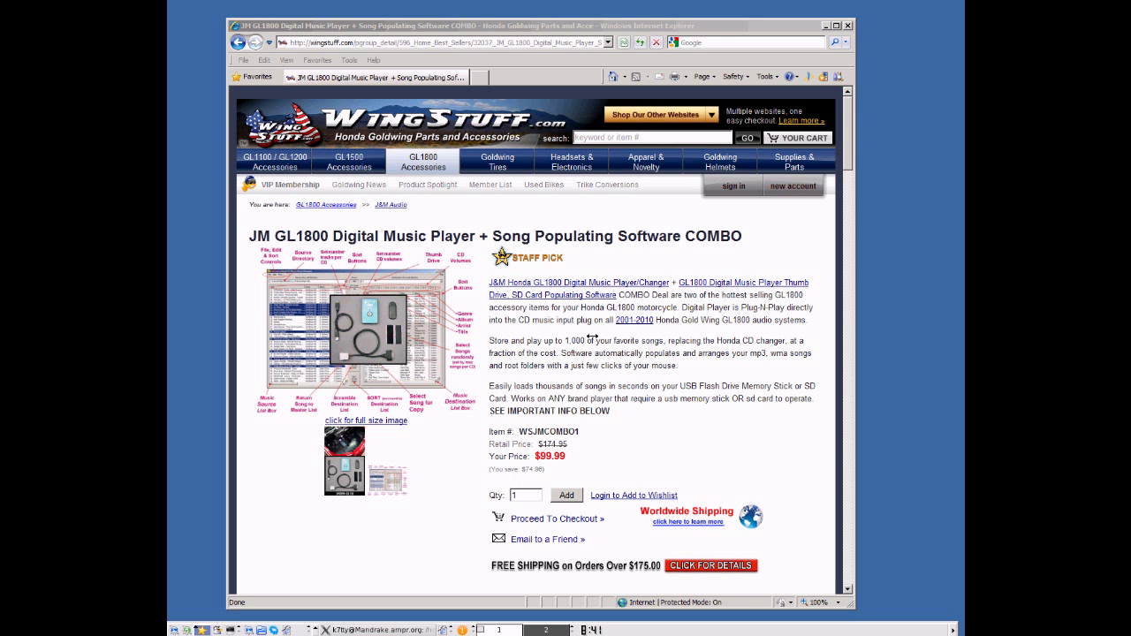
View the full-size screenshot of the GL1800 music player populating software.
{"action": "left_click", "coordinate": [365, 420]}
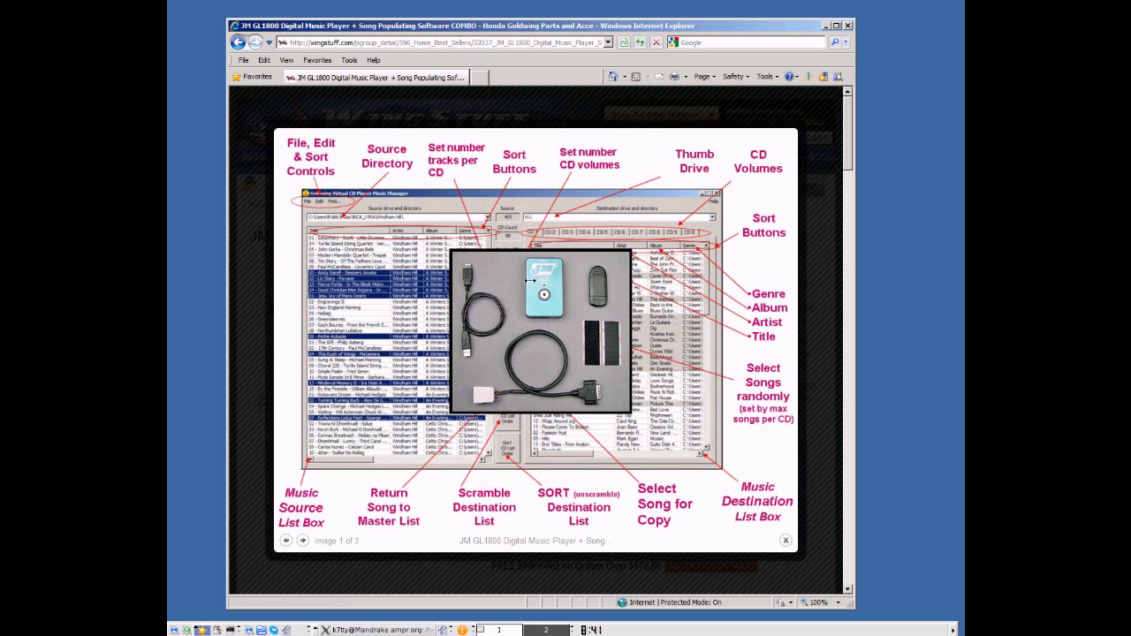
{"action": "mouse_move", "coordinate": [495, 356]}
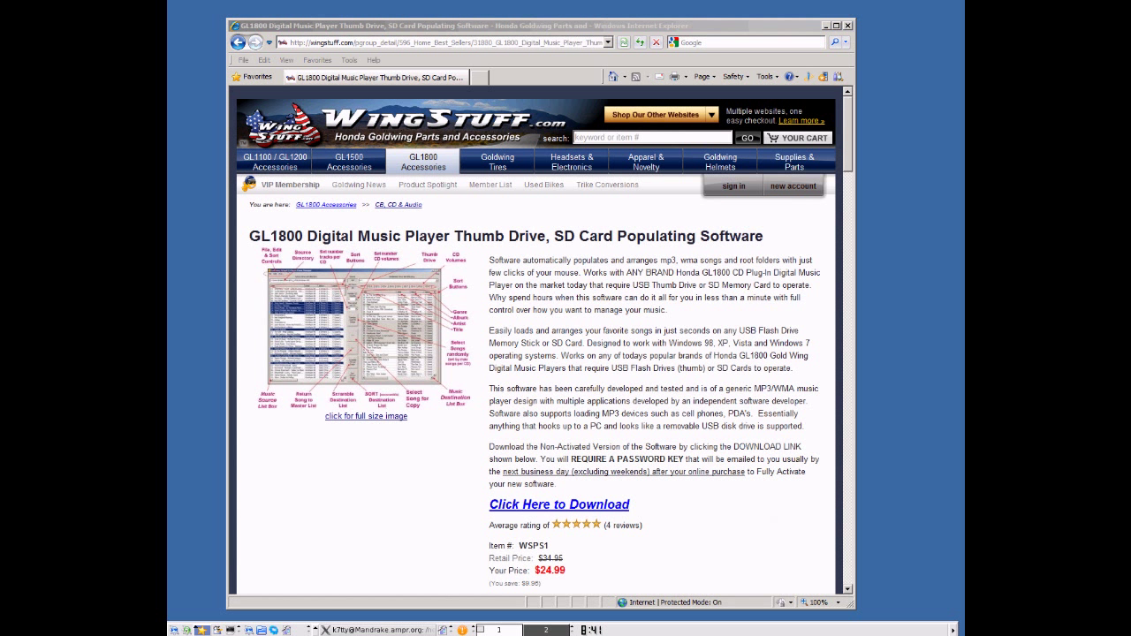
{"action": "mouse_move", "coordinate": [531, 244]}
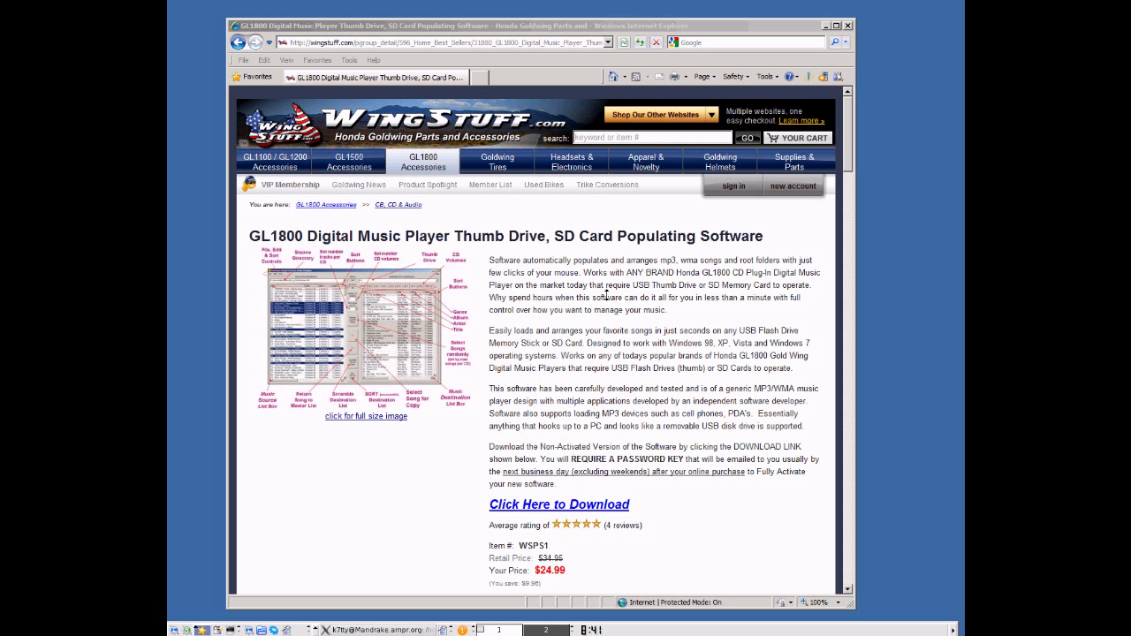
{"action": "mouse_move", "coordinate": [652, 413]}
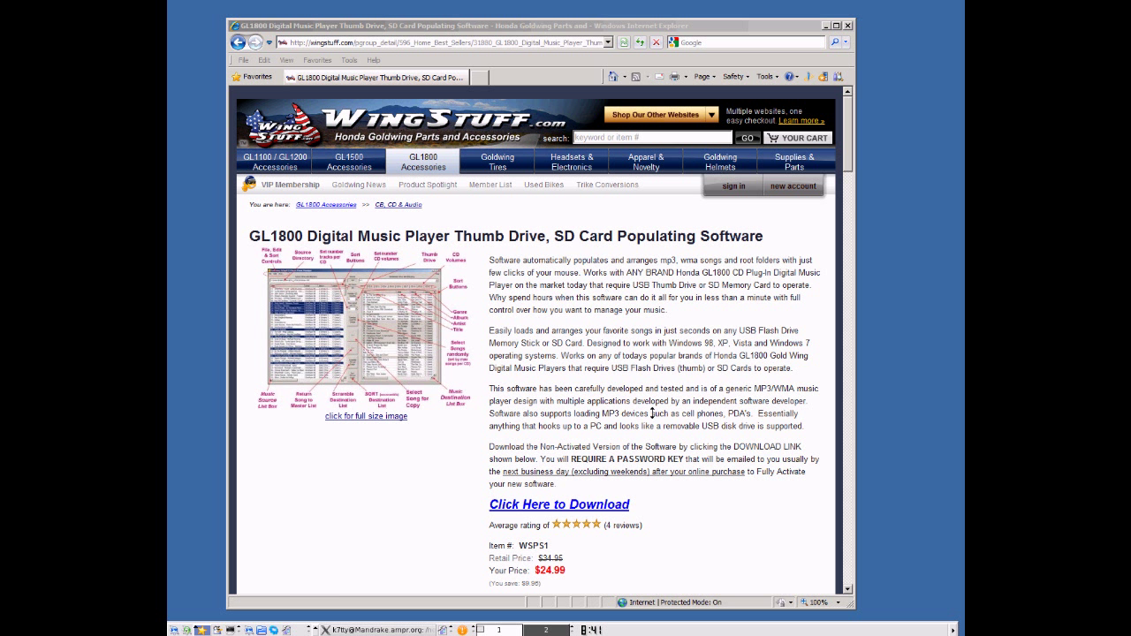
Download GL18_Audio.zip from the product page and open it directly in jZip.
{"action": "left_click", "coordinate": [559, 505]}
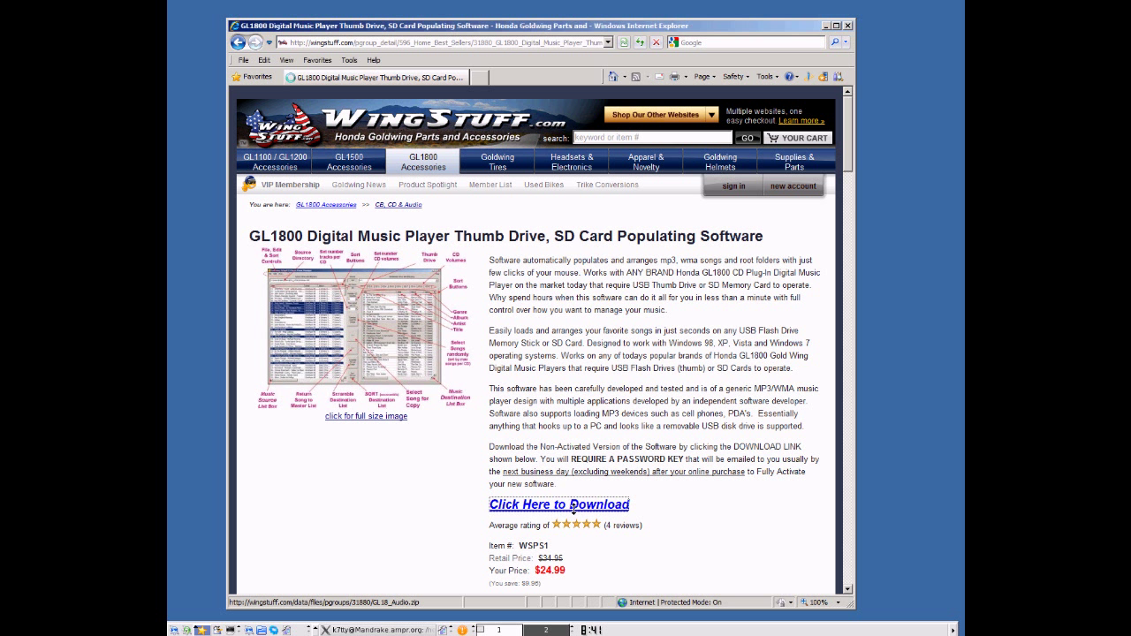
{"action": "left_click", "coordinate": [559, 505]}
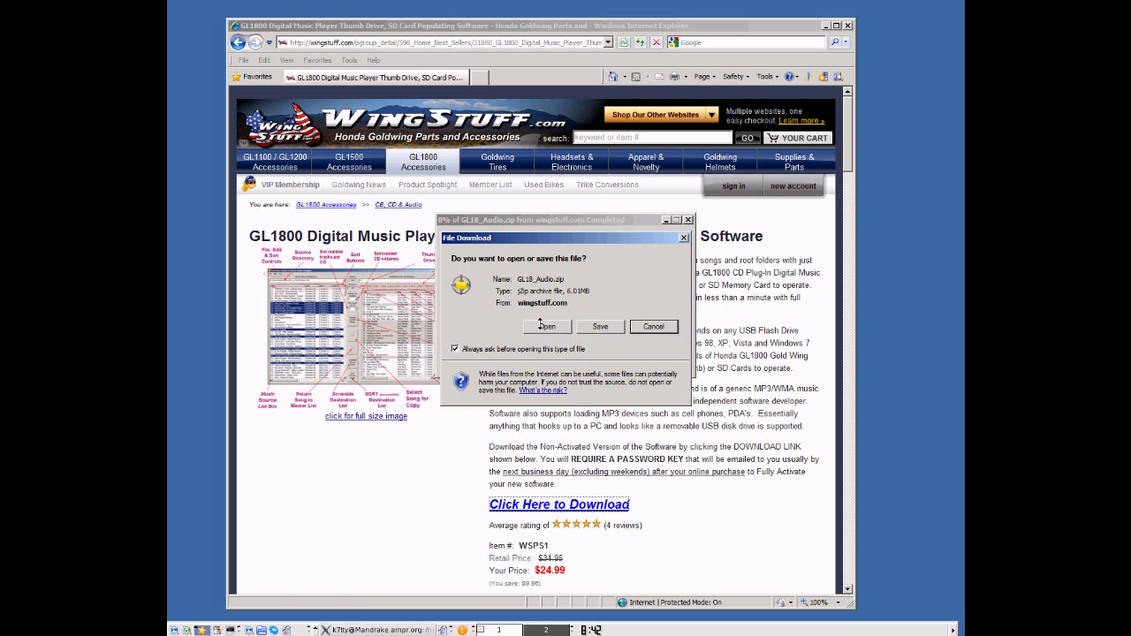
{"action": "left_click", "coordinate": [546, 326]}
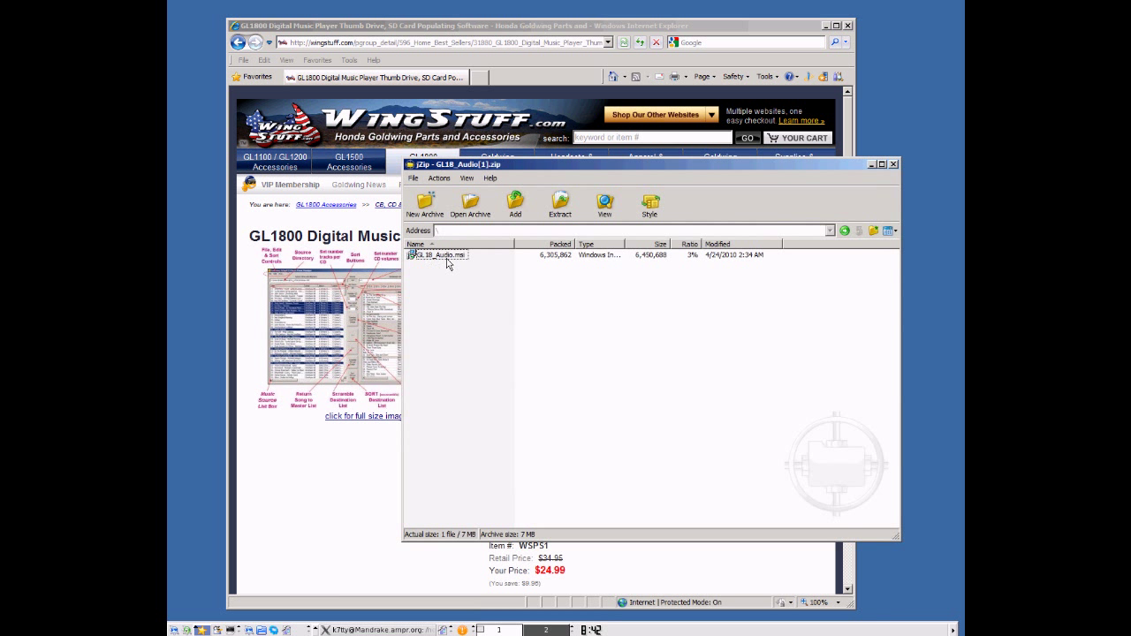
Launch the GL18_Audio.msi installer from the archive, accepting the security warning.
{"action": "left_click", "coordinate": [442, 255]}
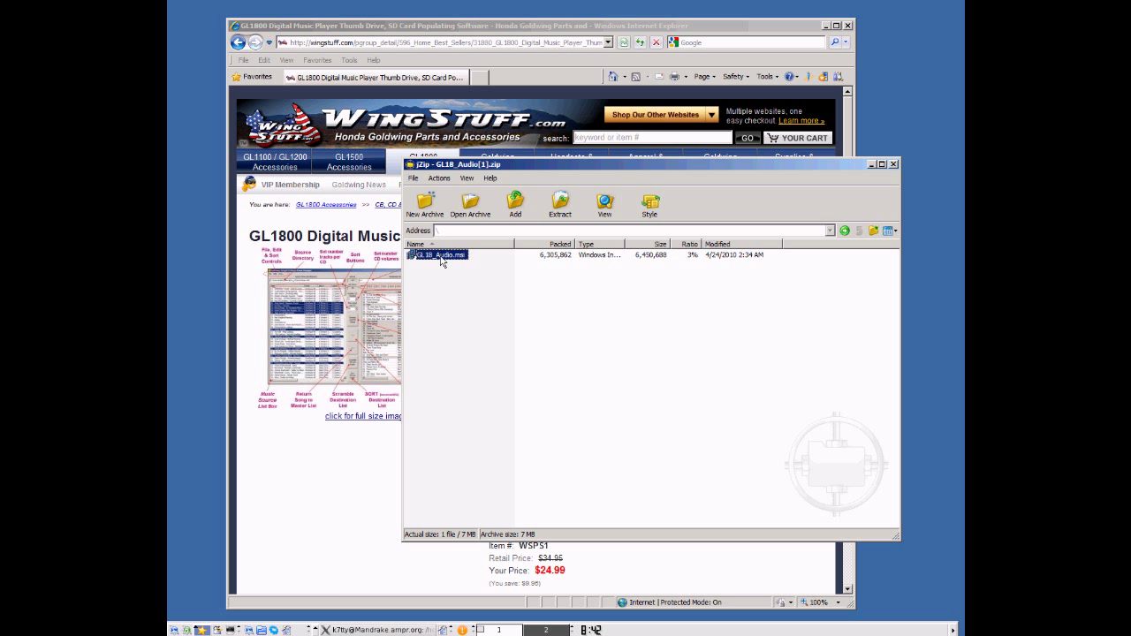
{"action": "double_click", "coordinate": [440, 255]}
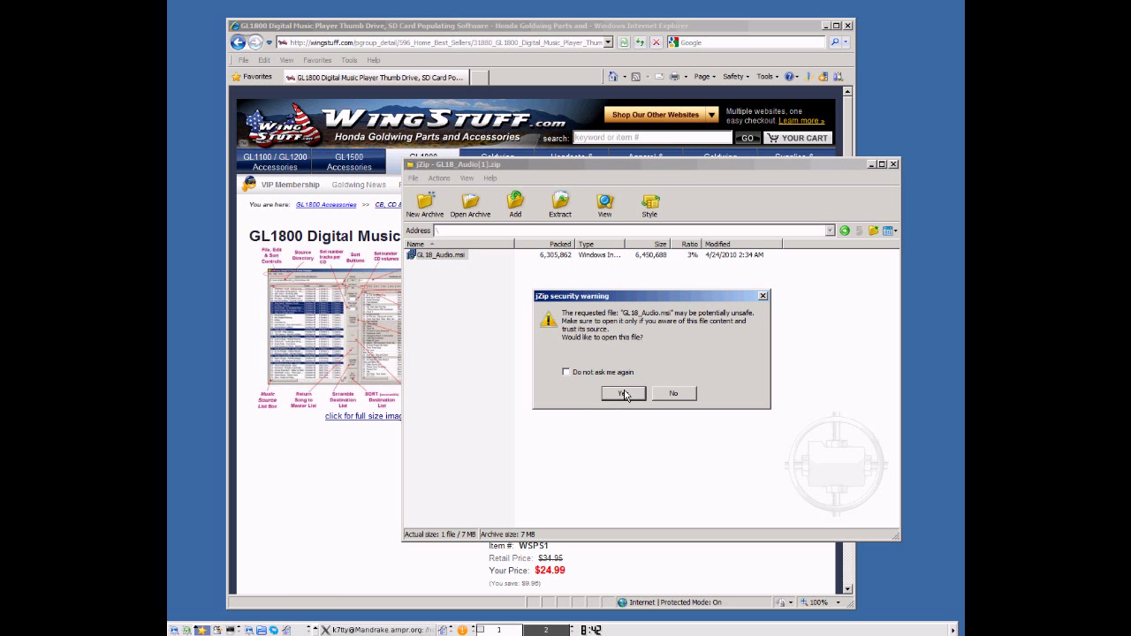
{"action": "left_click", "coordinate": [623, 393]}
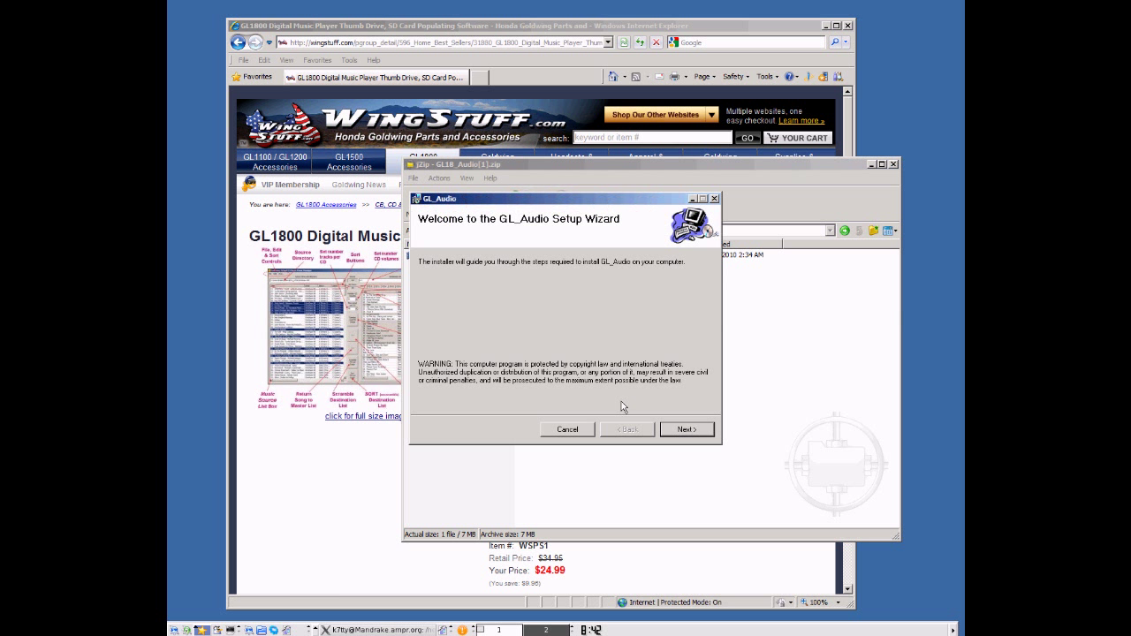
{"action": "mouse_move", "coordinate": [557, 245]}
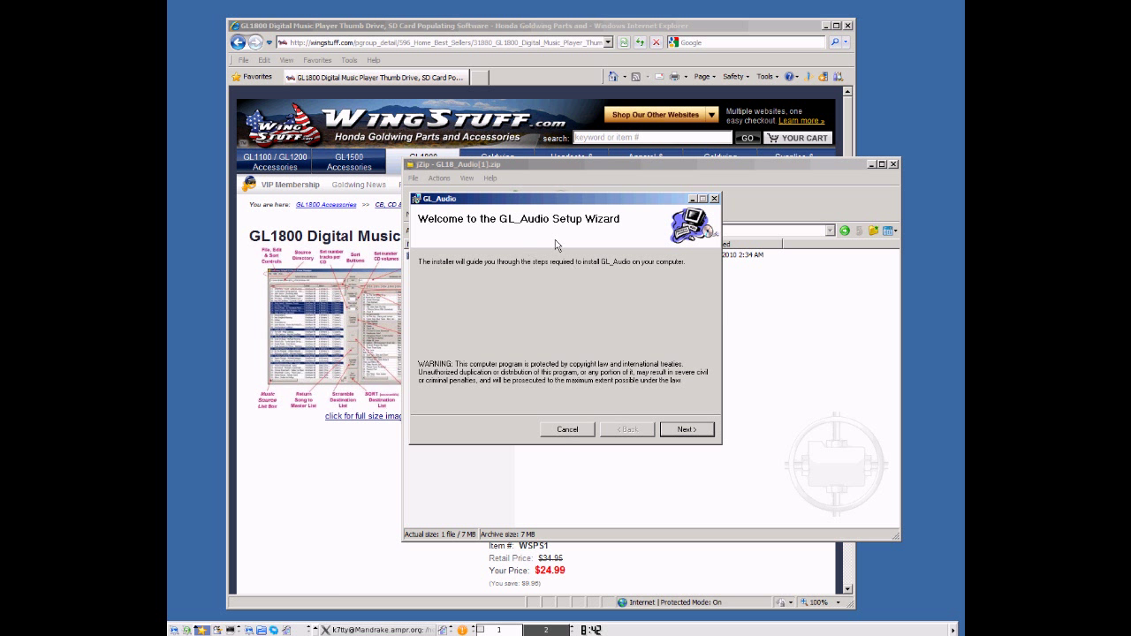
Install GL_Audio for everyone on the computer into the default Program Files folder.
{"action": "left_click", "coordinate": [687, 429]}
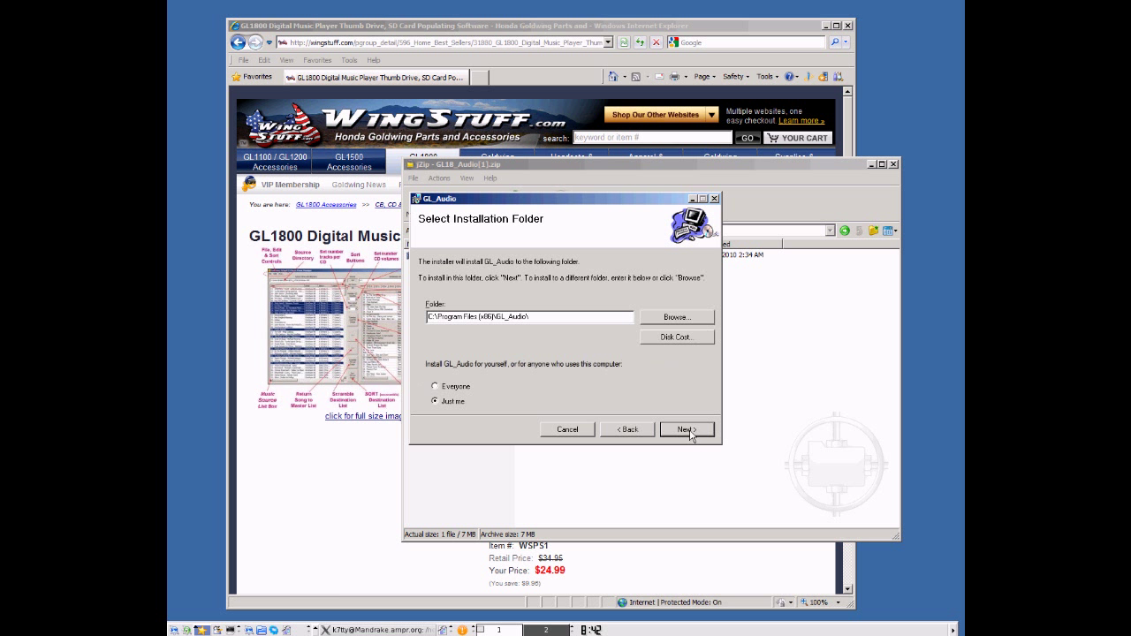
{"action": "left_click", "coordinate": [435, 387]}
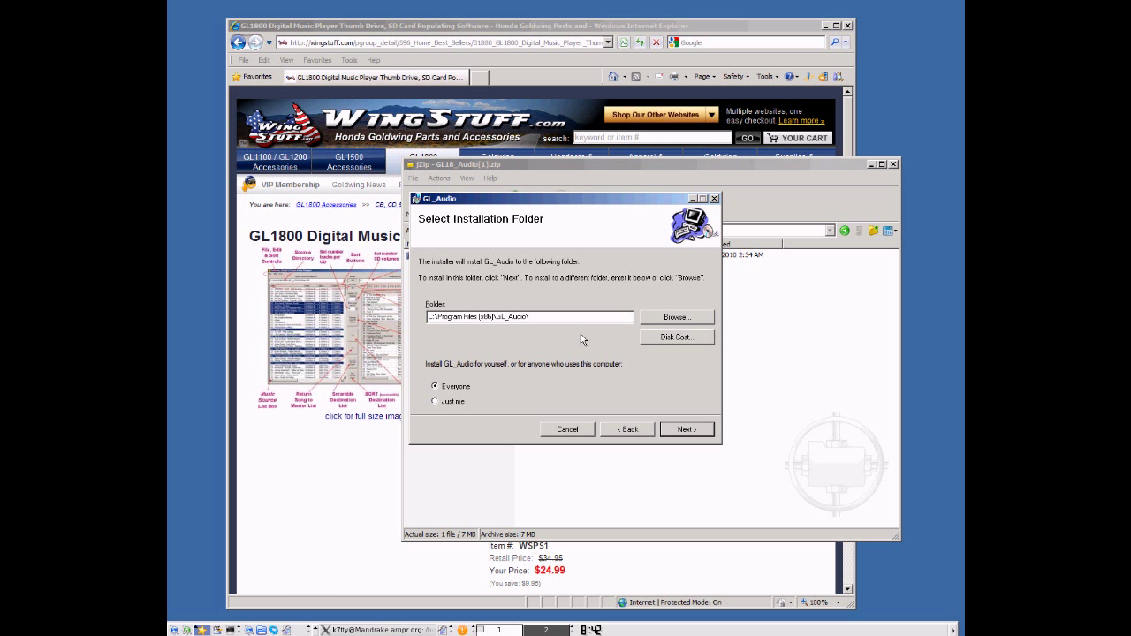
{"action": "left_click", "coordinate": [686, 429]}
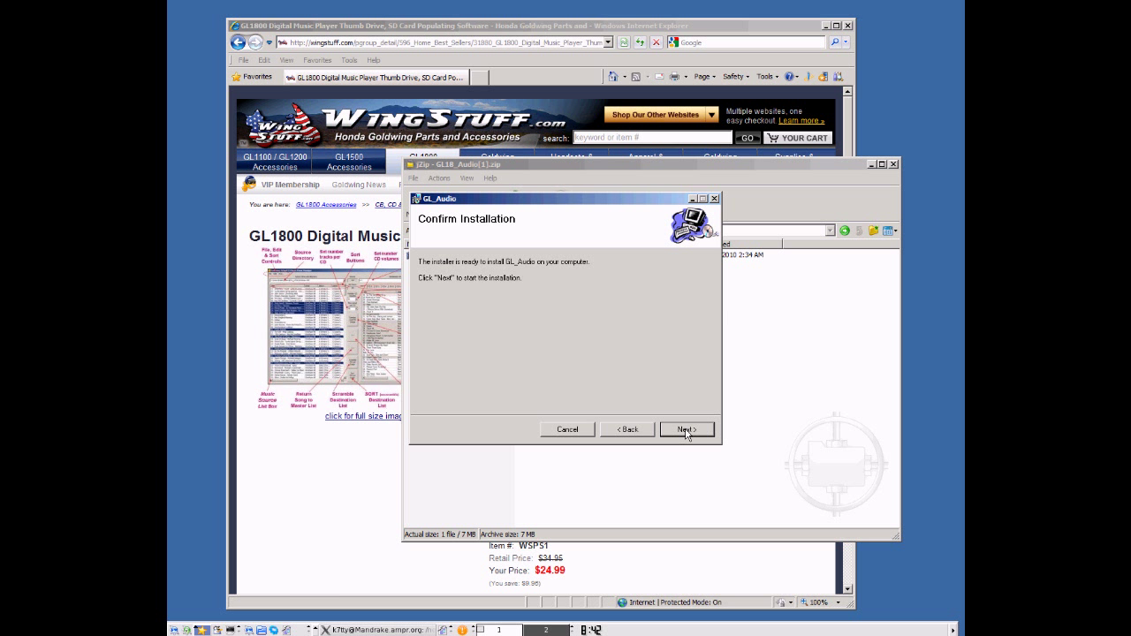
{"action": "left_click", "coordinate": [687, 428]}
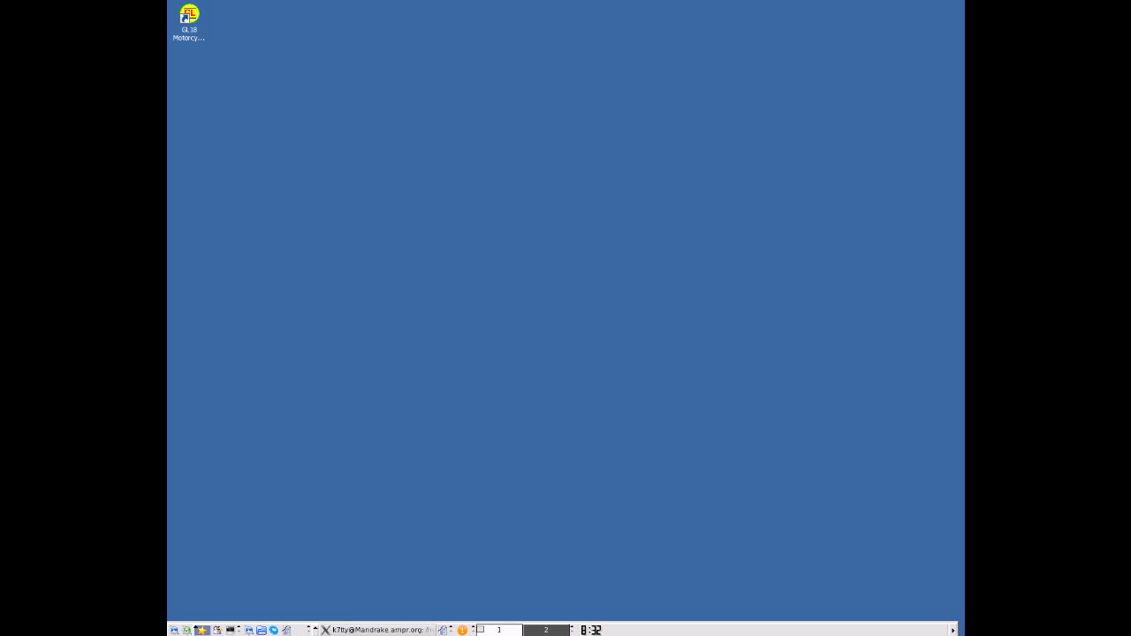
{"action": "mouse_move", "coordinate": [586, 304]}
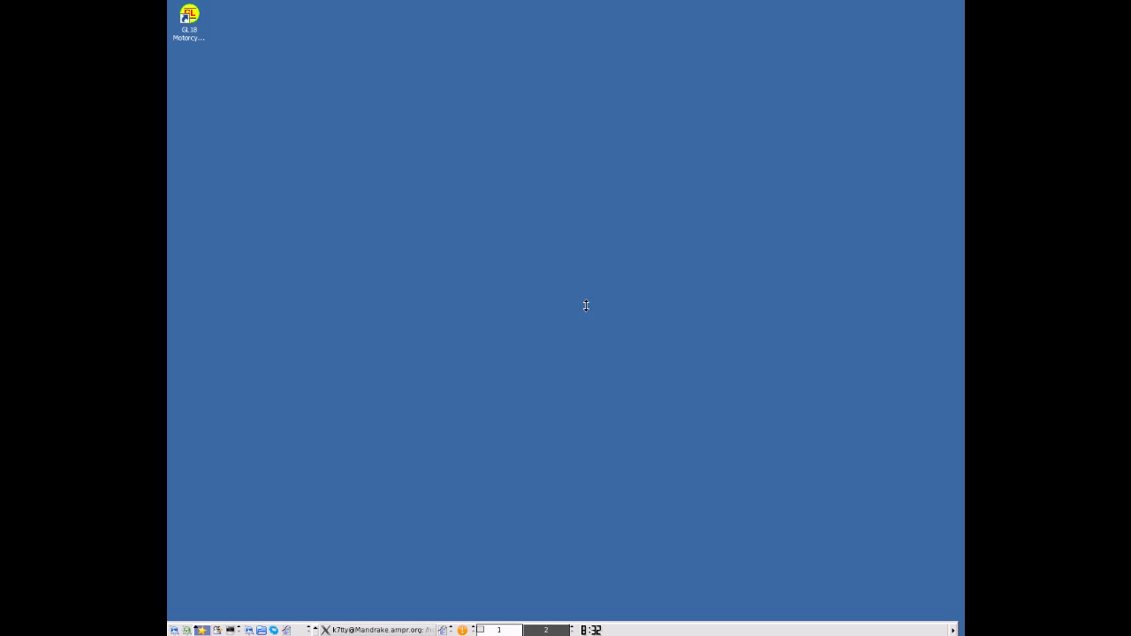
{"action": "mouse_move", "coordinate": [259, 97]}
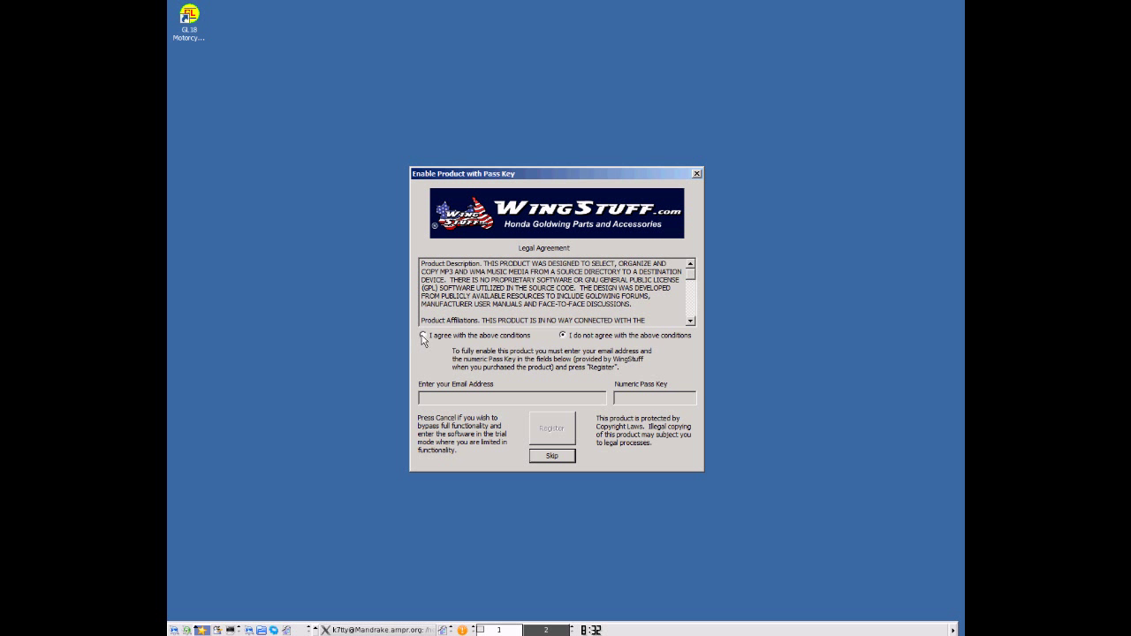
Decline the legal conditions, skip registration and acknowledge the 3-tracks-per-CD trial limit.
{"action": "left_click", "coordinate": [424, 335]}
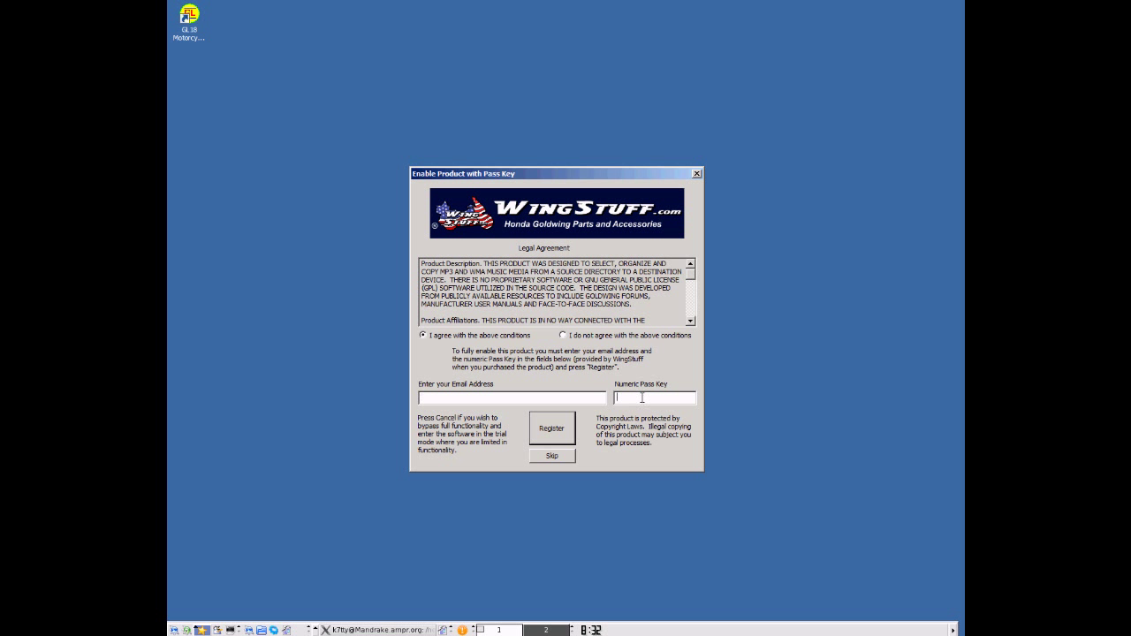
{"action": "mouse_move", "coordinate": [754, 389]}
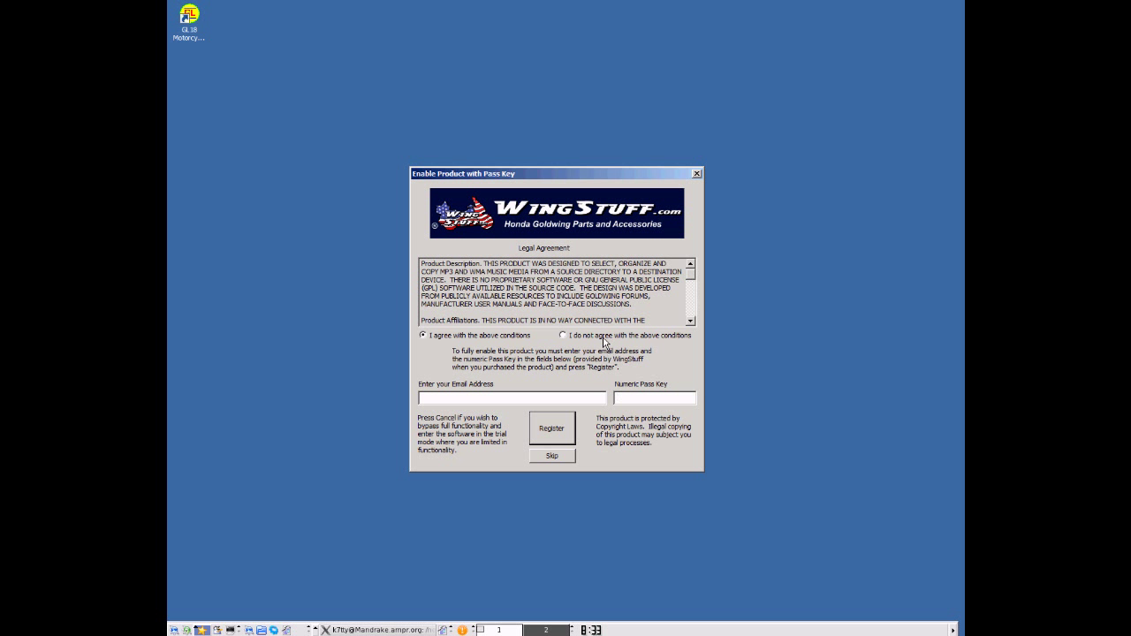
{"action": "left_click", "coordinate": [563, 336]}
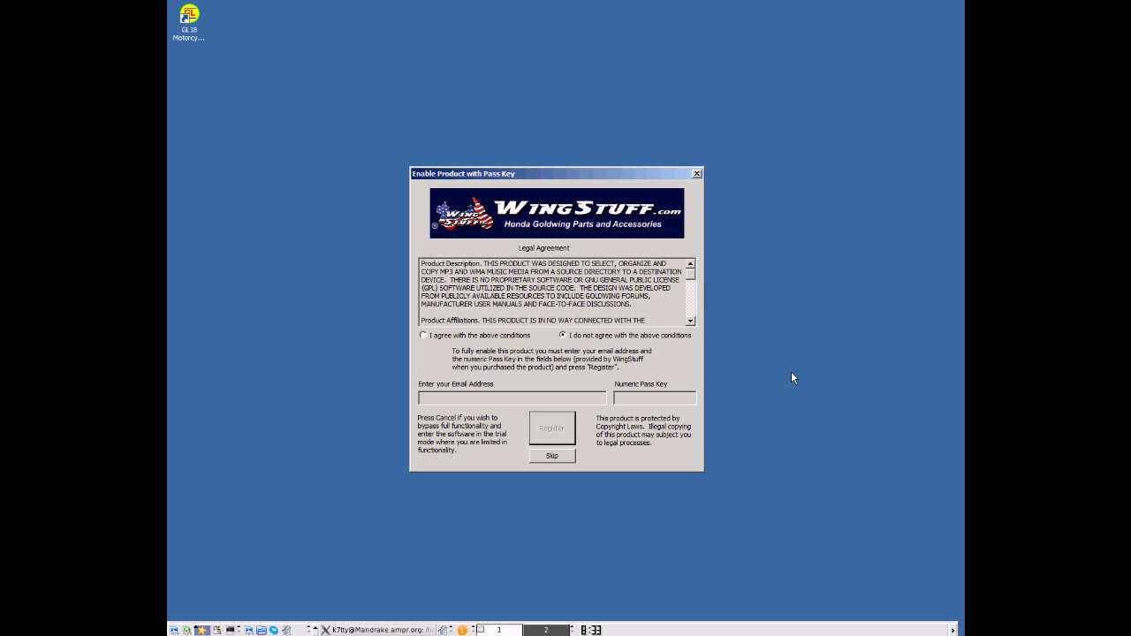
{"action": "left_click", "coordinate": [551, 455]}
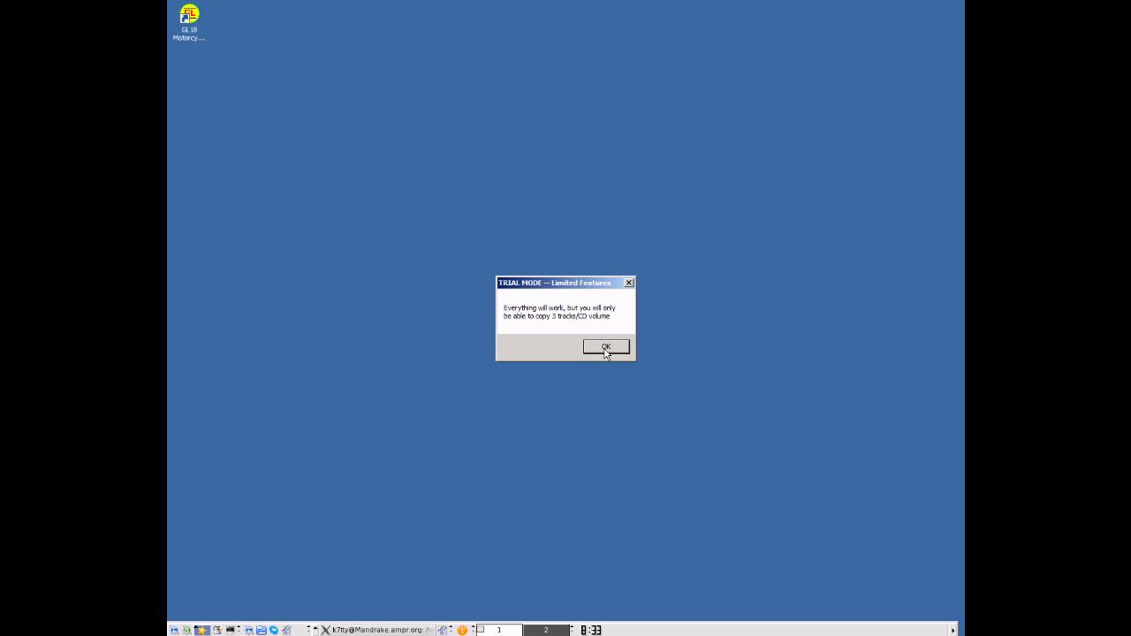
{"action": "left_click", "coordinate": [606, 345]}
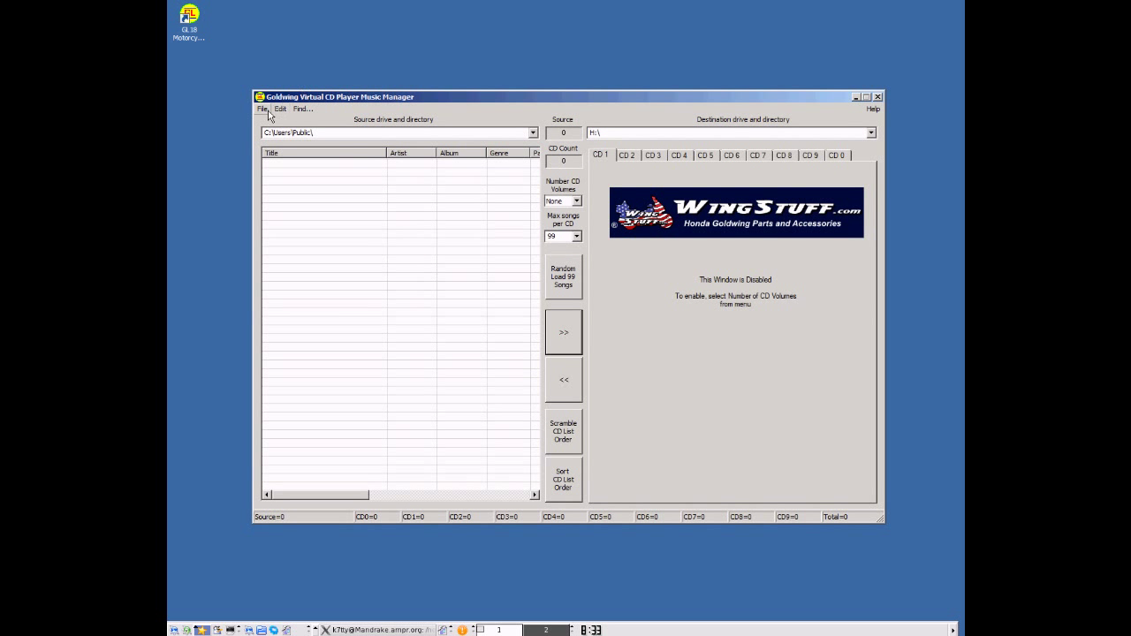
Restore the previous configuration: 20 TestAudio songs across 10 CD volumes.
{"action": "left_click", "coordinate": [263, 109]}
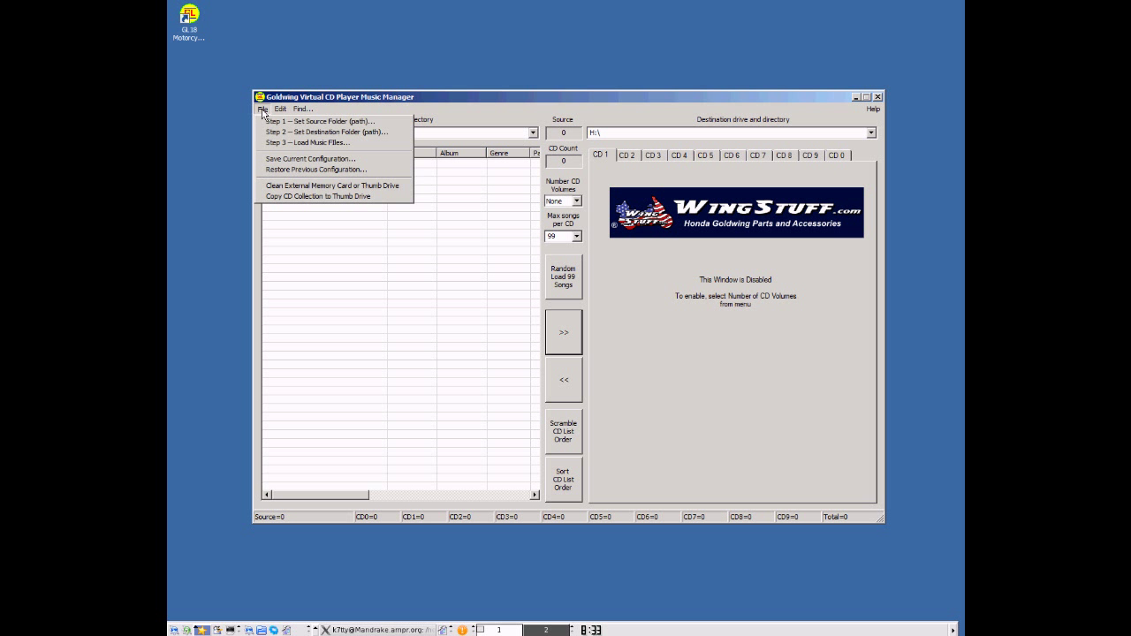
{"action": "mouse_move", "coordinate": [318, 121]}
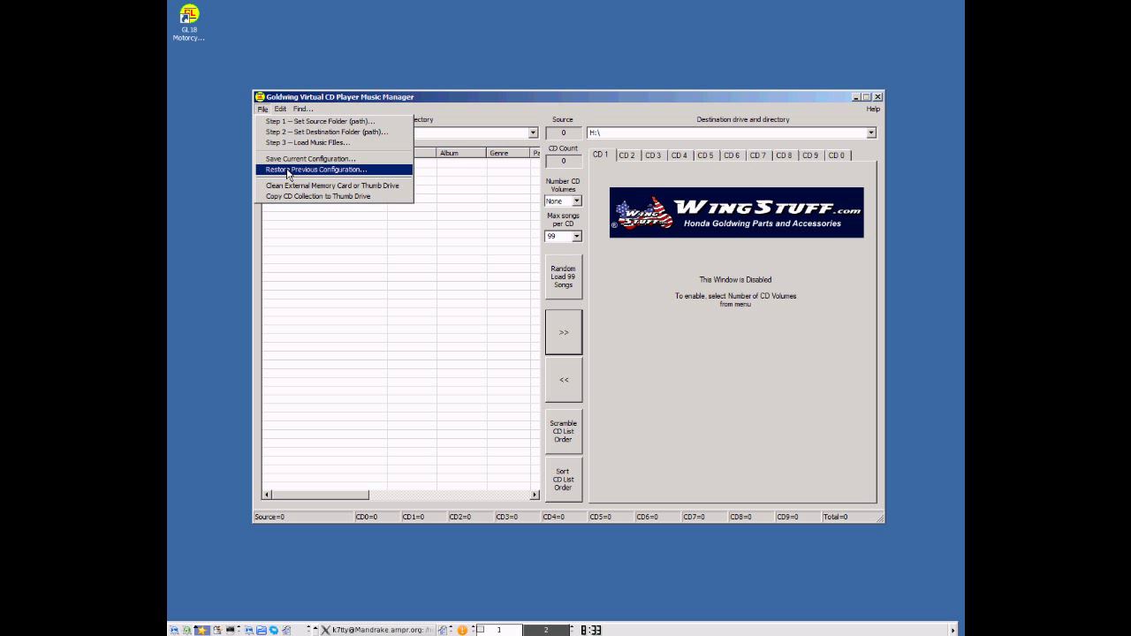
{"action": "left_click", "coordinate": [316, 169]}
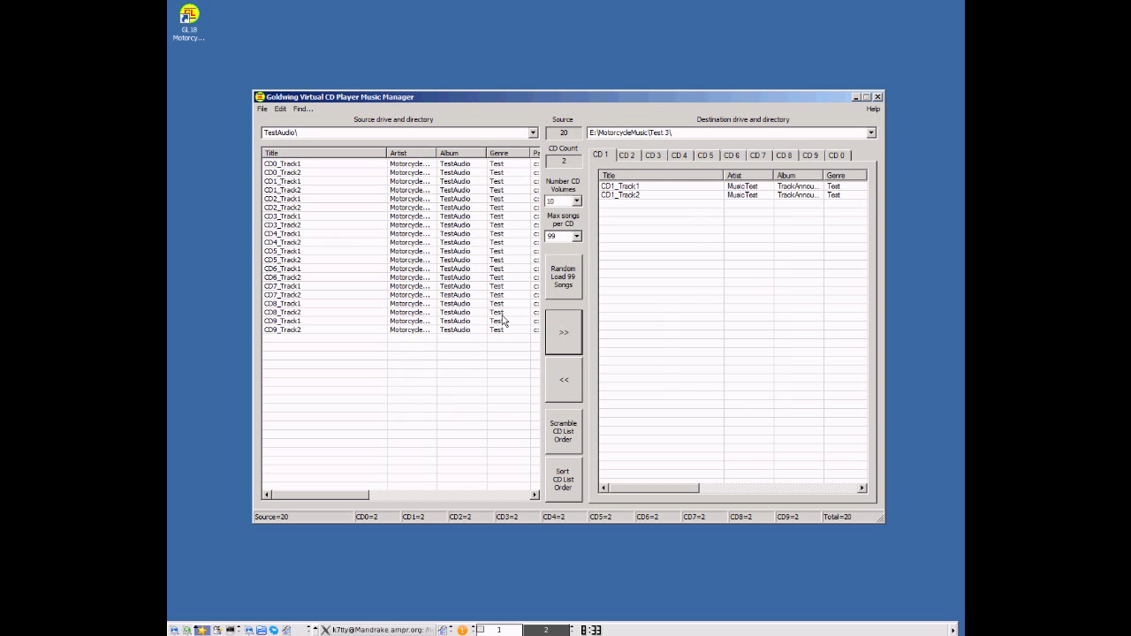
{"action": "mouse_move", "coordinate": [283, 182]}
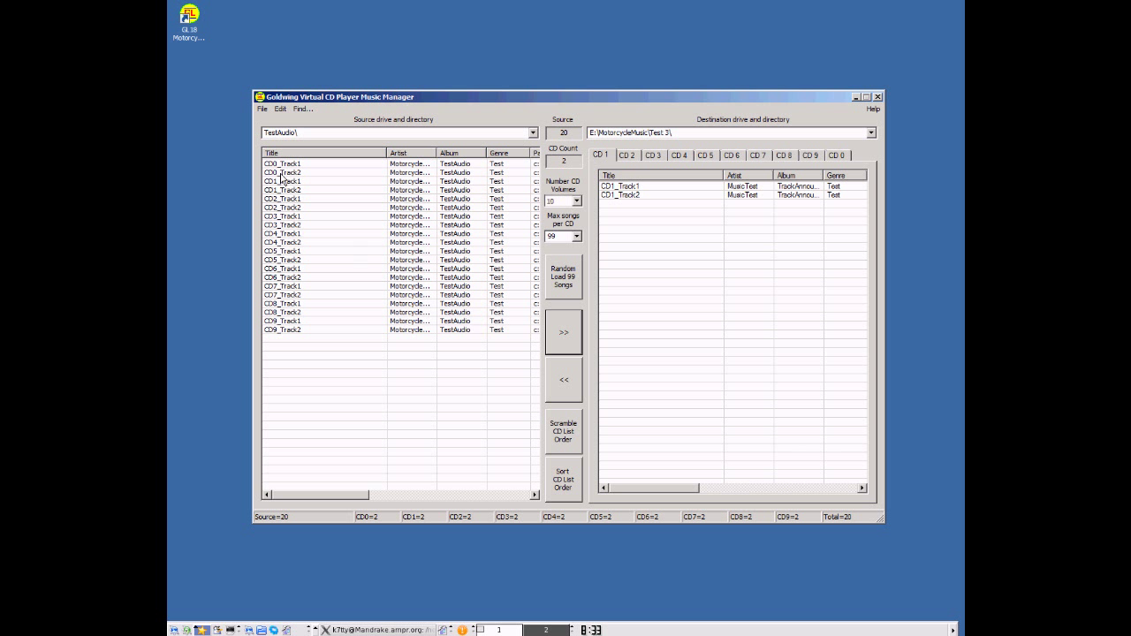
{"action": "left_click", "coordinate": [283, 172]}
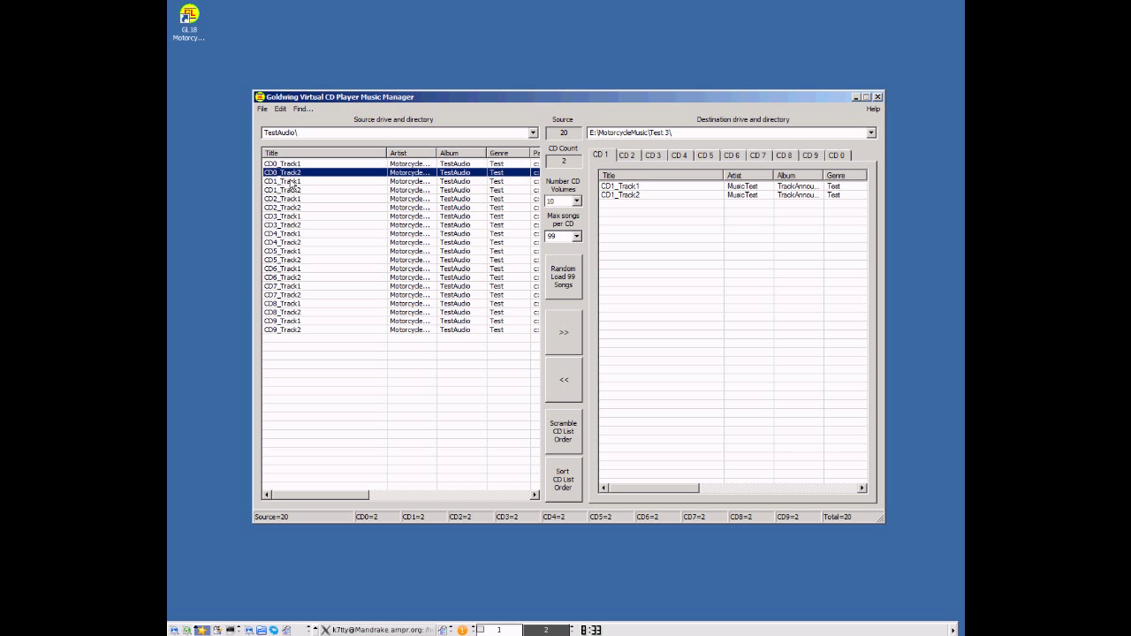
{"action": "left_click", "coordinate": [282, 208]}
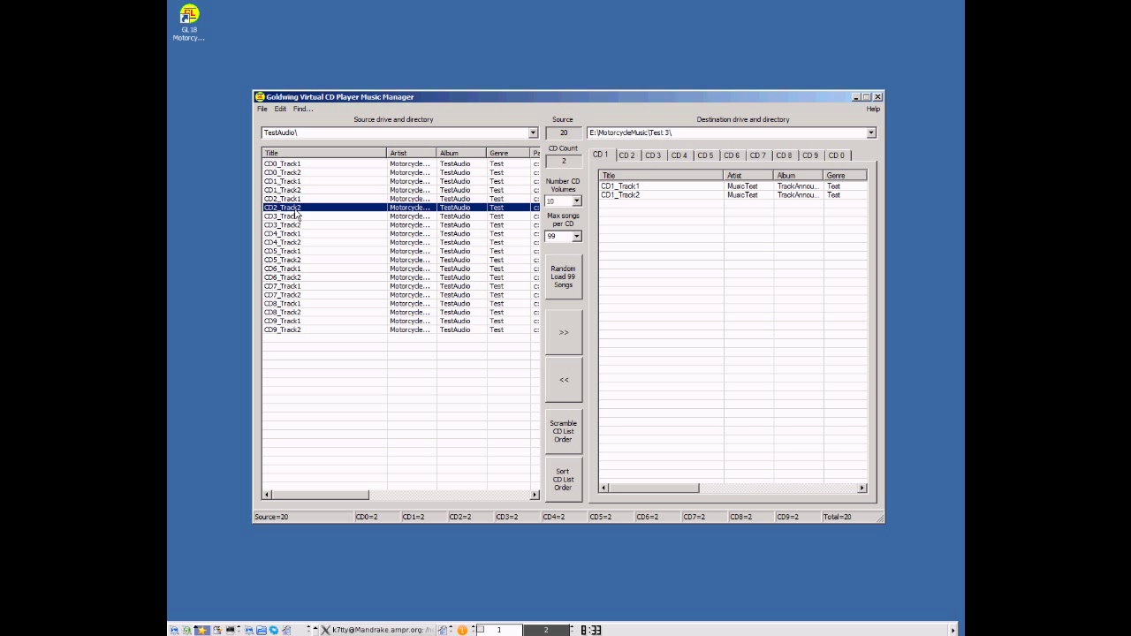
{"action": "mouse_move", "coordinate": [570, 217]}
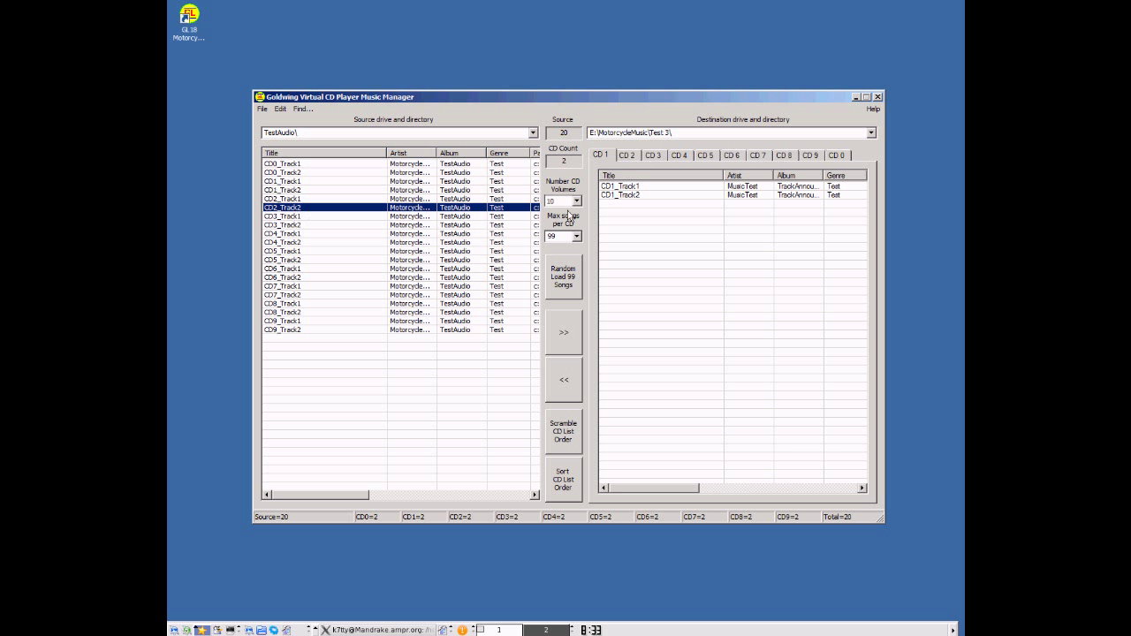
{"action": "left_click", "coordinate": [577, 201]}
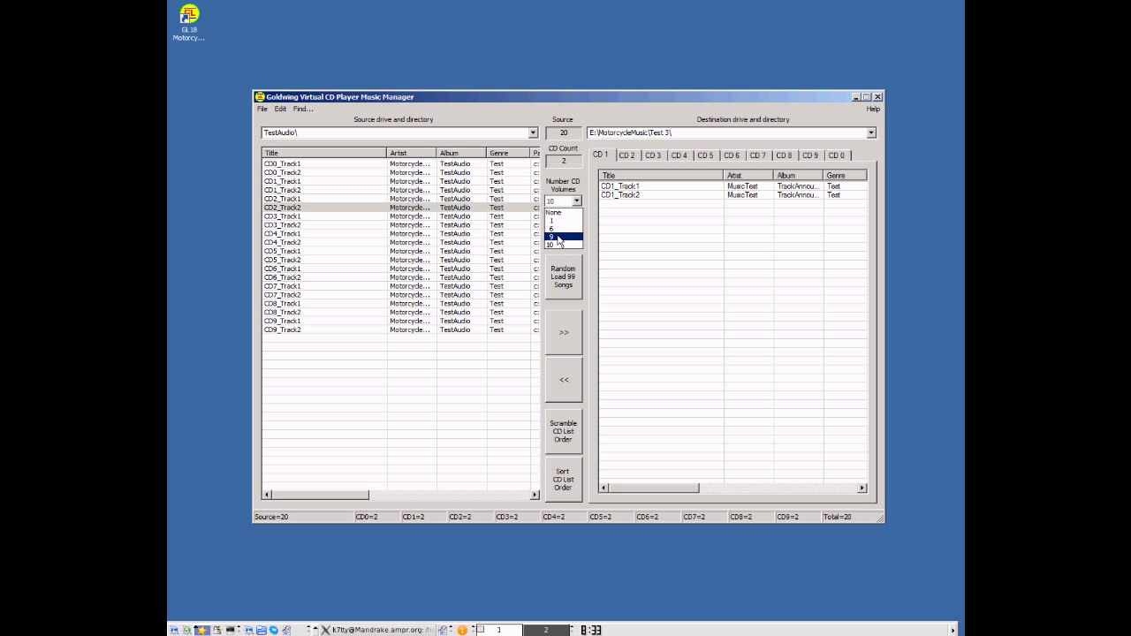
{"action": "left_click", "coordinate": [552, 244]}
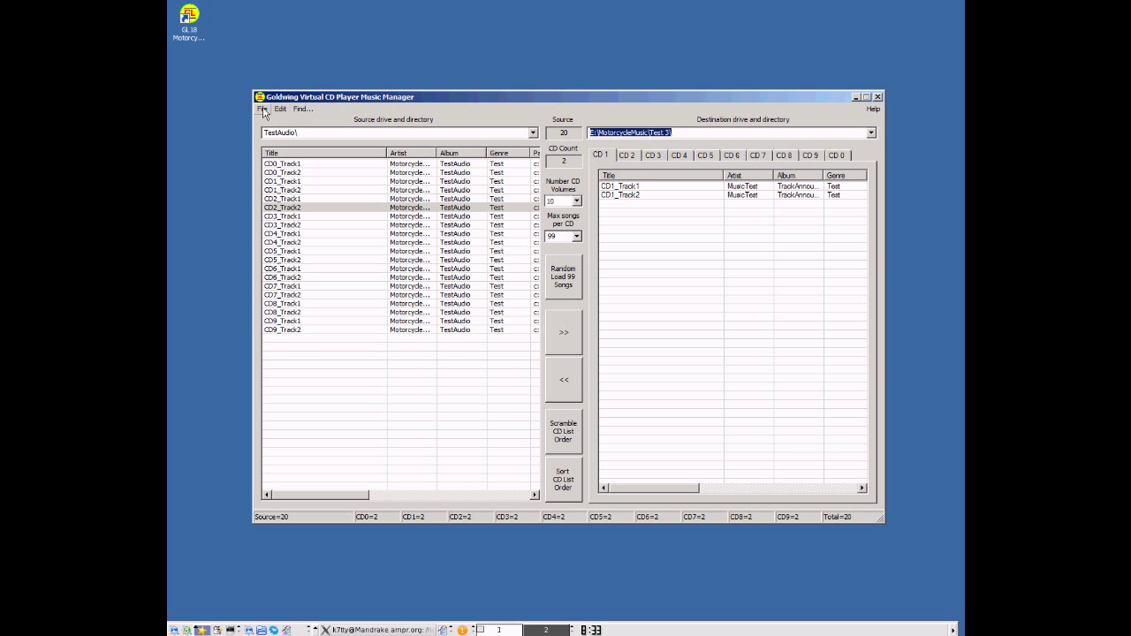
Set the destination drive to the G: removable disk via Step 2 Set Destination Folder.
{"action": "left_click", "coordinate": [262, 109]}
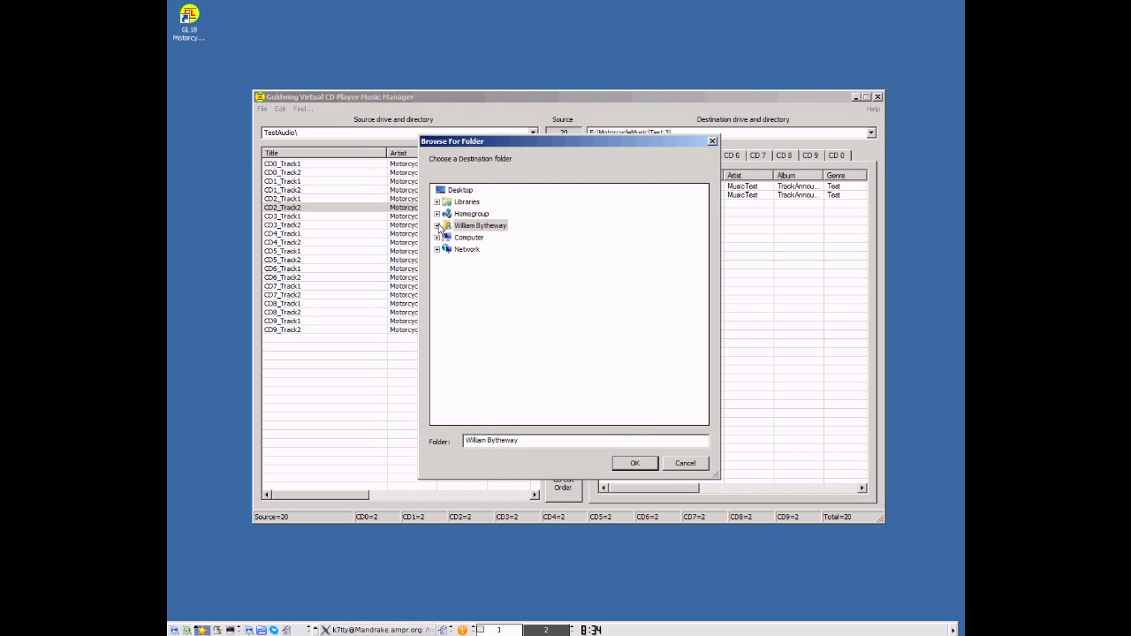
{"action": "left_click", "coordinate": [438, 237]}
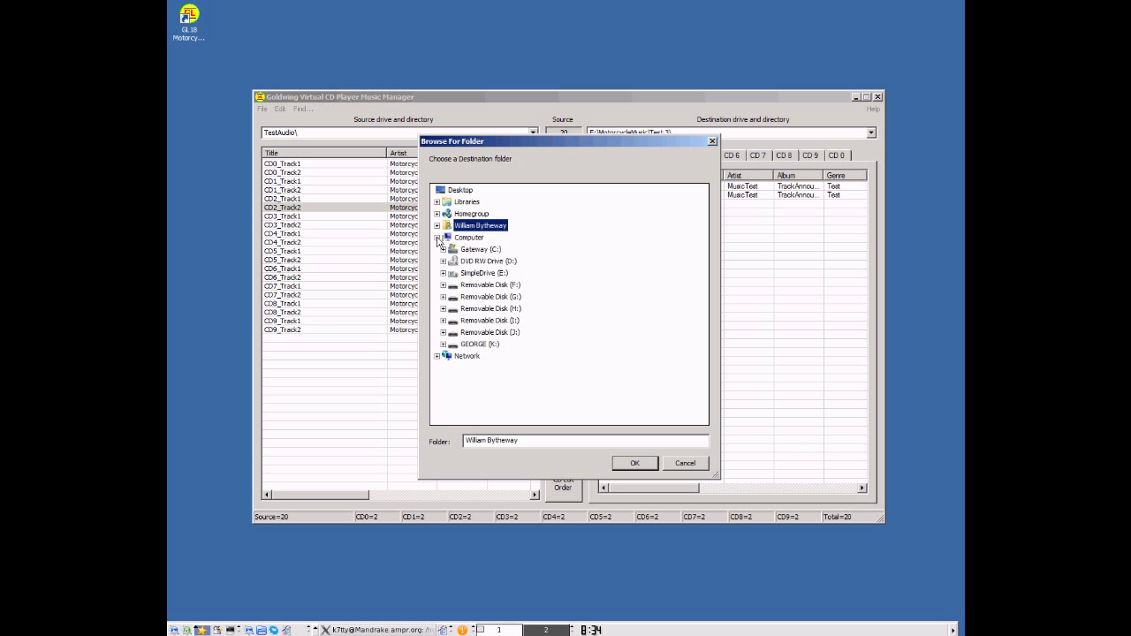
{"action": "left_click", "coordinate": [444, 284]}
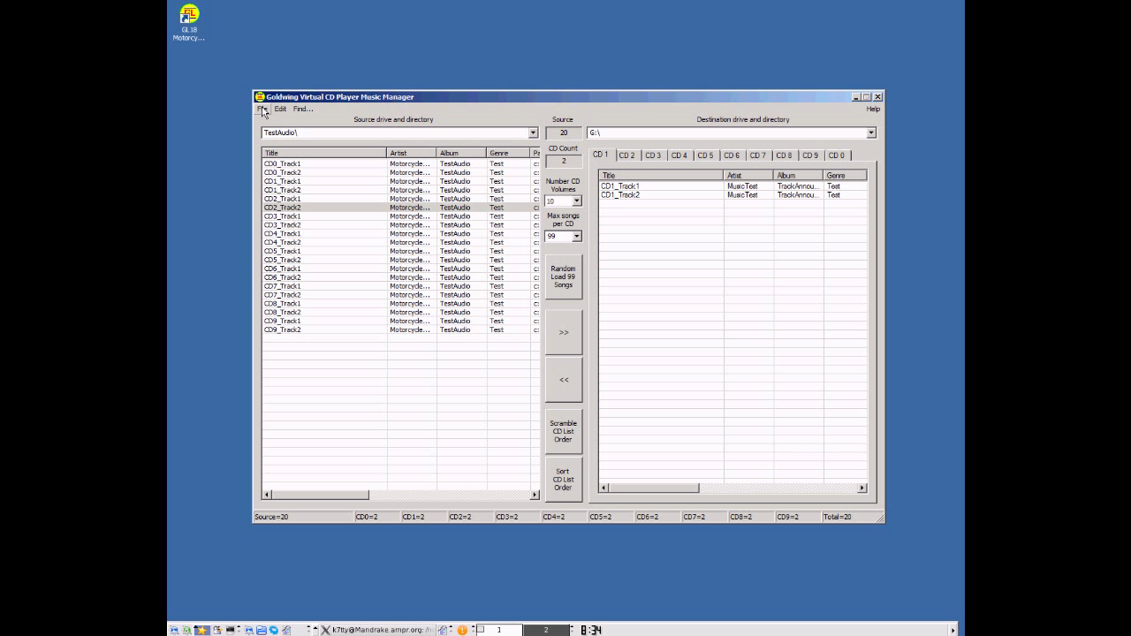
Clean the G: thumb drive, deleting its old CD folders and files.
{"action": "left_click", "coordinate": [262, 108]}
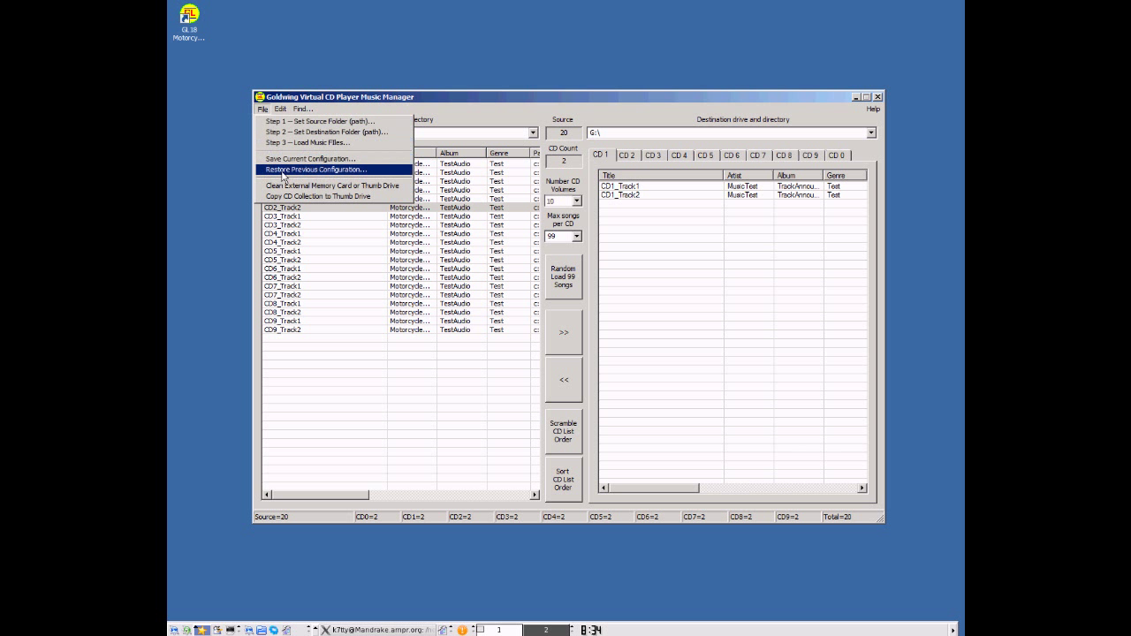
{"action": "left_click", "coordinate": [333, 186]}
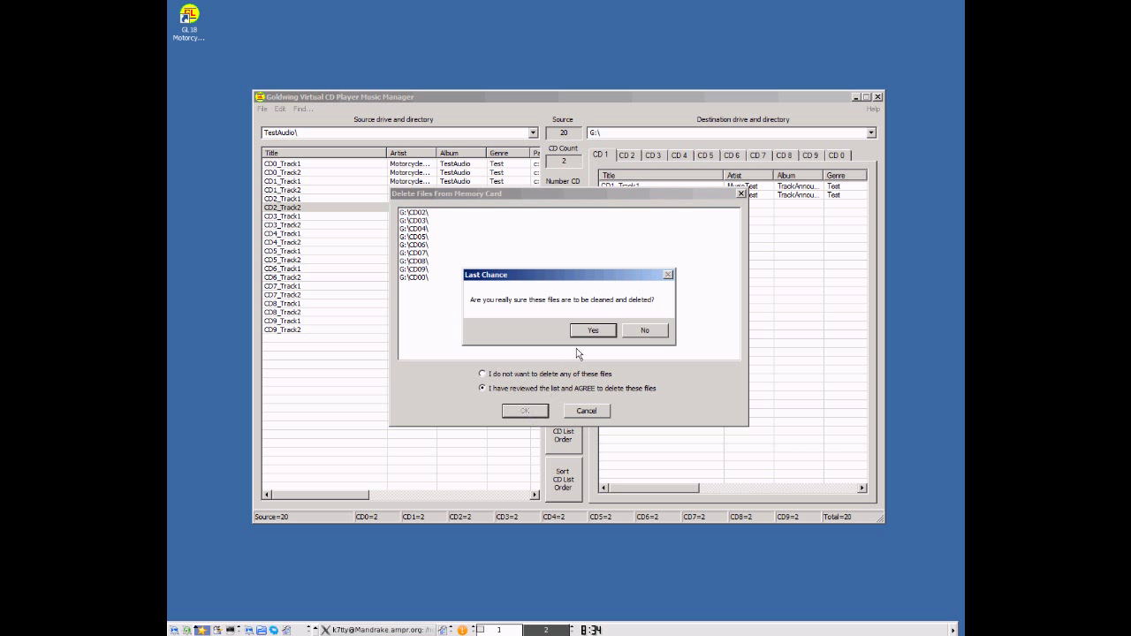
{"action": "left_click", "coordinate": [592, 329]}
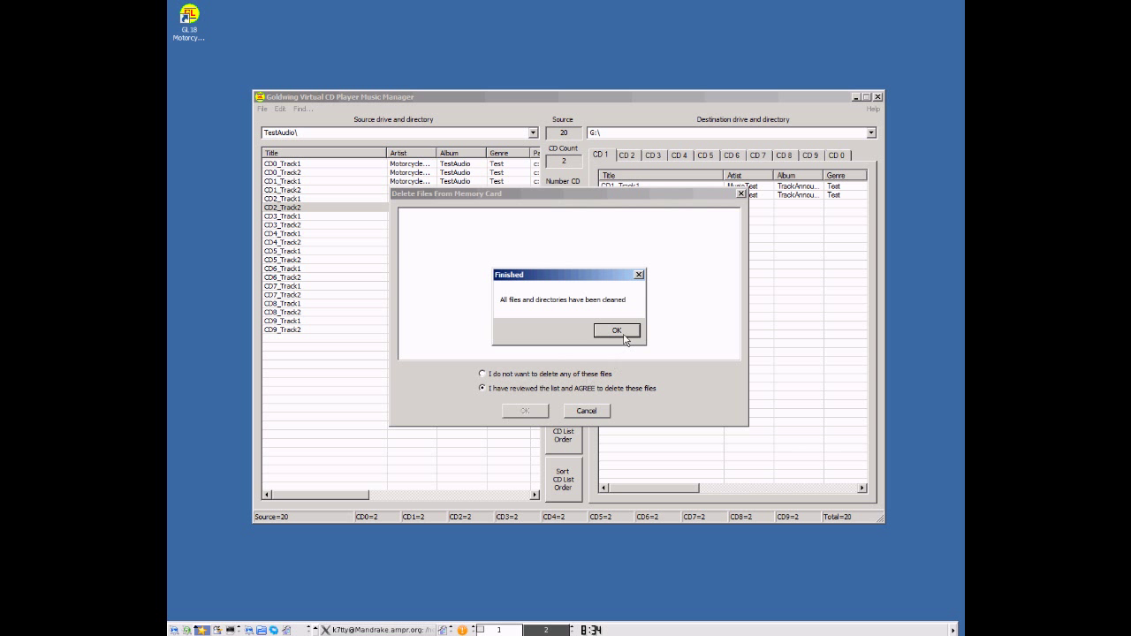
{"action": "left_click", "coordinate": [616, 330]}
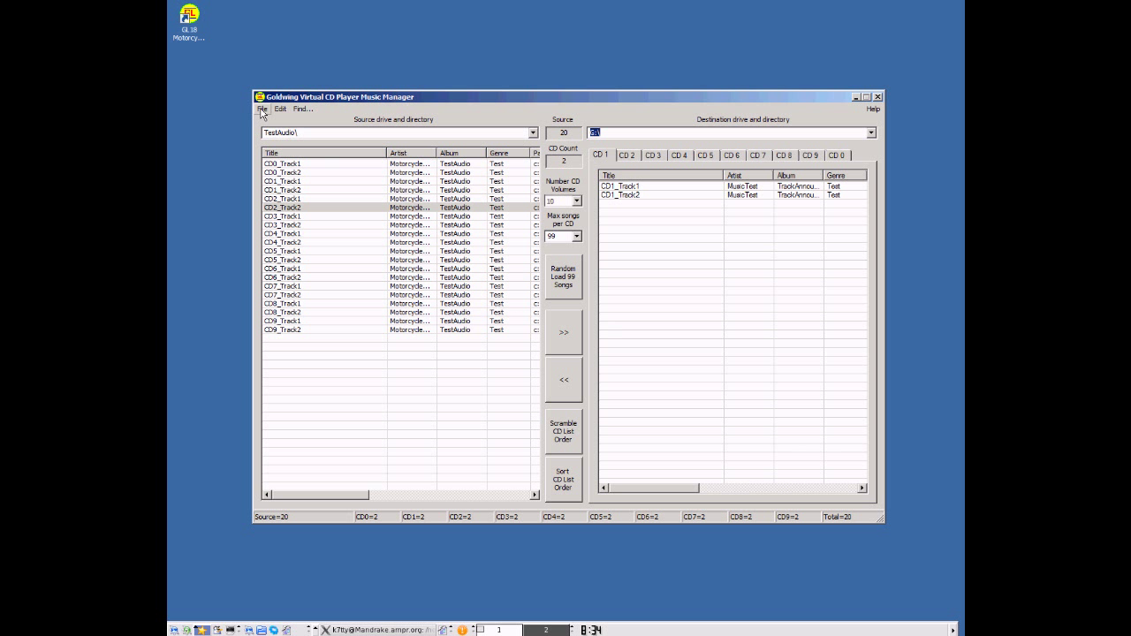
Copy the 20-track CD collection to the thumb drive, accepting the trial reminder, and close the copy window.
{"action": "left_click", "coordinate": [263, 108]}
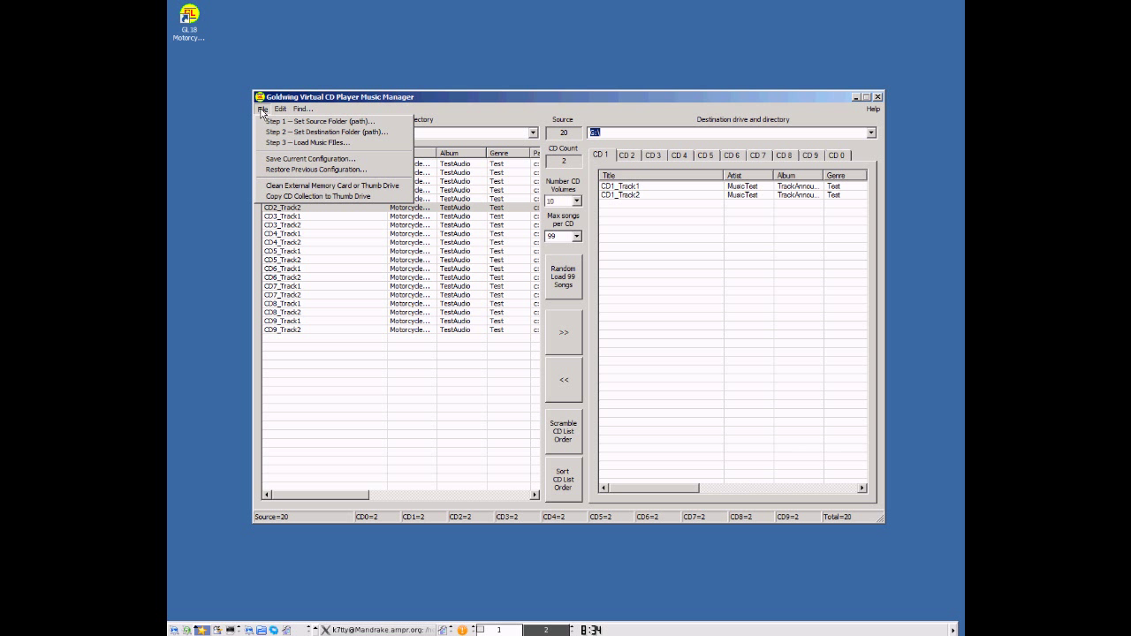
{"action": "left_click", "coordinate": [318, 196]}
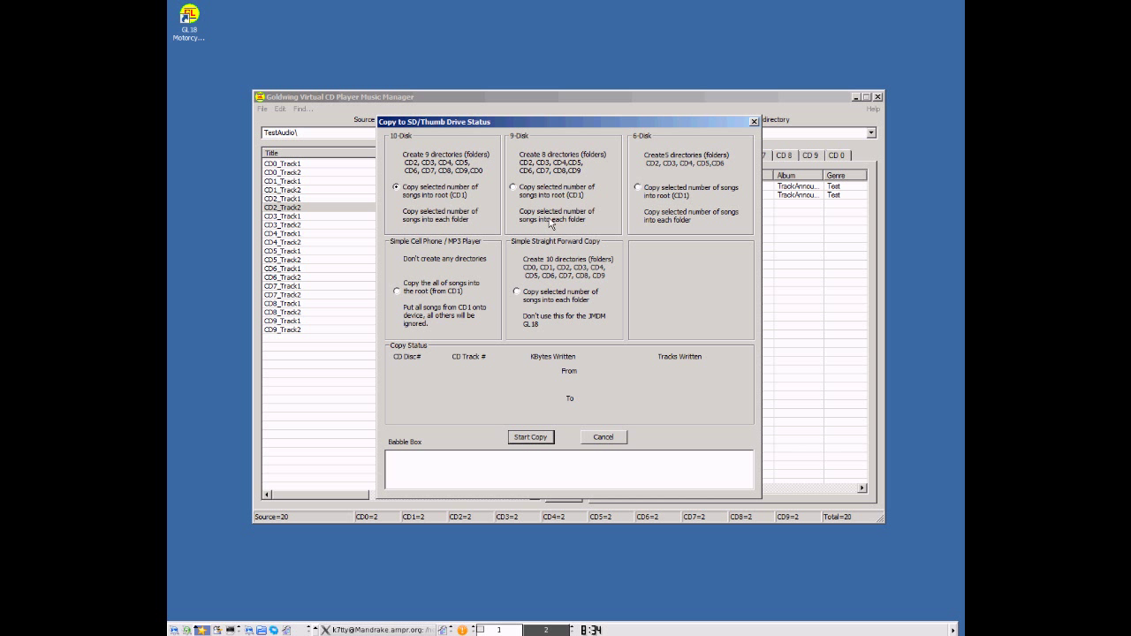
{"action": "mouse_move", "coordinate": [452, 173]}
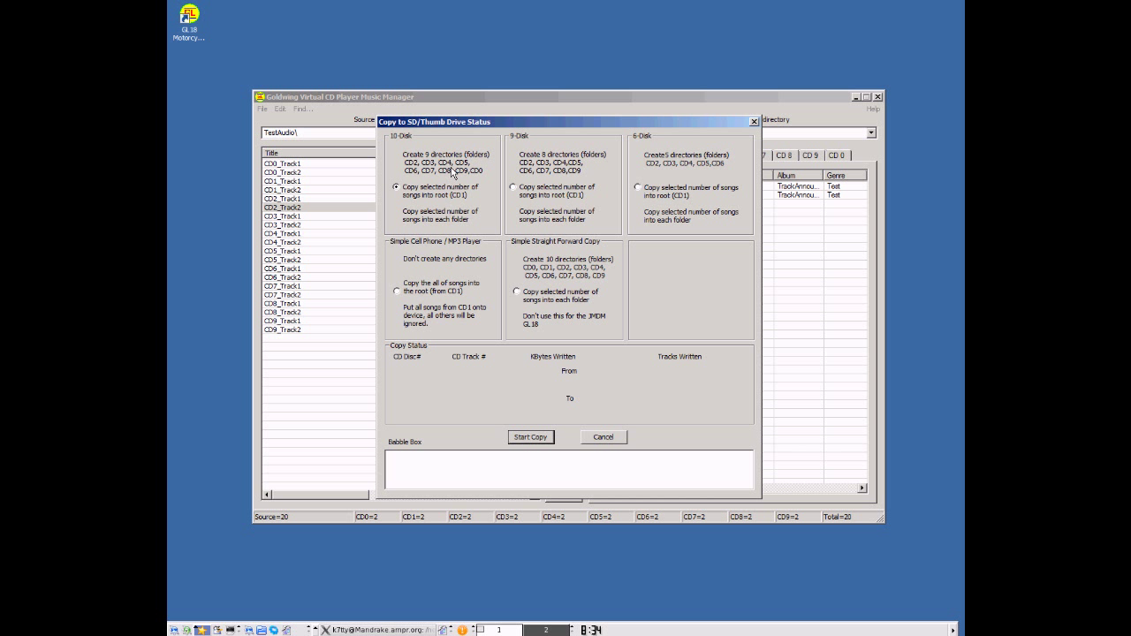
{"action": "mouse_move", "coordinate": [399, 193]}
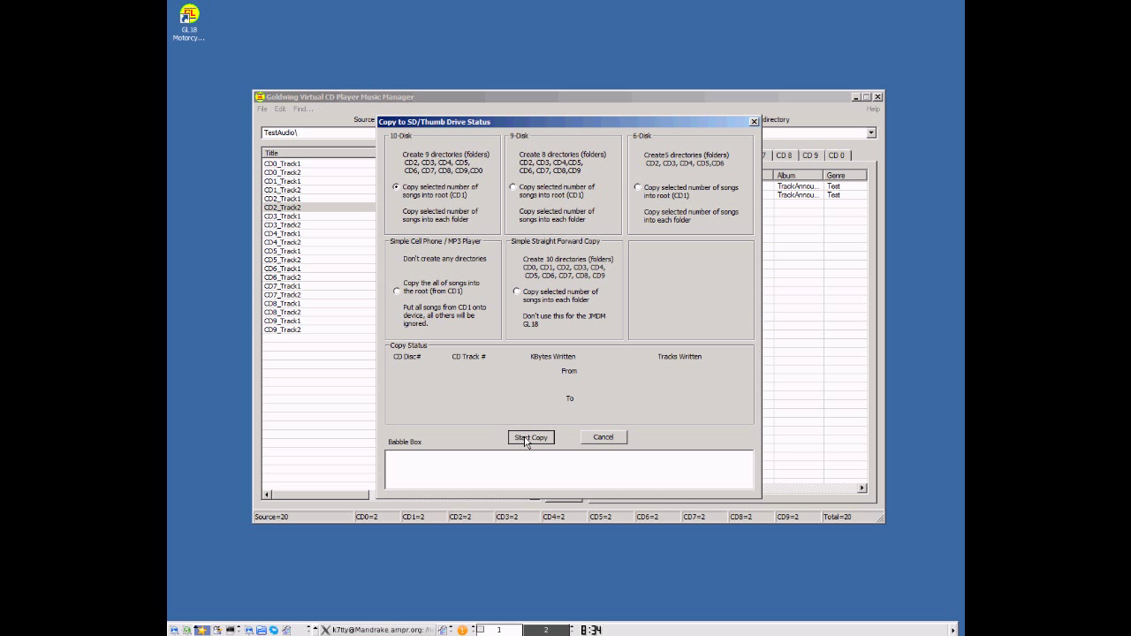
{"action": "left_click", "coordinate": [530, 438]}
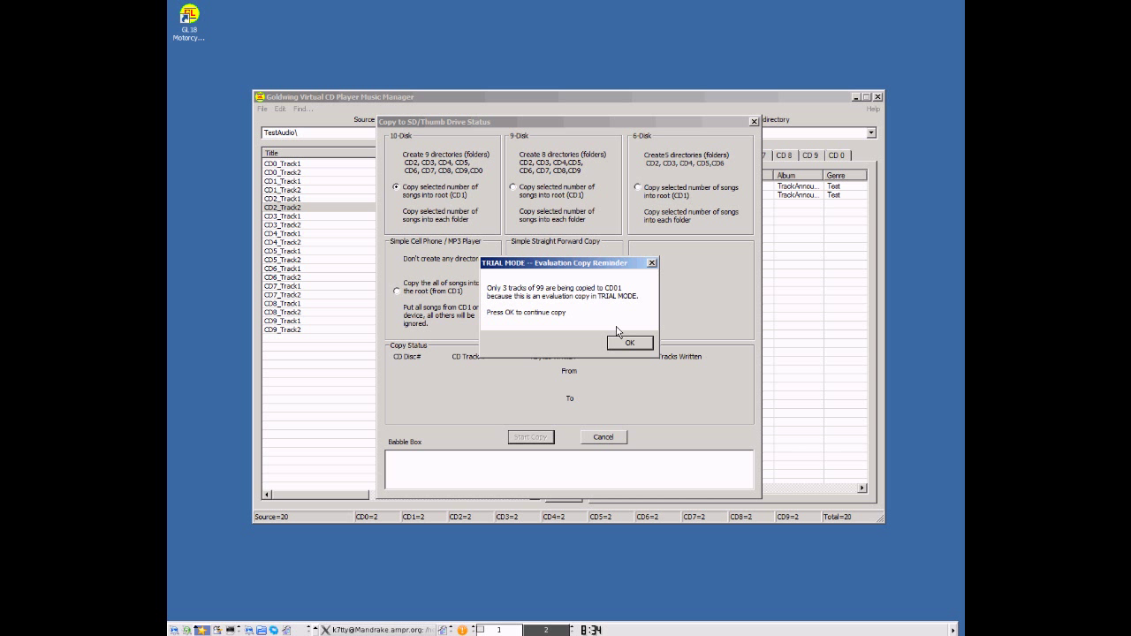
{"action": "left_click", "coordinate": [629, 343]}
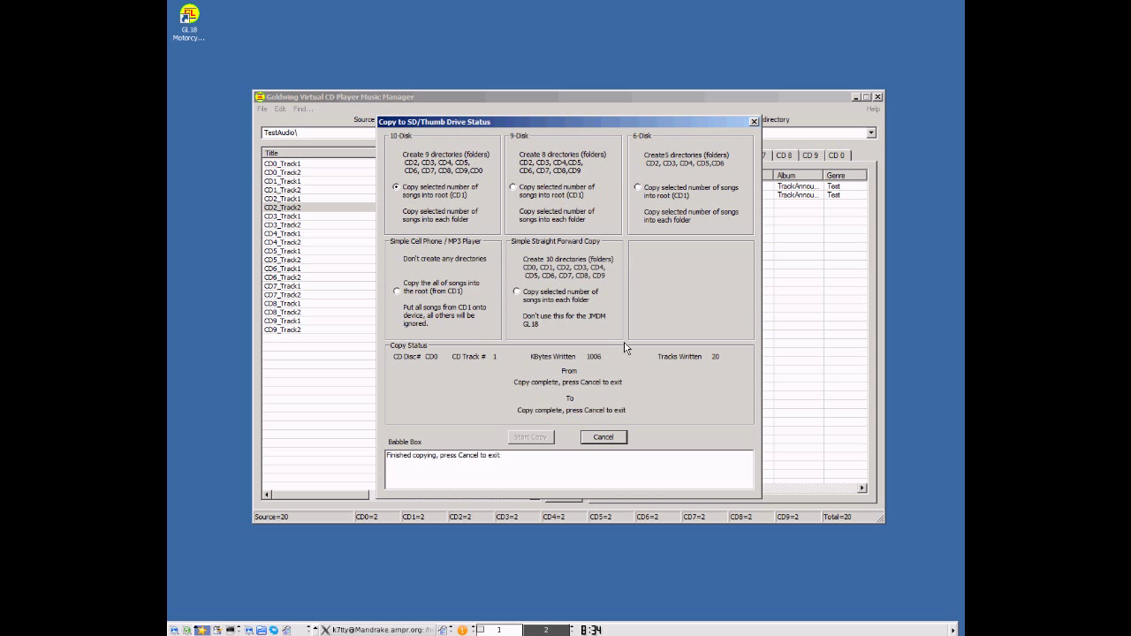
{"action": "mouse_move", "coordinate": [591, 463]}
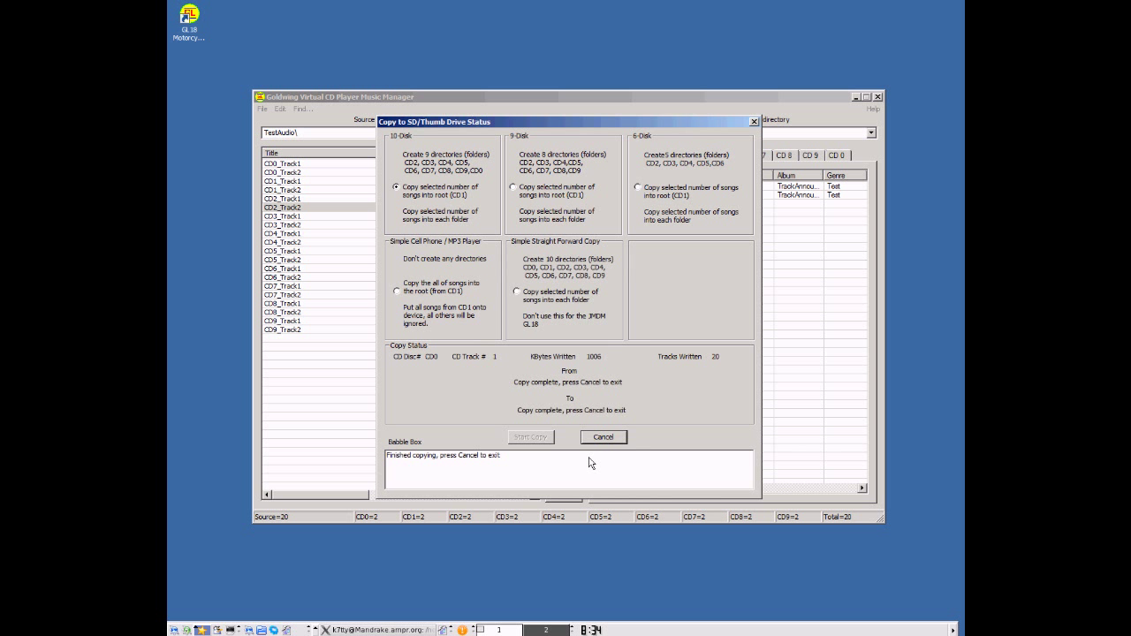
{"action": "left_click", "coordinate": [603, 438]}
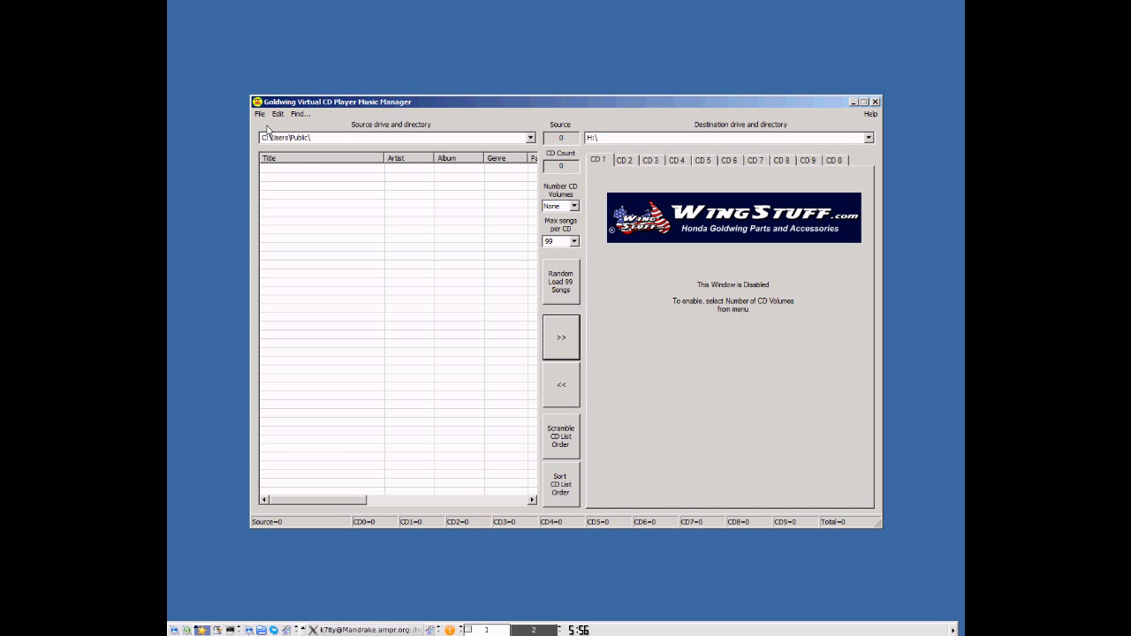
{"action": "mouse_move", "coordinate": [357, 132]}
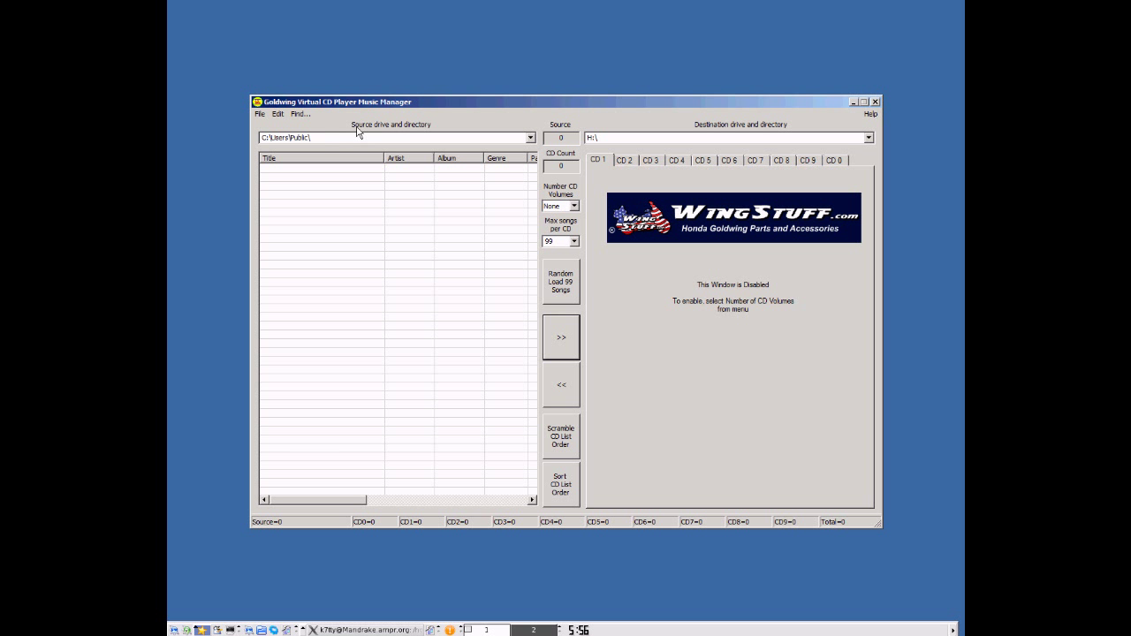
{"action": "mouse_move", "coordinate": [670, 119]}
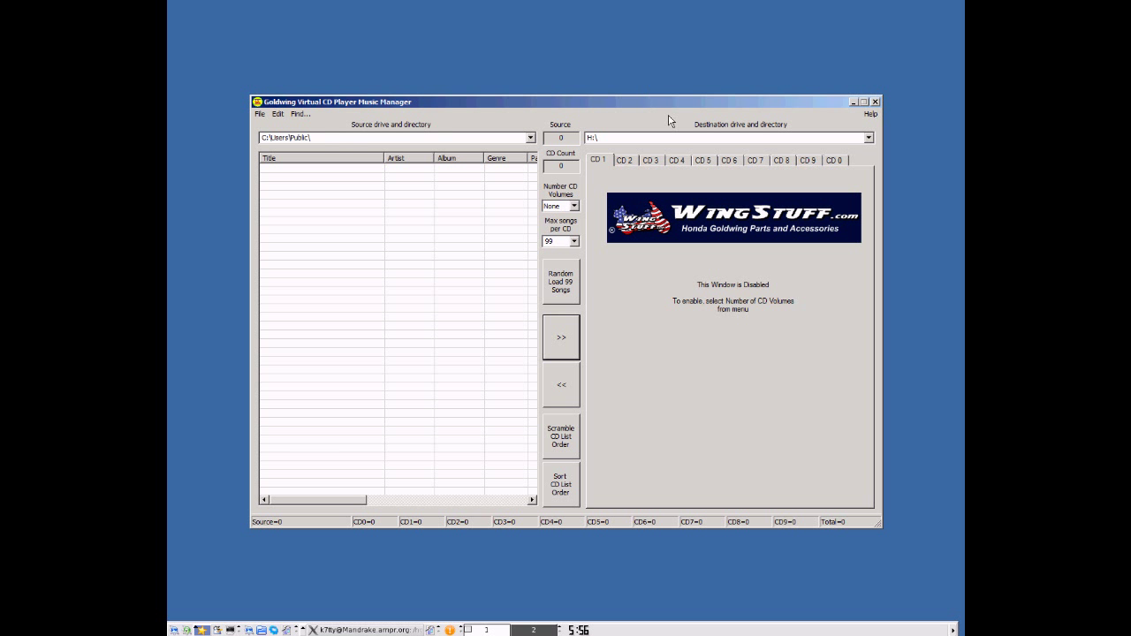
{"action": "mouse_move", "coordinate": [343, 124]}
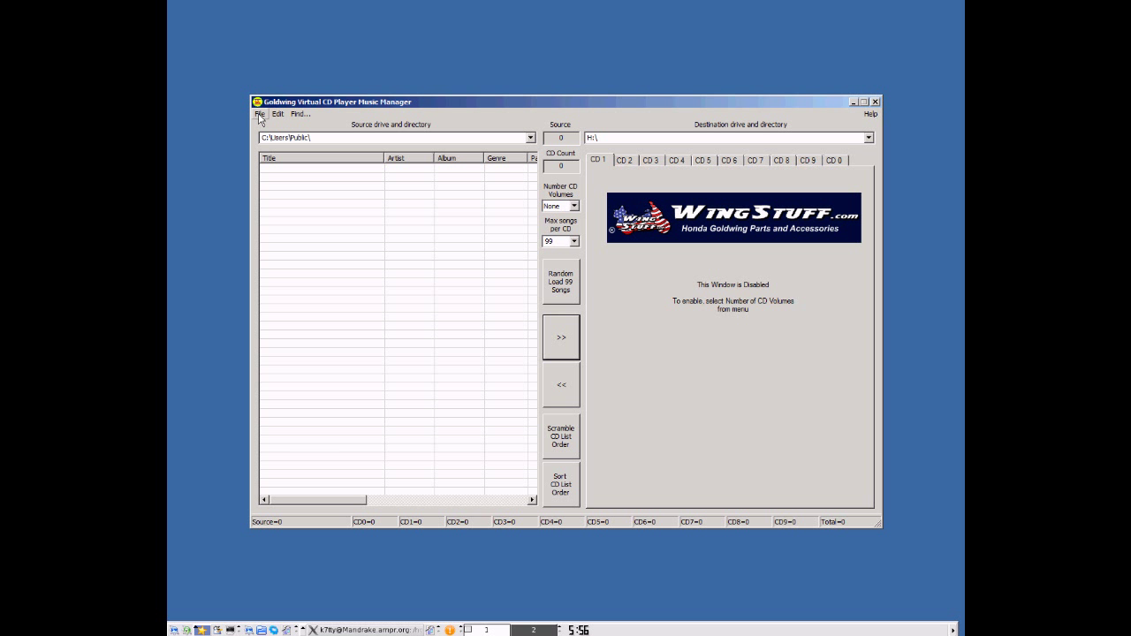
Set the source folder to C:\Users\Public\Music via Step 1 Set Source Folder.
{"action": "left_click", "coordinate": [260, 113]}
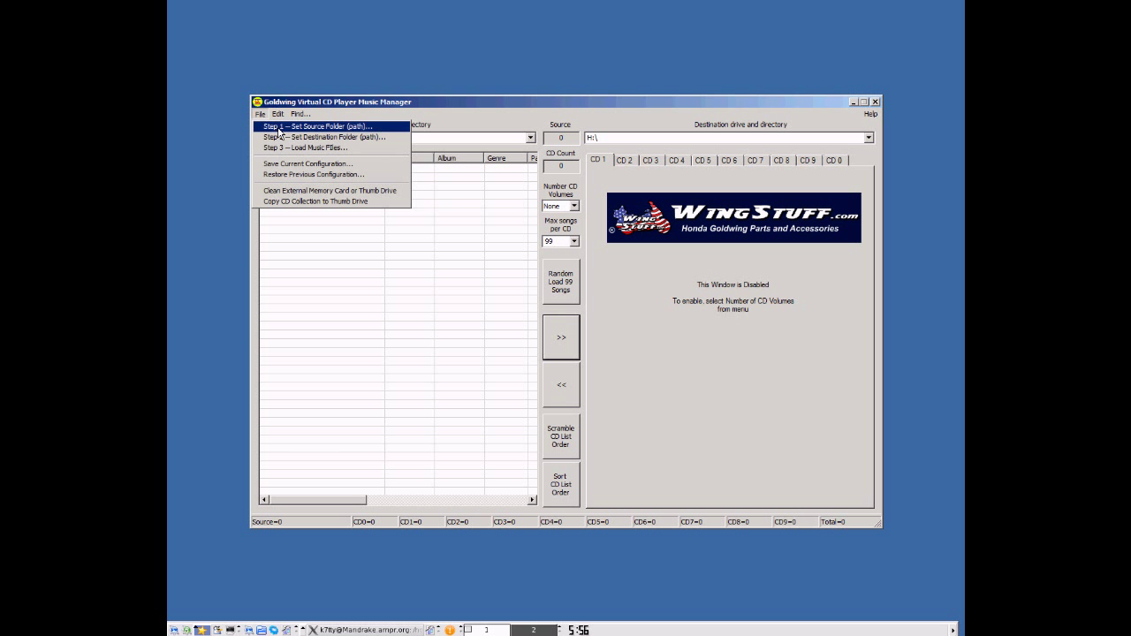
{"action": "left_click", "coordinate": [317, 126]}
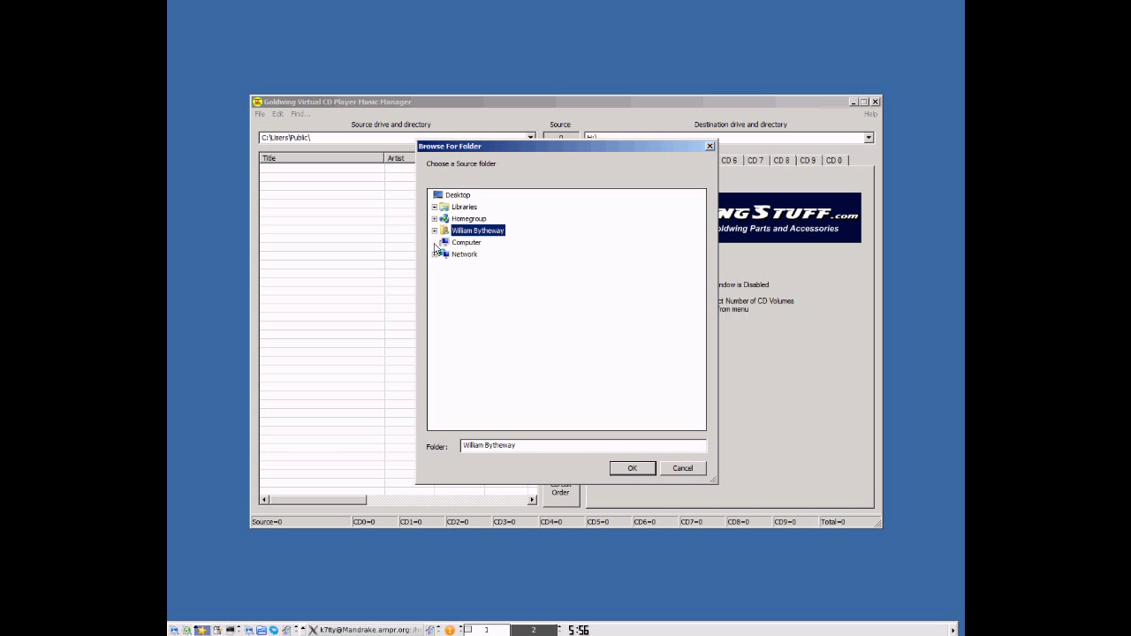
{"action": "left_click", "coordinate": [434, 242]}
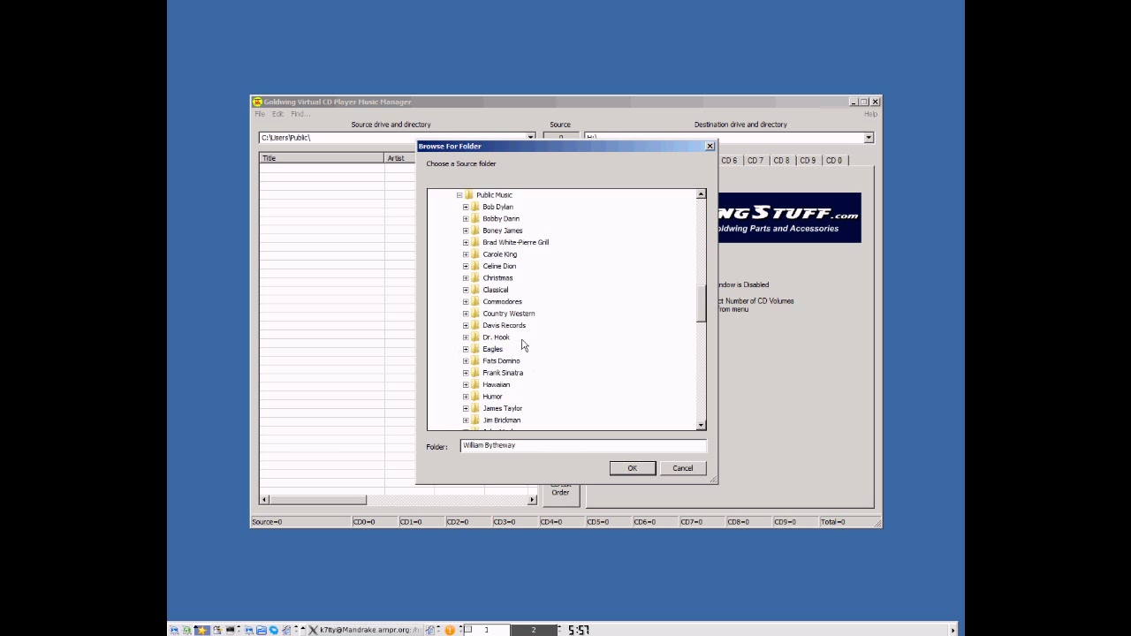
{"action": "scroll", "scroll_direction": "down", "scroll_amount": 3}
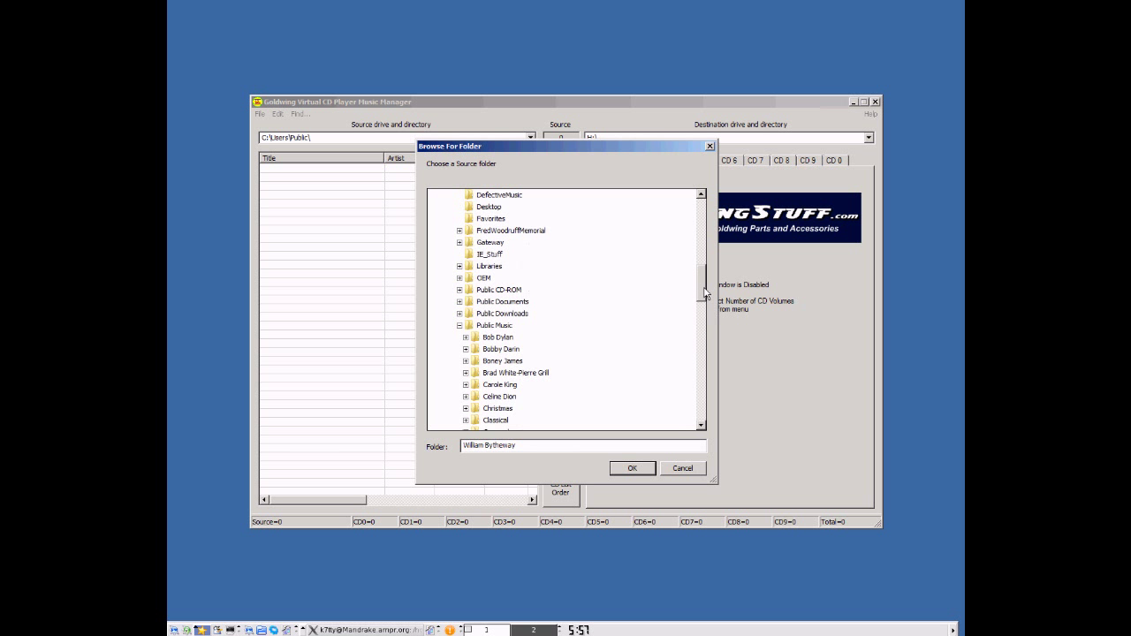
{"action": "left_click", "coordinate": [494, 325]}
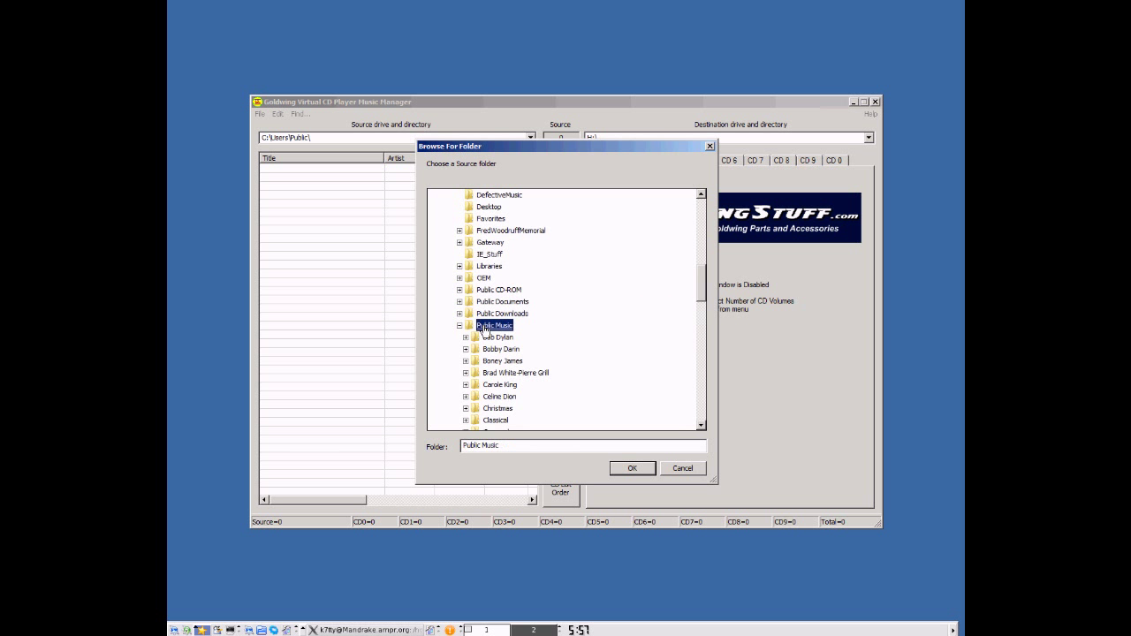
{"action": "left_click", "coordinate": [632, 467]}
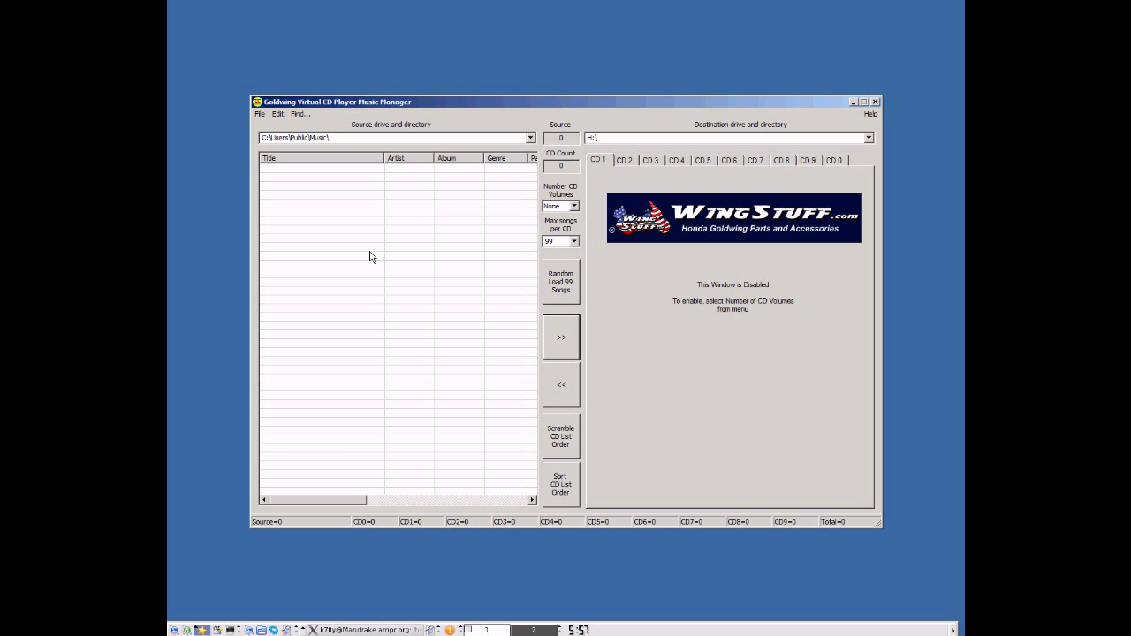
Load over 3,200 songs from Public Music via Step 3 and begin choosing a destination folder.
{"action": "left_click", "coordinate": [260, 113]}
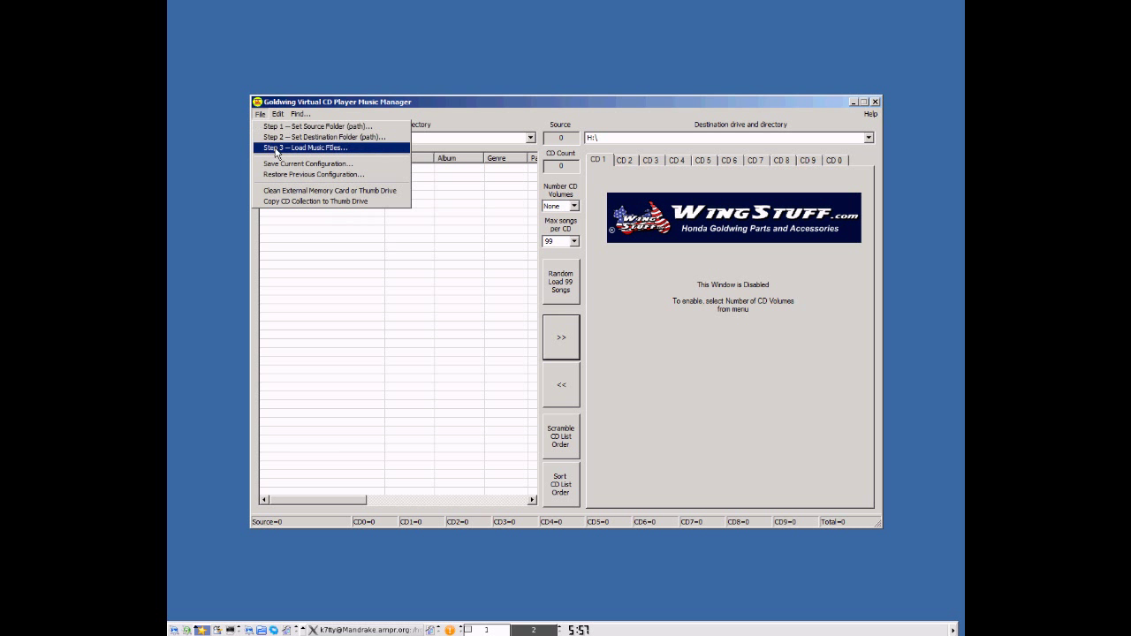
{"action": "left_click", "coordinate": [306, 148]}
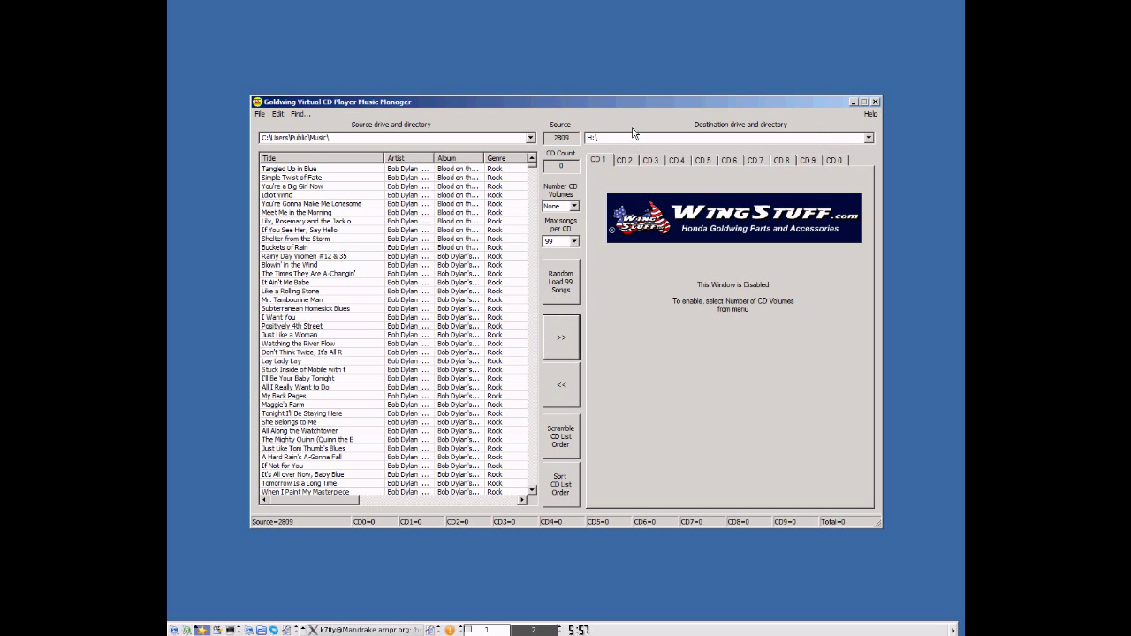
{"action": "left_click", "coordinate": [258, 113]}
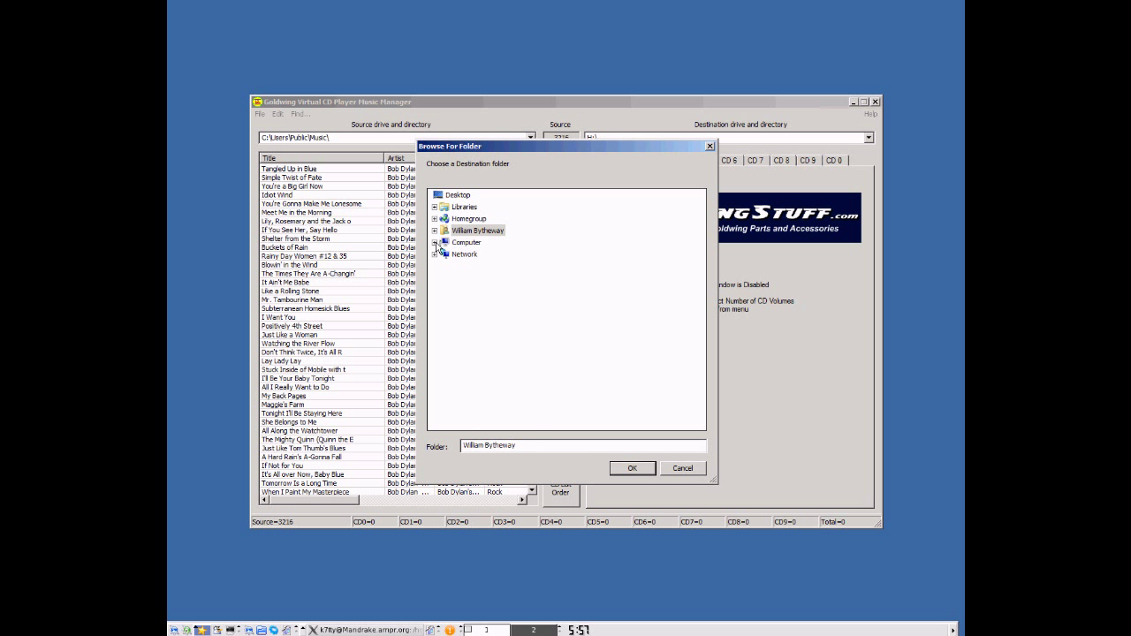
Choose Removable Disk (G:) under Computer as the destination folder and confirm.
{"action": "left_click", "coordinate": [439, 243]}
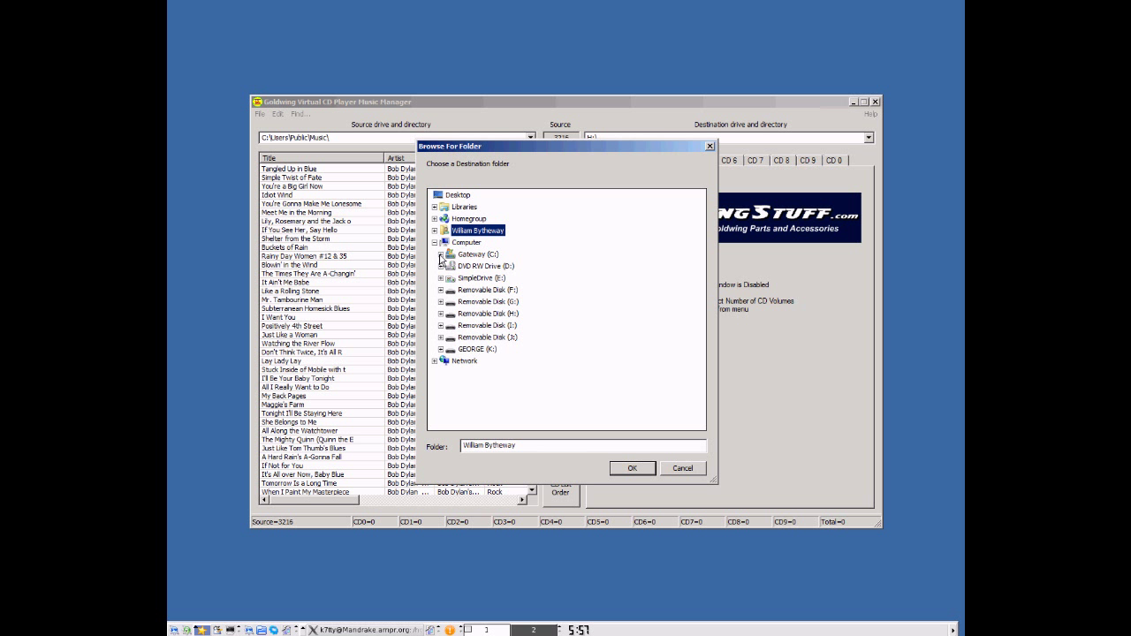
{"action": "left_click", "coordinate": [440, 254]}
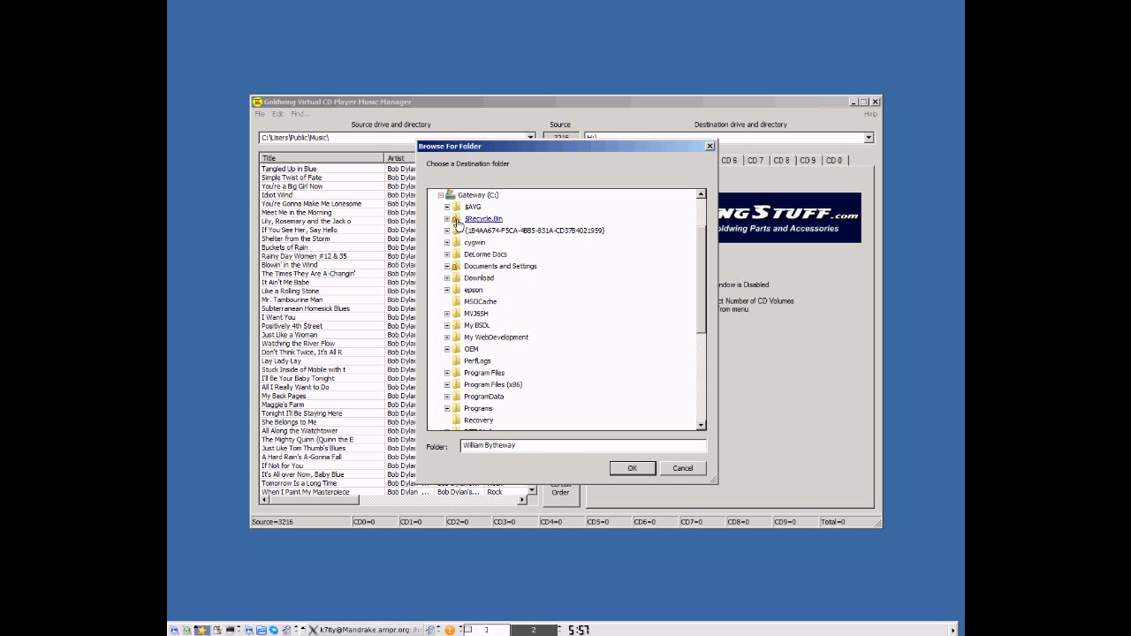
{"action": "scroll", "scroll_direction": "down", "scroll_amount": 3}
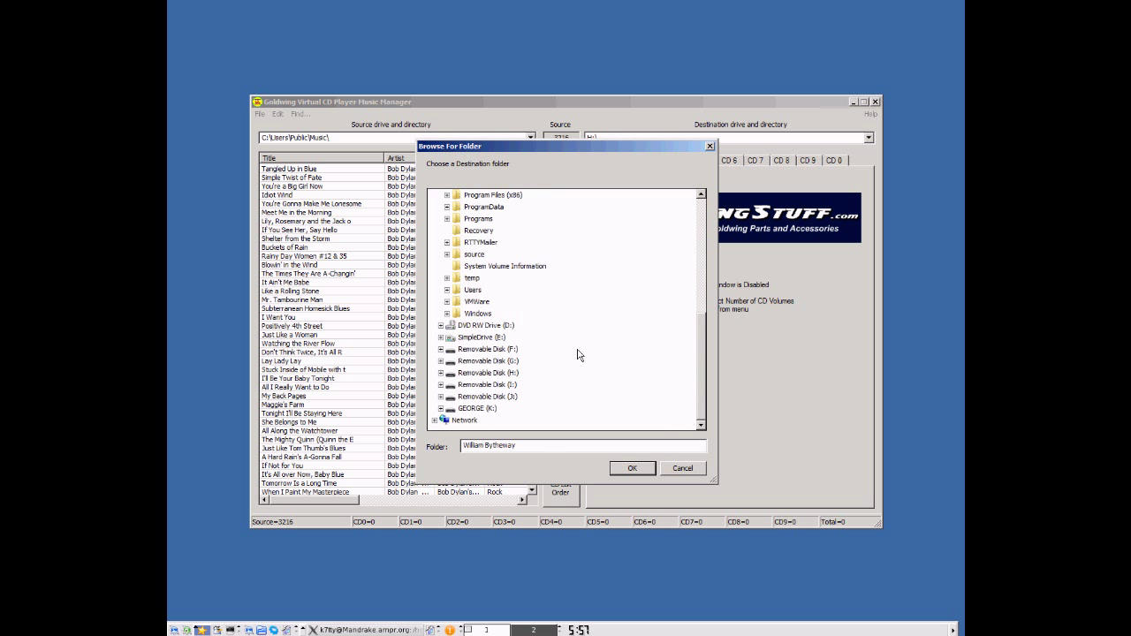
{"action": "left_click", "coordinate": [486, 420]}
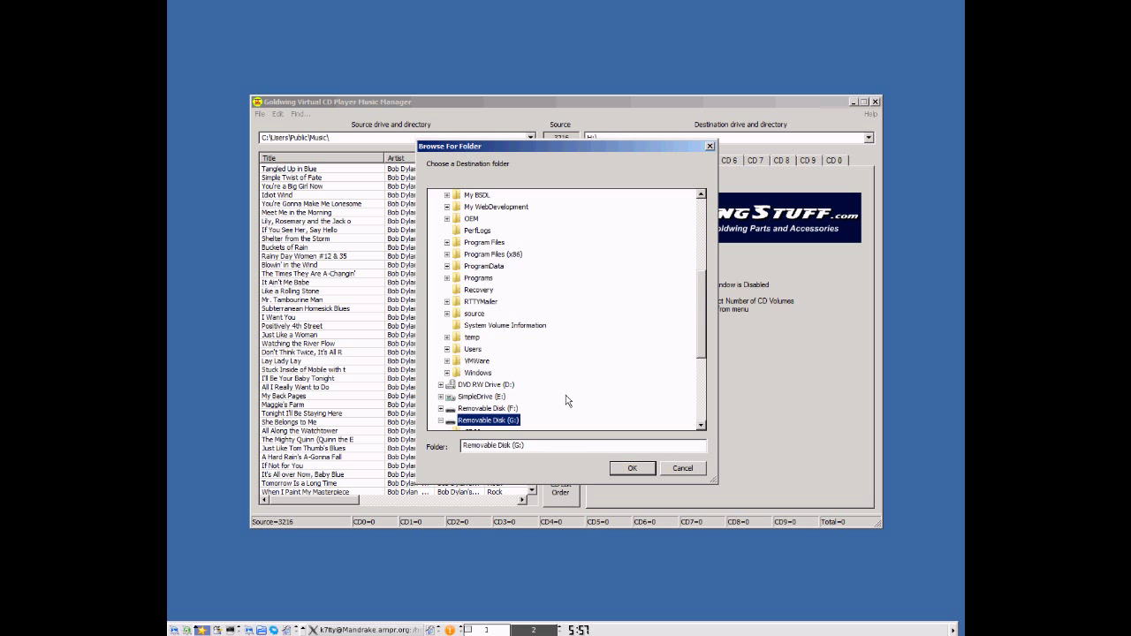
{"action": "left_click", "coordinate": [630, 469]}
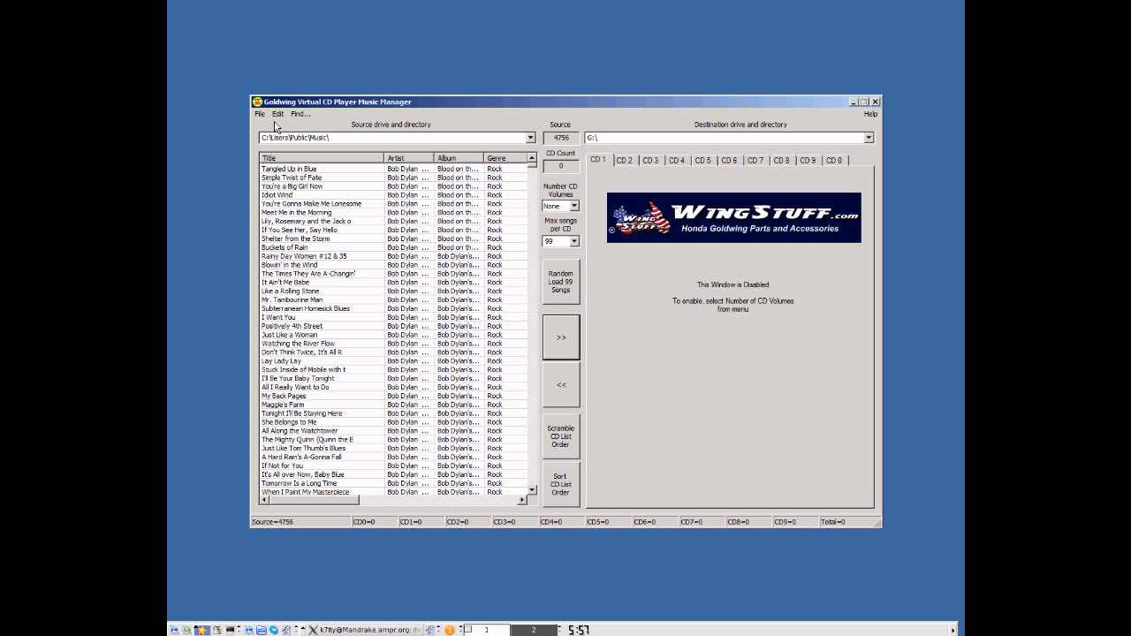
Clean the G: thumb drive, confirming deletion of all listed old files.
{"action": "left_click", "coordinate": [259, 114]}
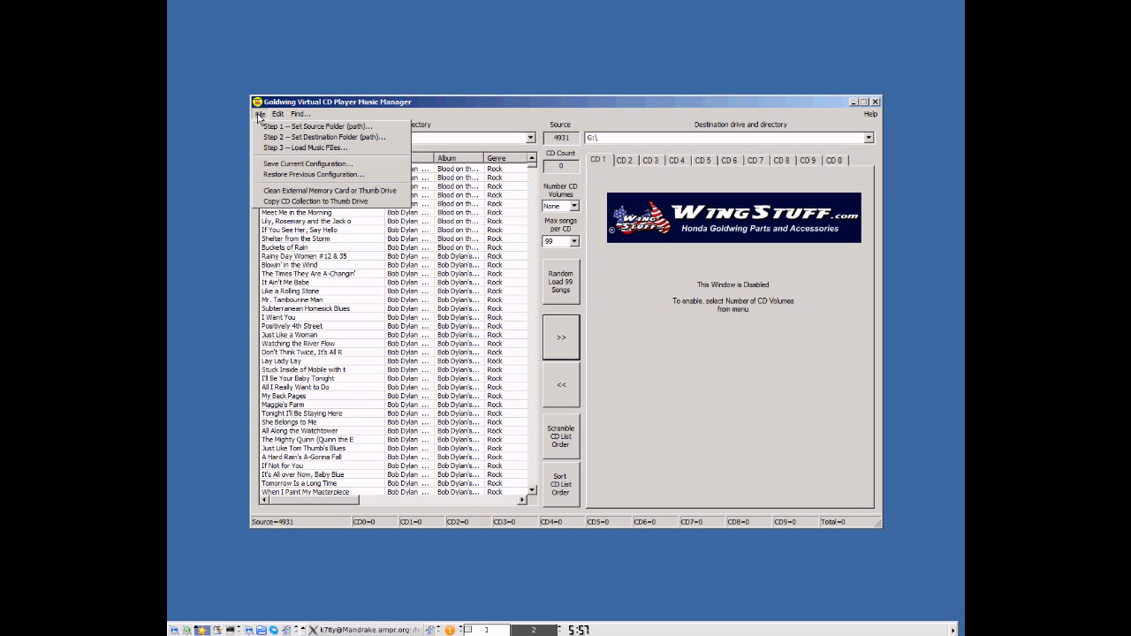
{"action": "mouse_move", "coordinate": [330, 189]}
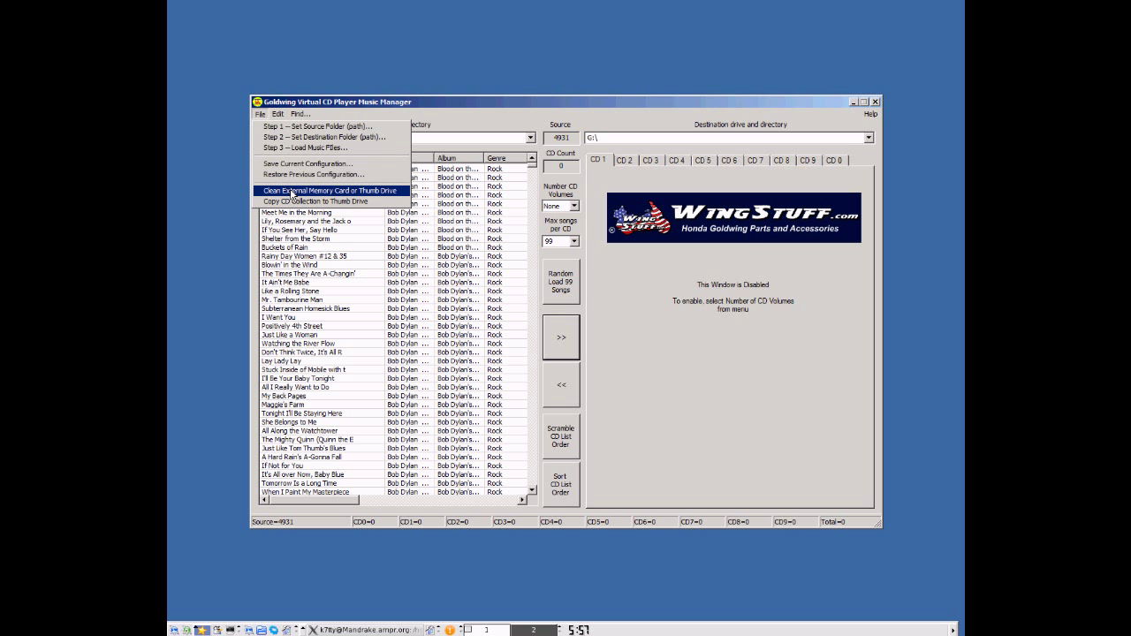
{"action": "left_click", "coordinate": [329, 190]}
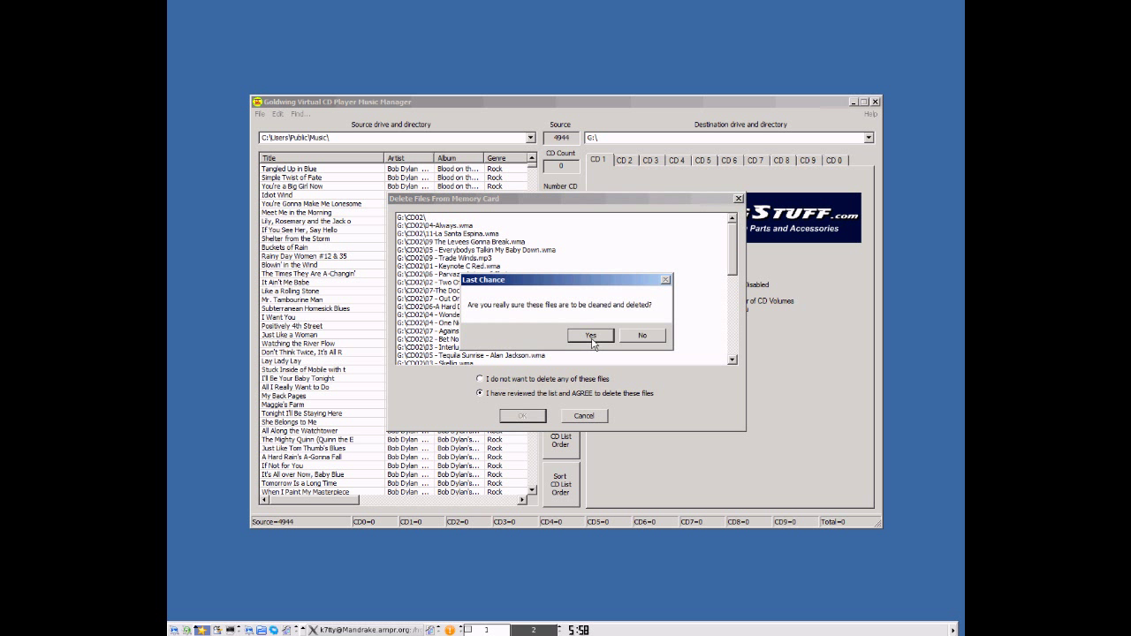
{"action": "left_click", "coordinate": [591, 335]}
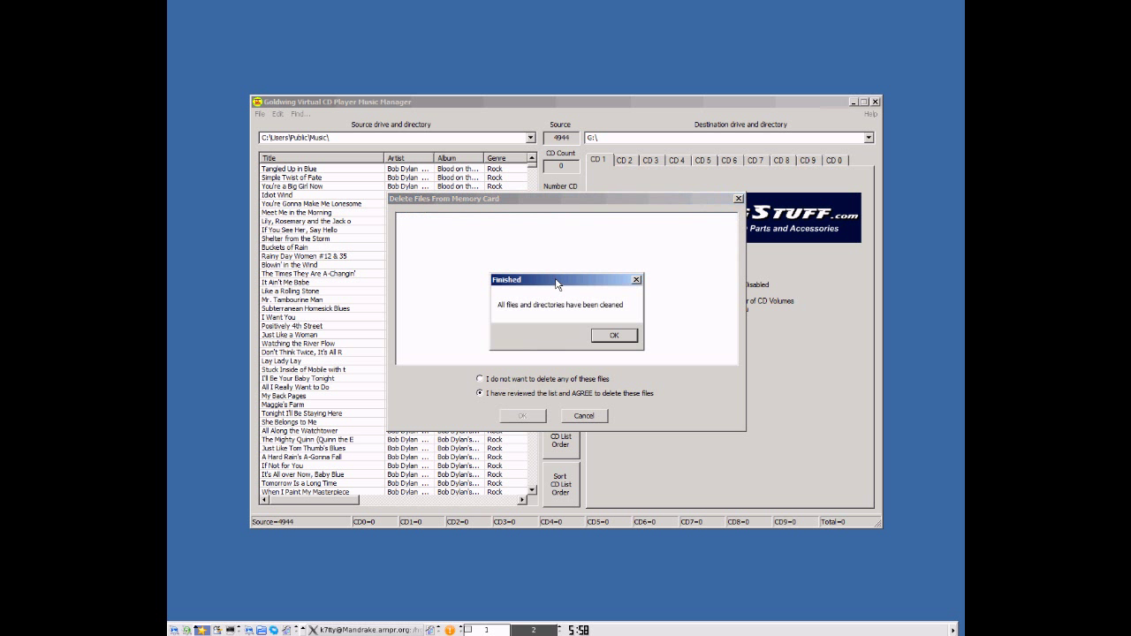
{"action": "mouse_move", "coordinate": [480, 323]}
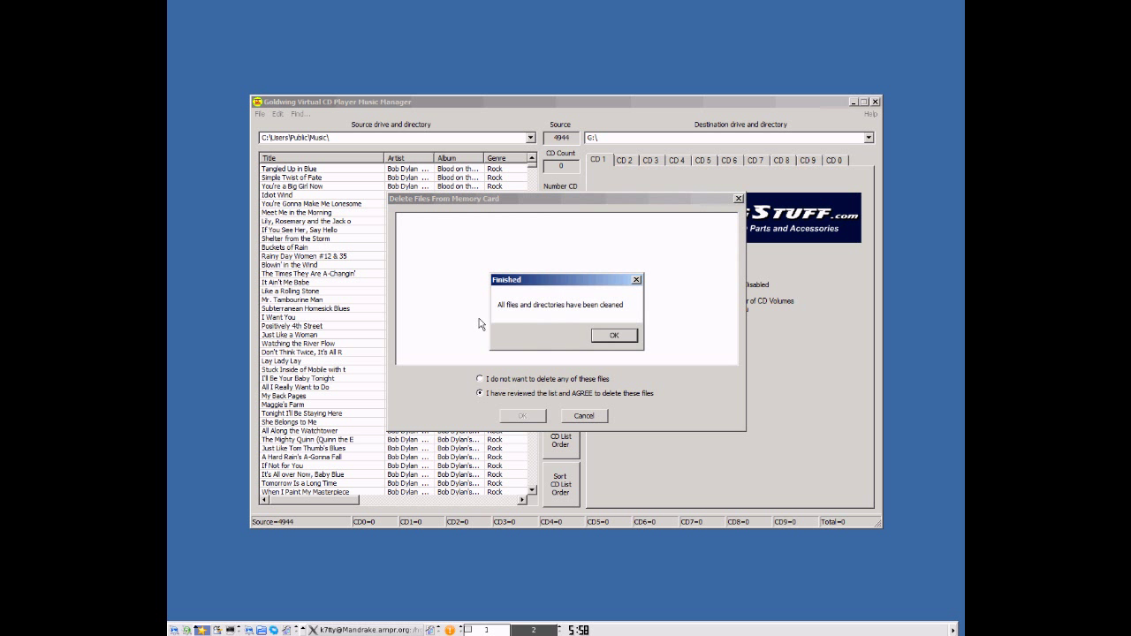
{"action": "left_click", "coordinate": [613, 335]}
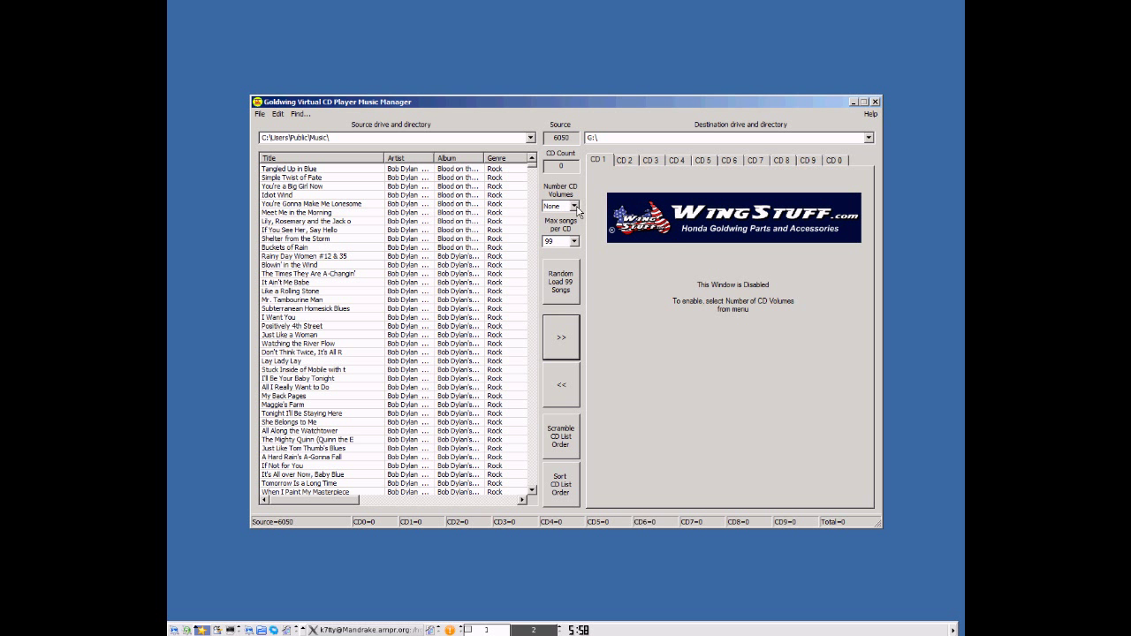
Set Number of CD Volumes to 10 and keep Max songs per CD at 99.
{"action": "left_click", "coordinate": [573, 206]}
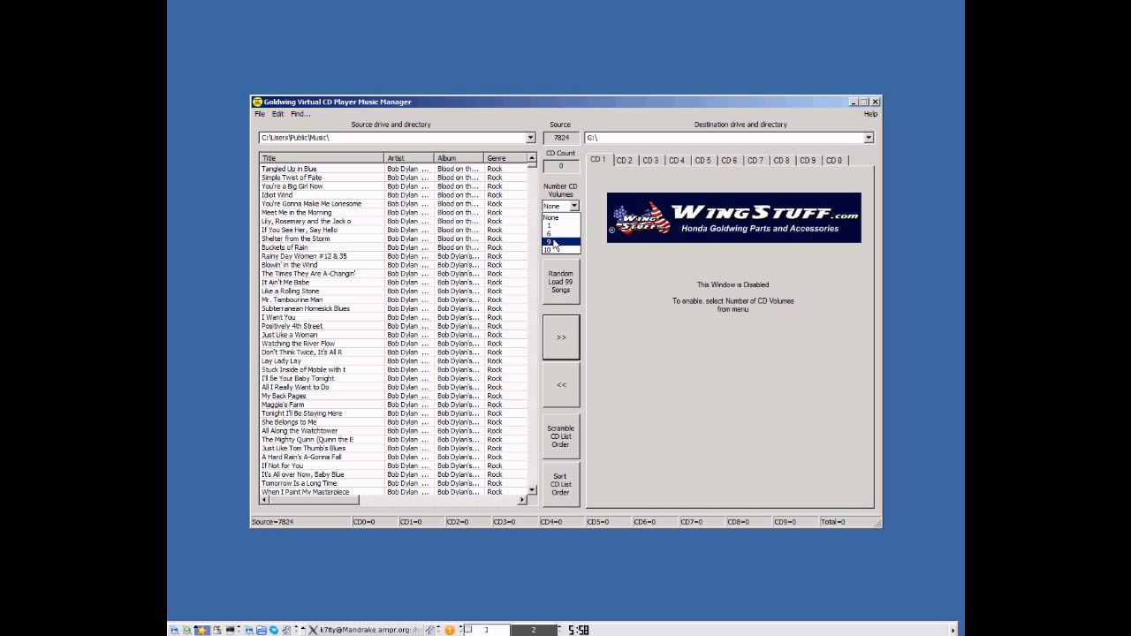
{"action": "left_click", "coordinate": [551, 250]}
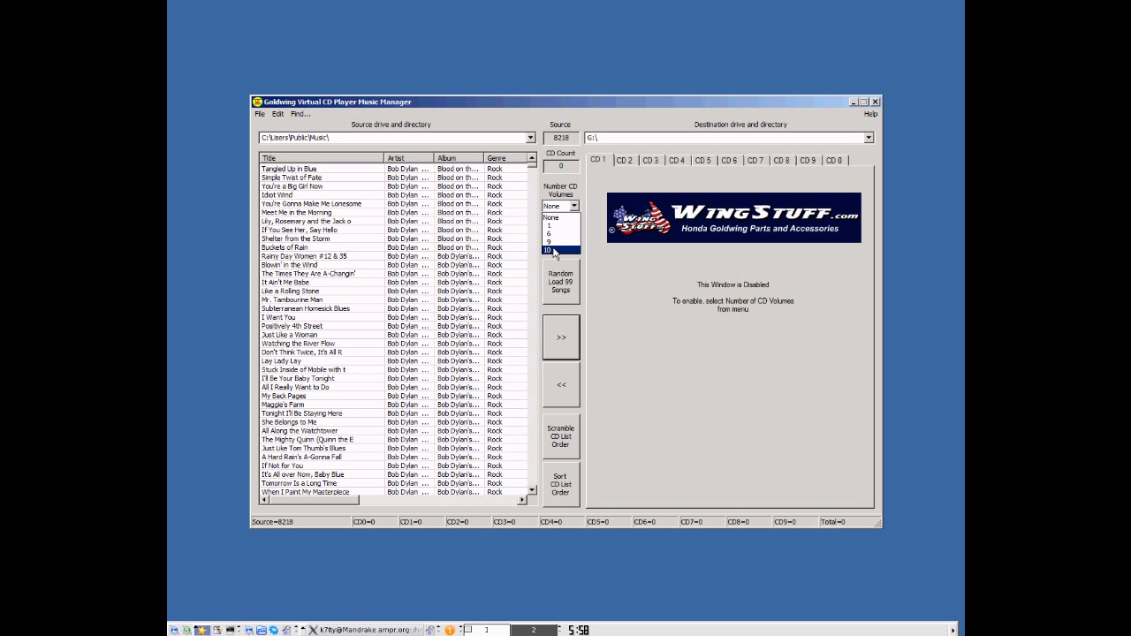
{"action": "left_click", "coordinate": [547, 251]}
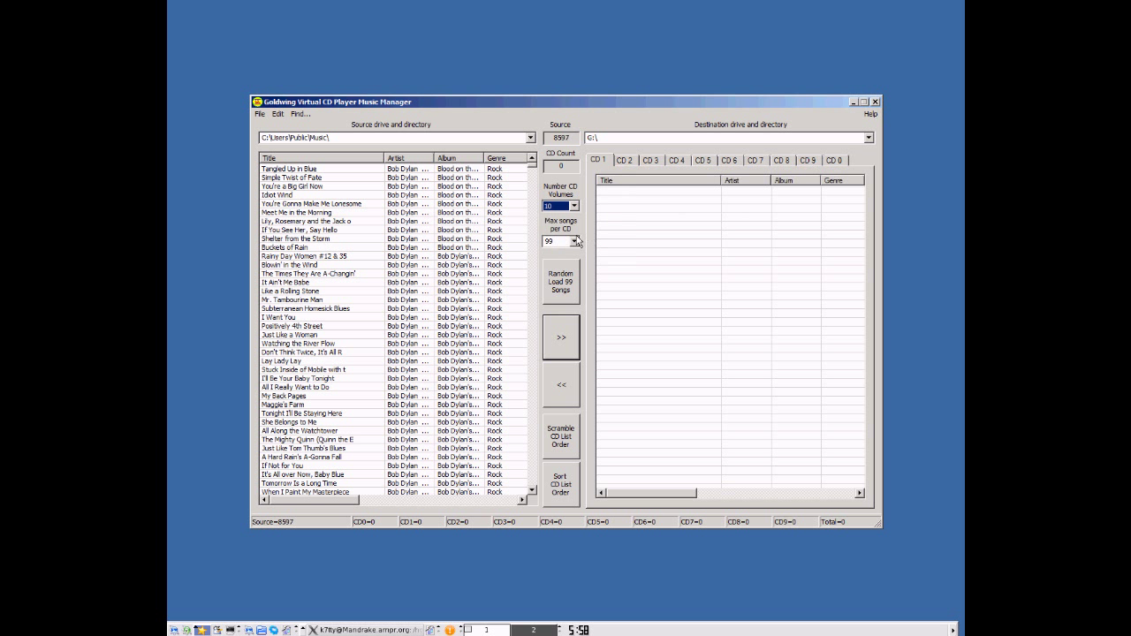
{"action": "left_click", "coordinate": [575, 241]}
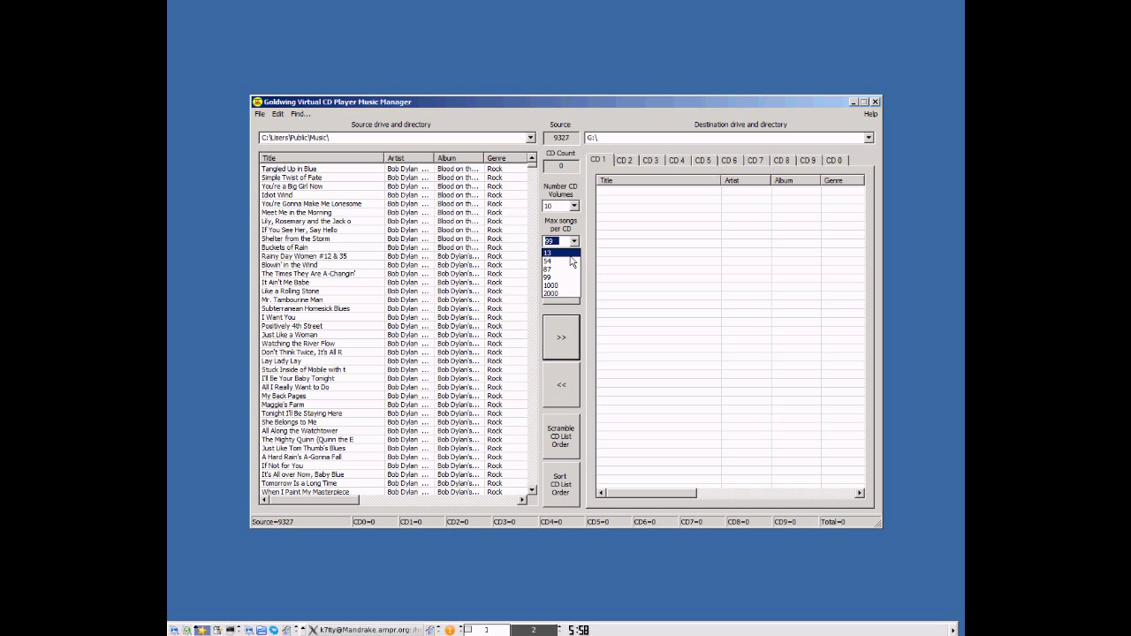
{"action": "left_click", "coordinate": [548, 262]}
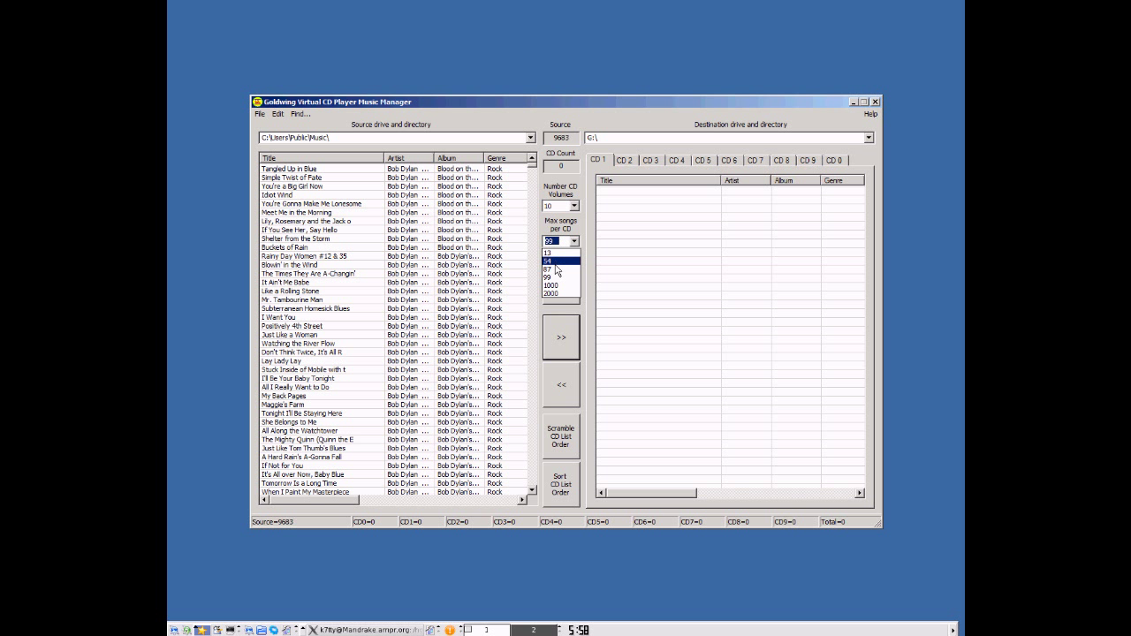
{"action": "left_click", "coordinate": [550, 277]}
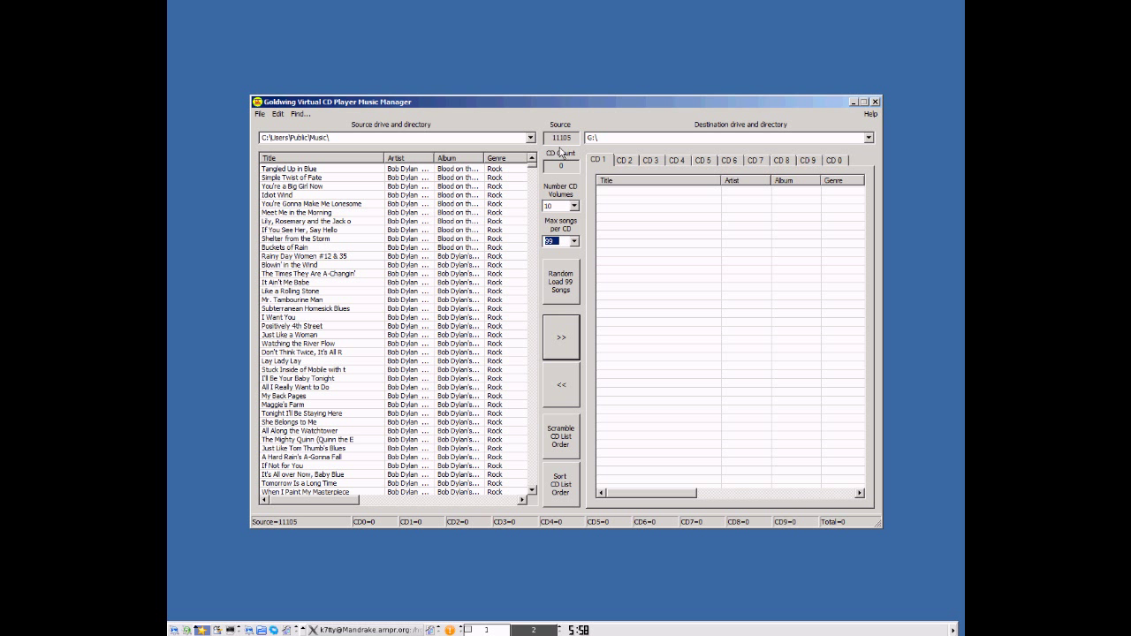
{"action": "mouse_move", "coordinate": [599, 168]}
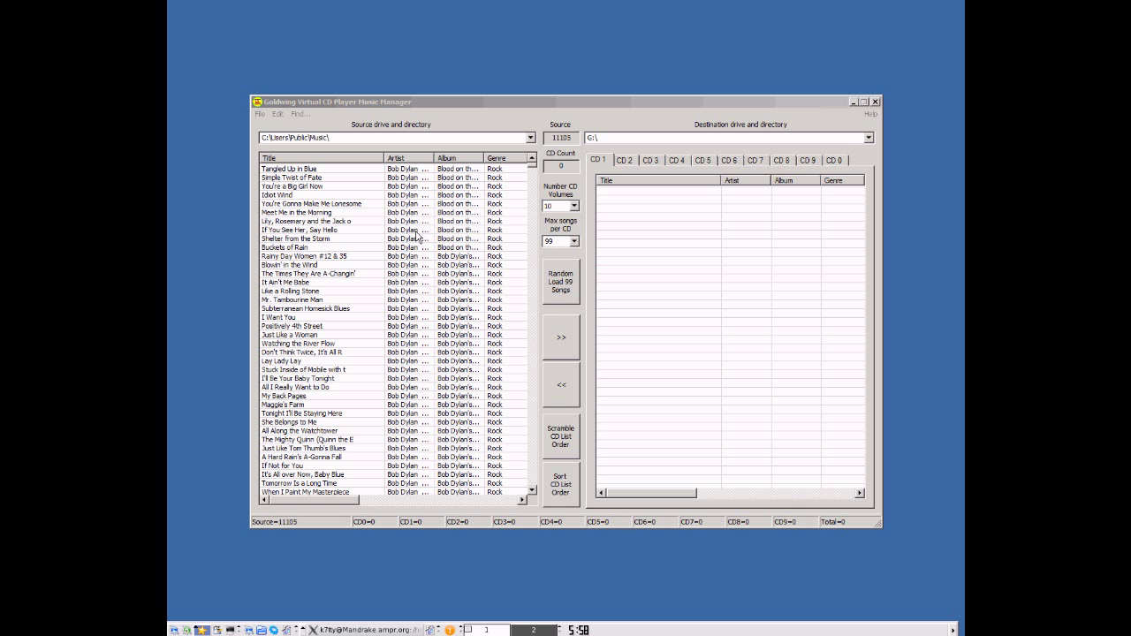
{"action": "mouse_move", "coordinate": [346, 205]}
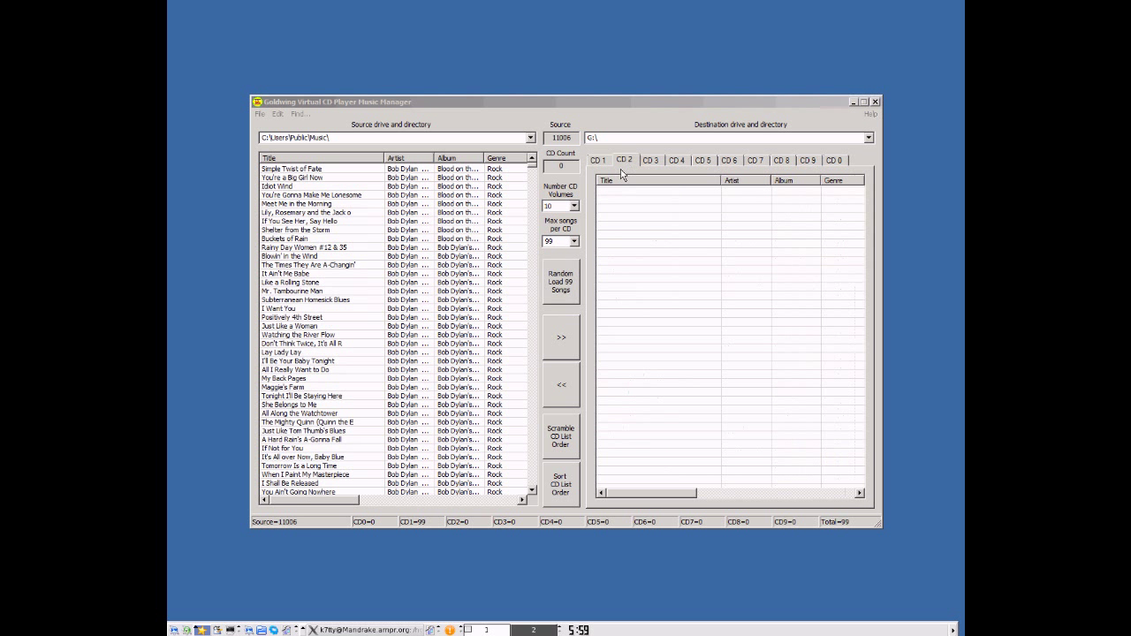
{"action": "left_click", "coordinate": [560, 282]}
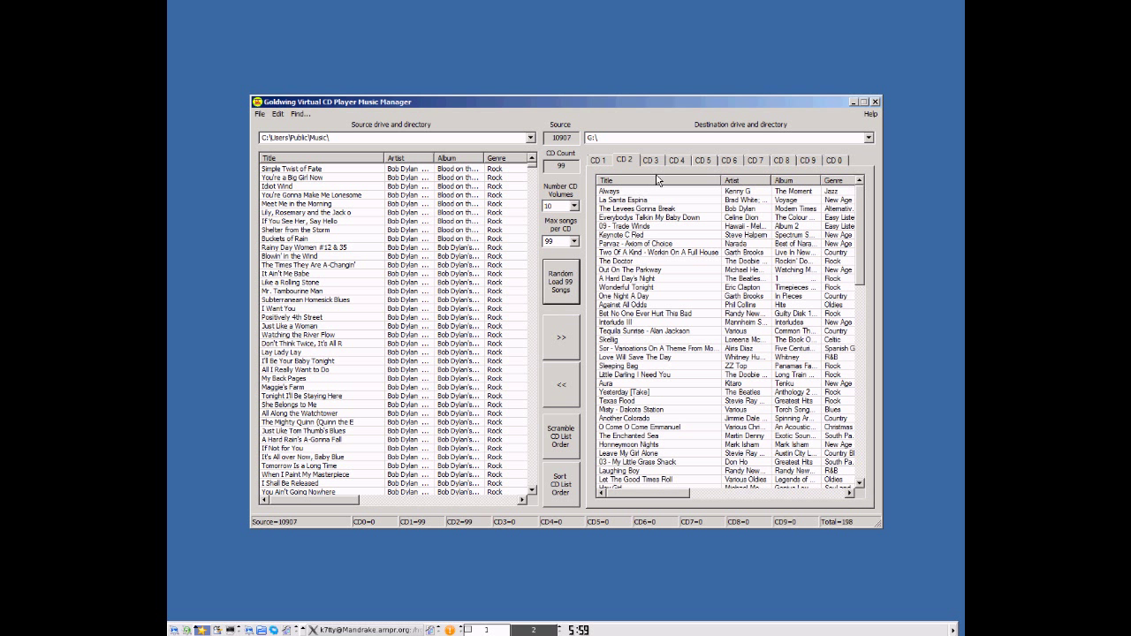
{"action": "left_click", "coordinate": [650, 160]}
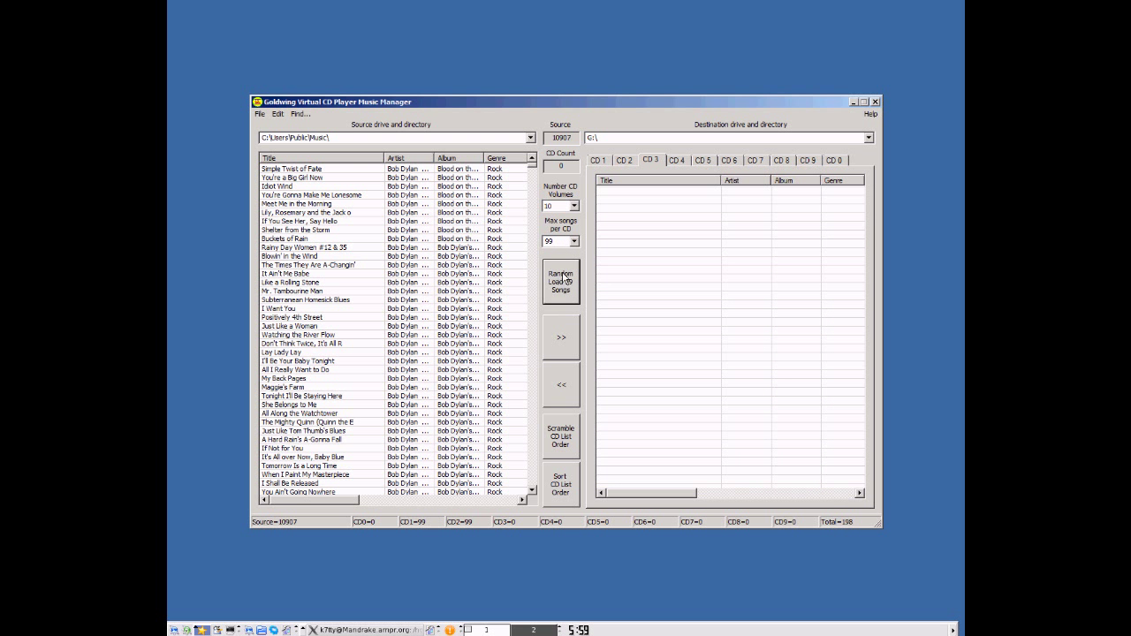
{"action": "left_click", "coordinate": [560, 281]}
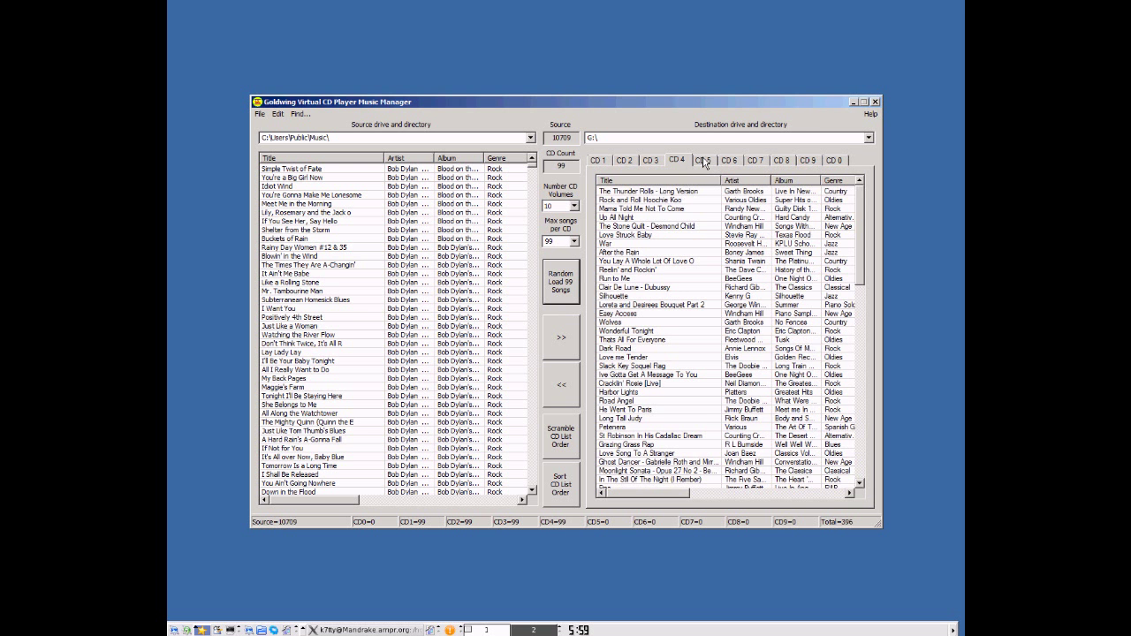
{"action": "left_click", "coordinate": [703, 160]}
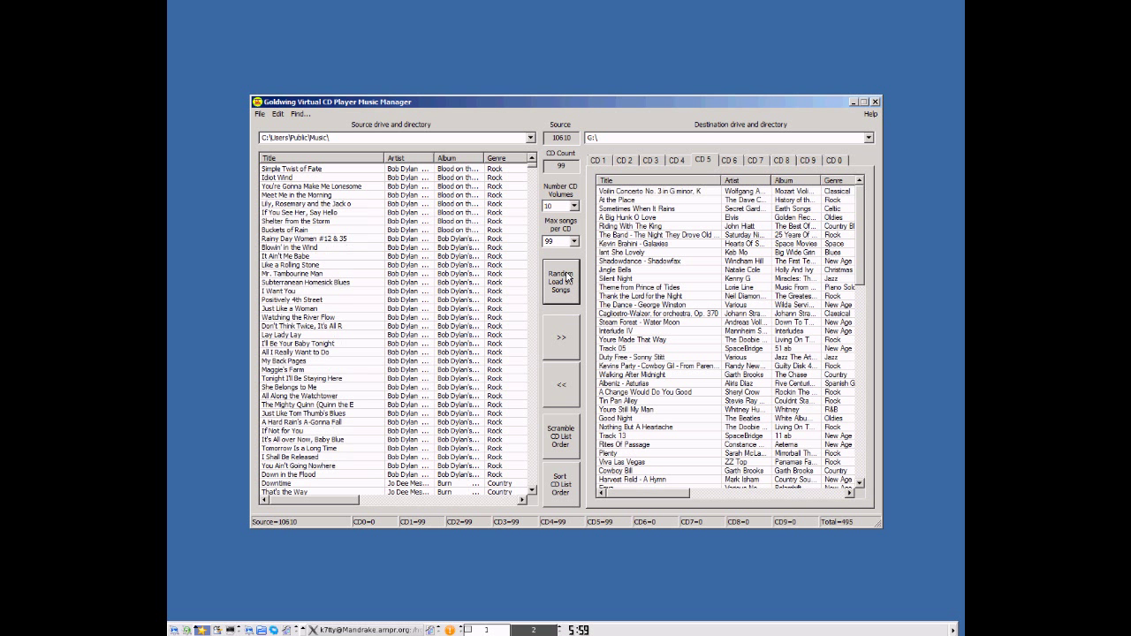
{"action": "left_click", "coordinate": [729, 160]}
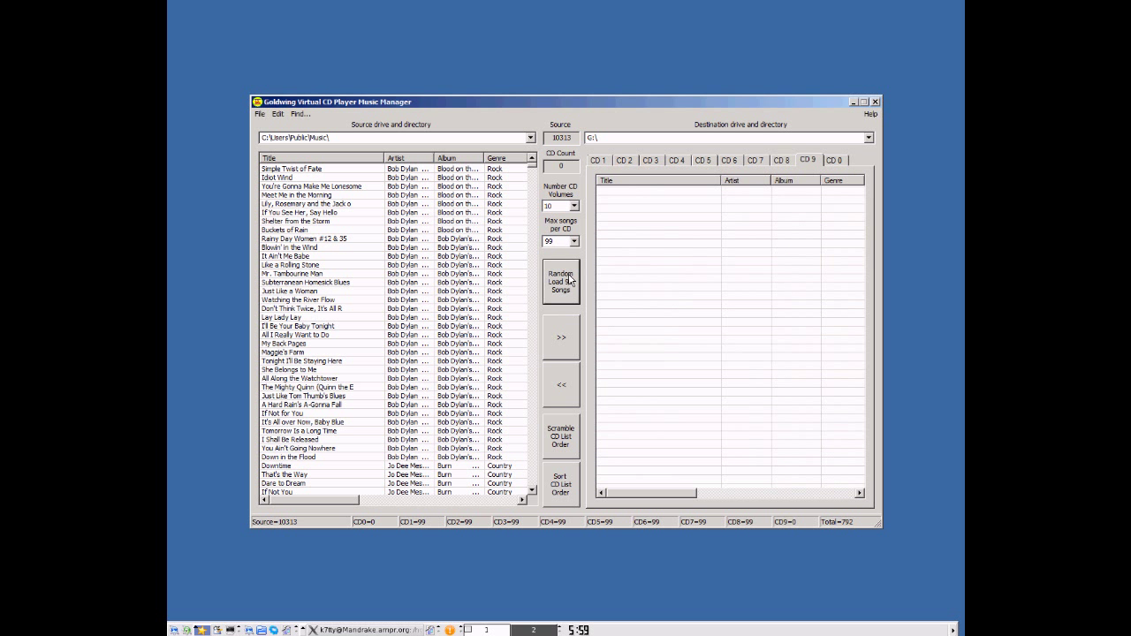
{"action": "left_click", "coordinate": [833, 160]}
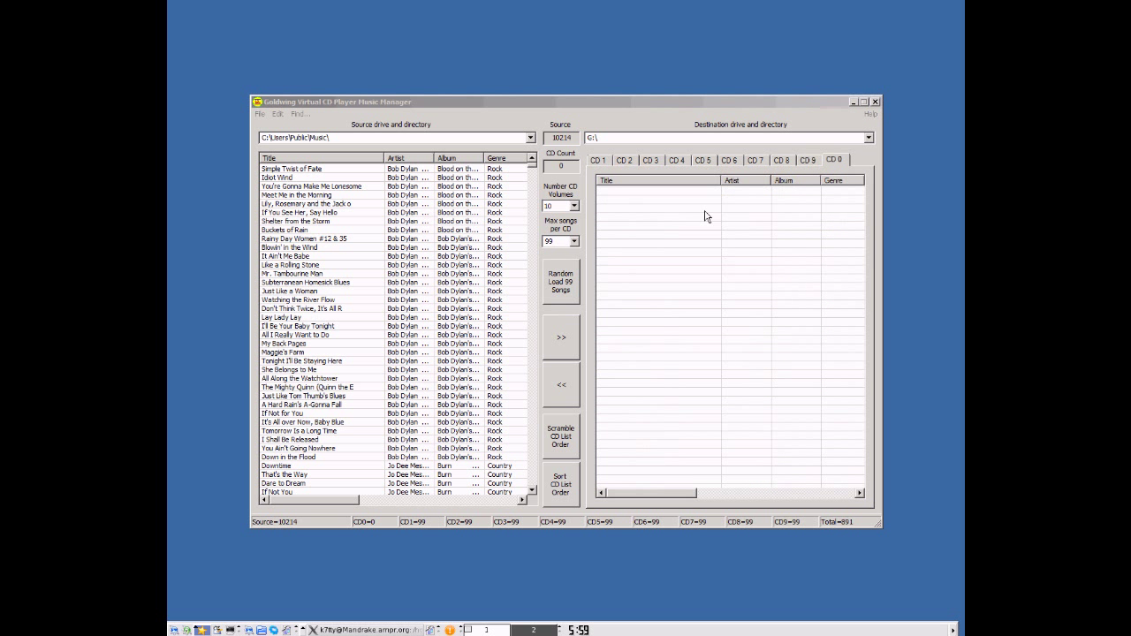
{"action": "left_click", "coordinate": [560, 282]}
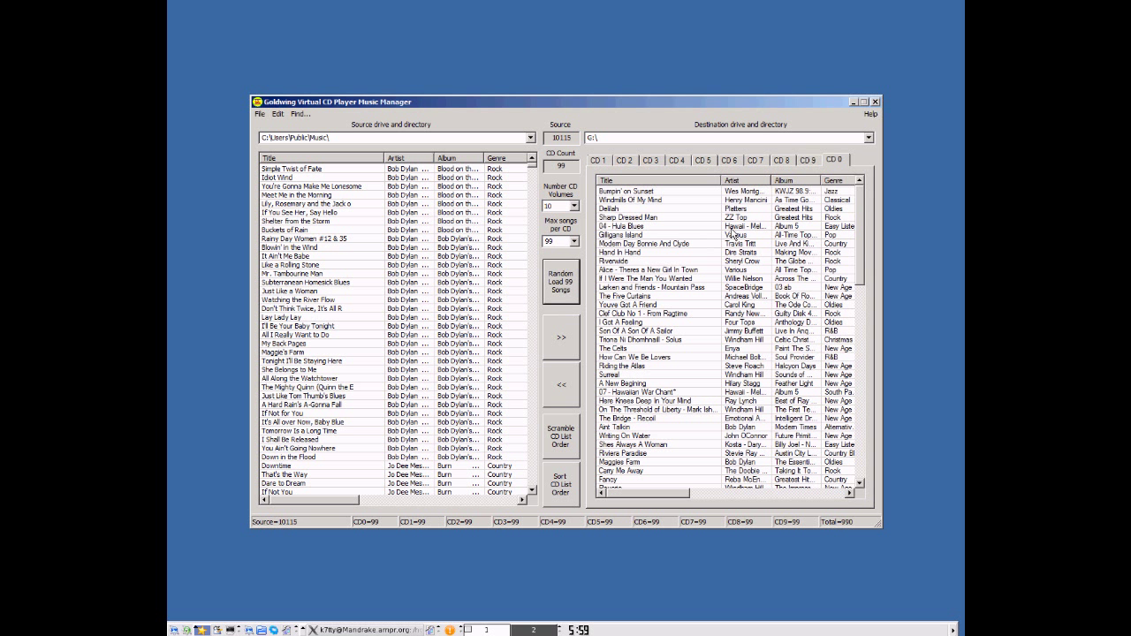
{"action": "mouse_move", "coordinate": [484, 568]}
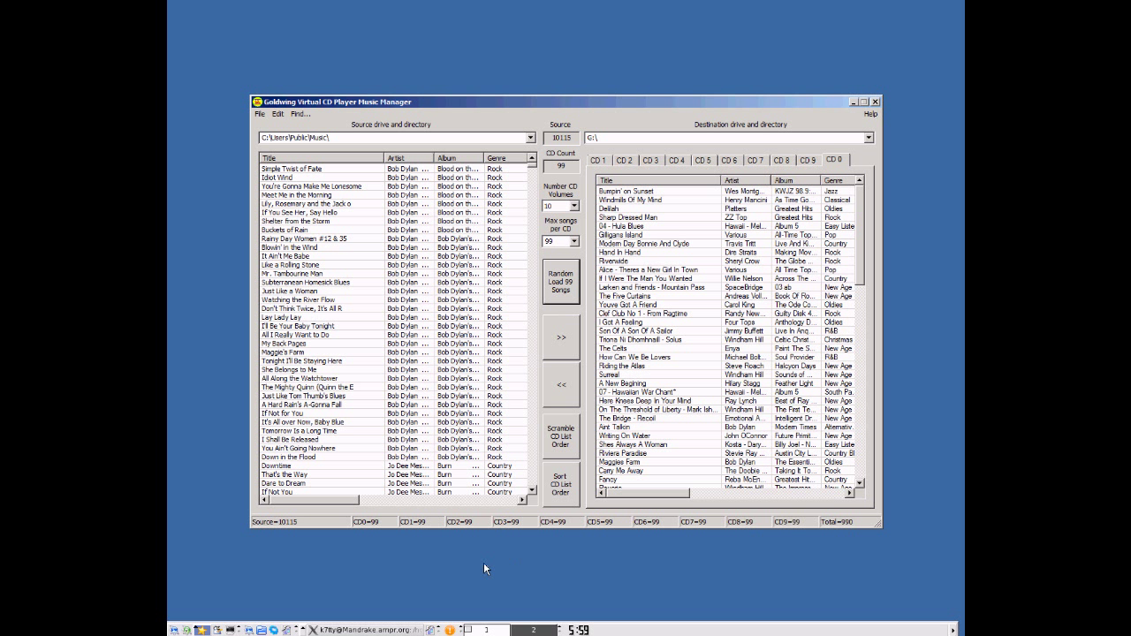
{"action": "mouse_move", "coordinate": [382, 532]}
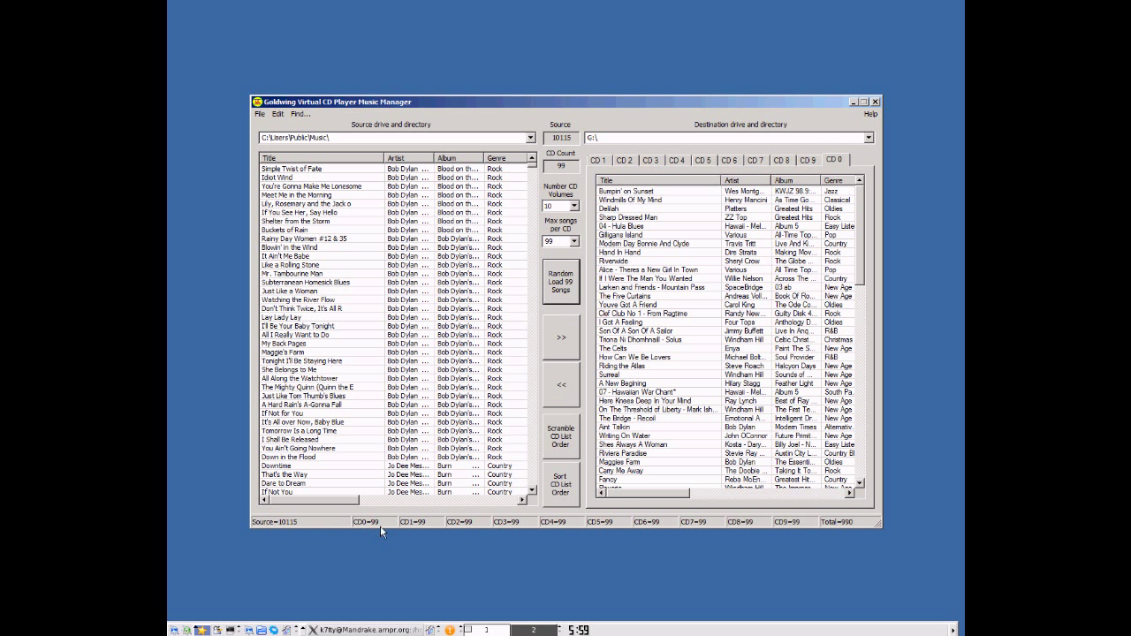
{"action": "mouse_move", "coordinate": [863, 515]}
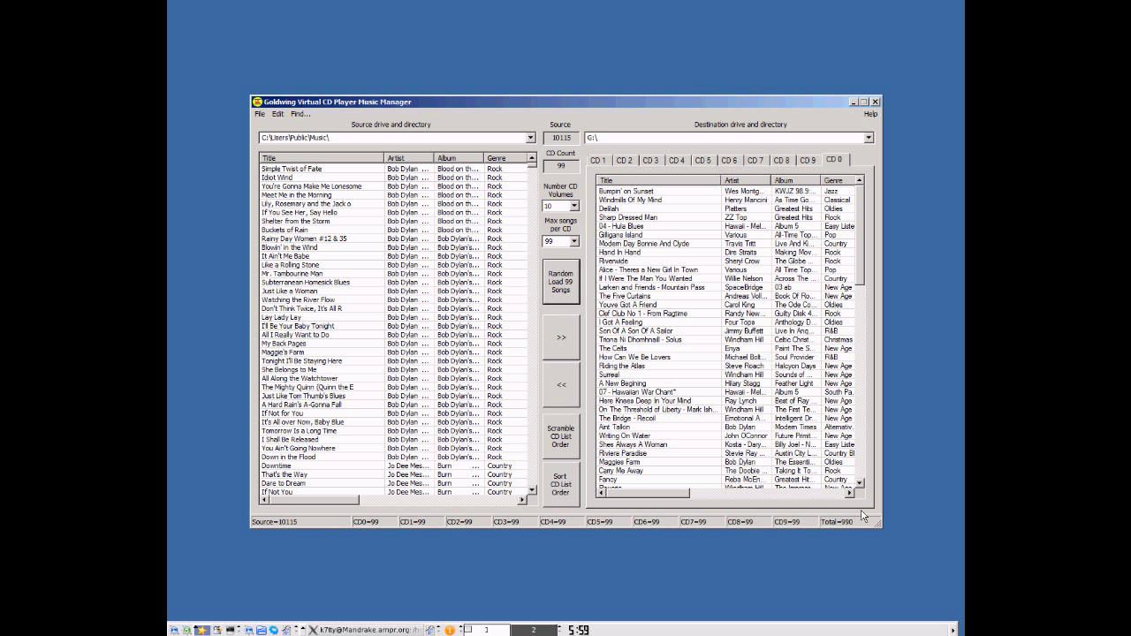
{"action": "mouse_move", "coordinate": [545, 321]}
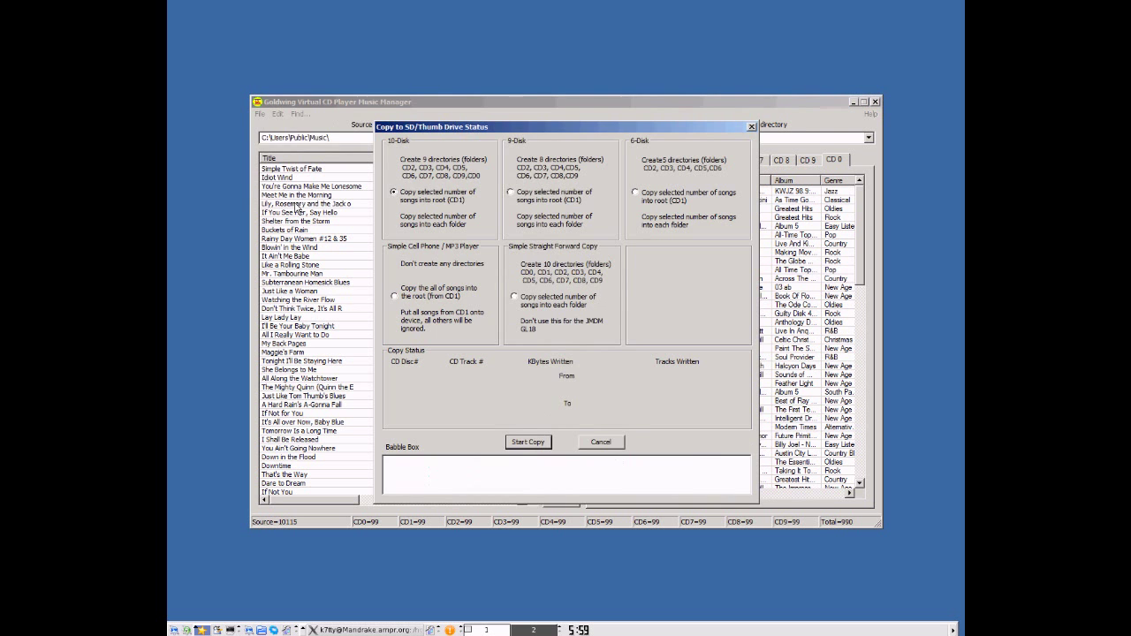
{"action": "mouse_move", "coordinate": [439, 129]}
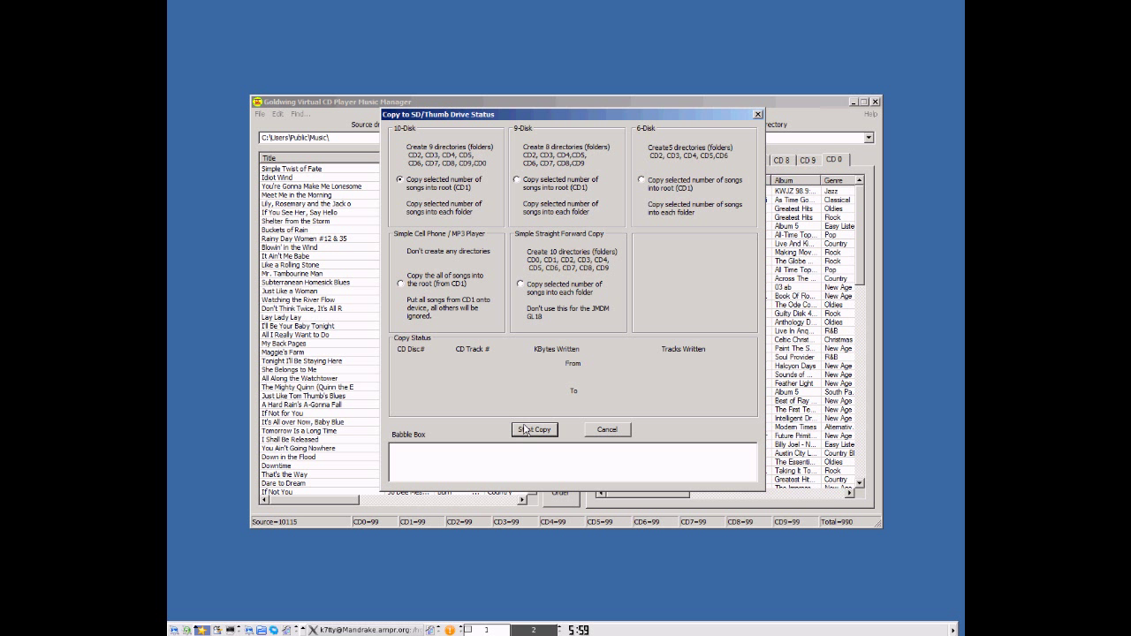
Start copying the 10-disk CD collection to thumb drive G:.
{"action": "left_click", "coordinate": [533, 430]}
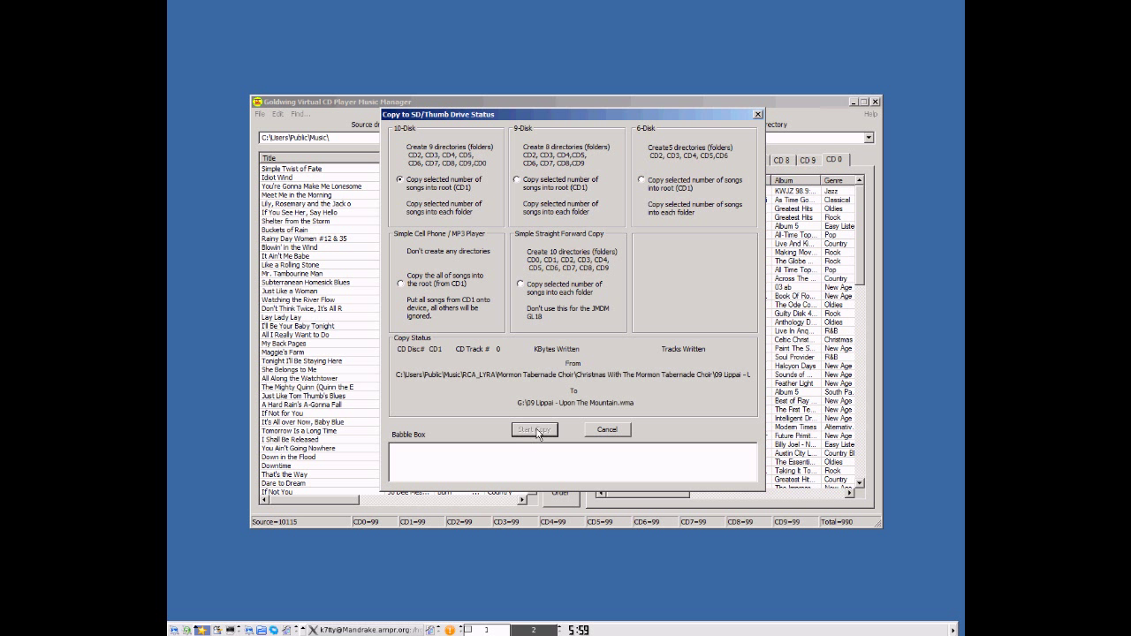
Let several CD1 tracks copy to G:\, then cancel to close the status window.
{"action": "left_click", "coordinate": [533, 430]}
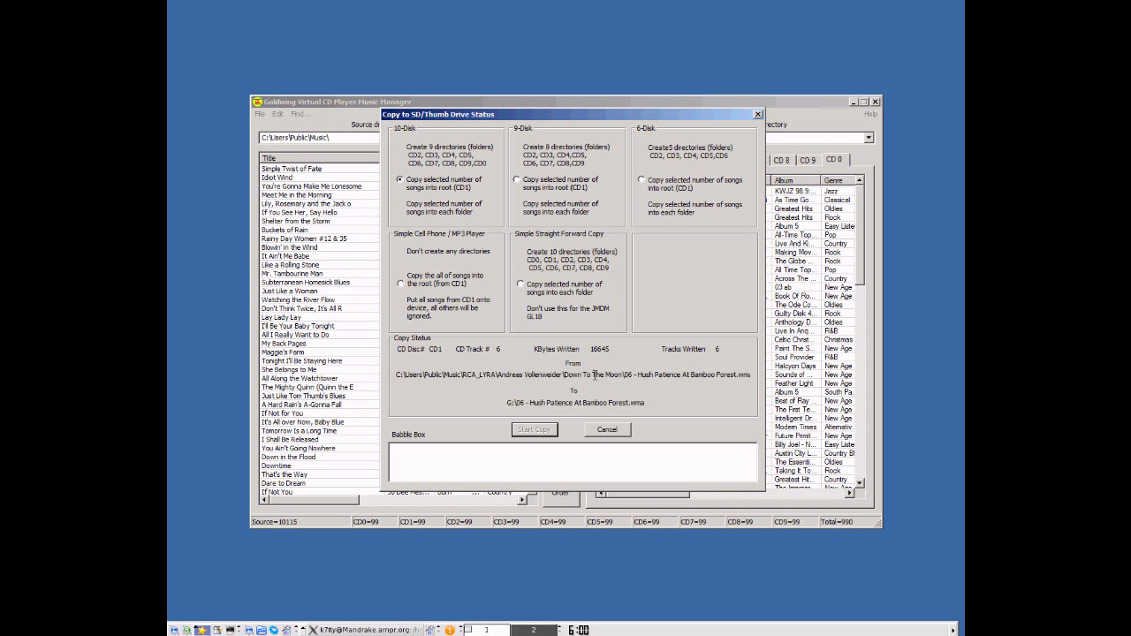
{"action": "mouse_move", "coordinate": [601, 379]}
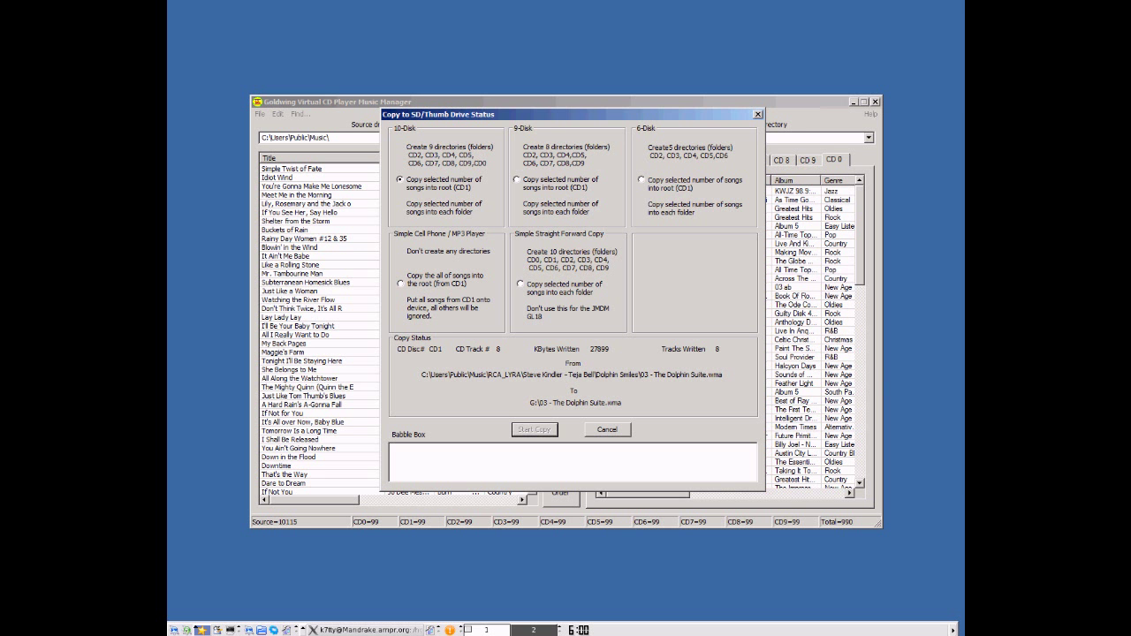
{"action": "left_click", "coordinate": [607, 429]}
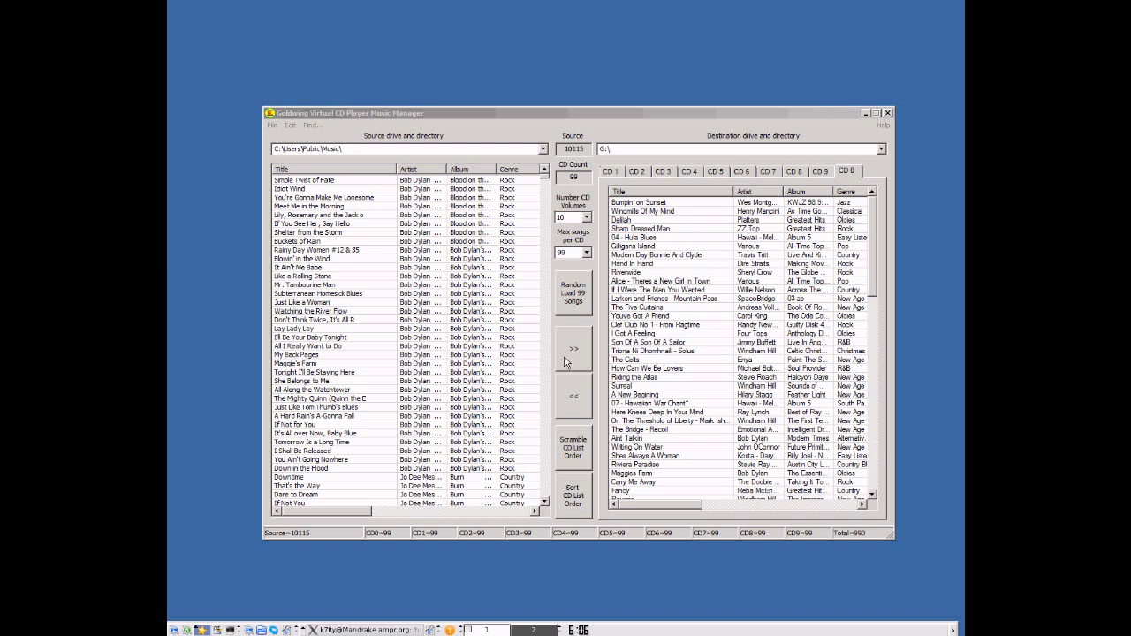
Review the song lists on CD 3 and another CD volume.
{"action": "left_click", "coordinate": [688, 171]}
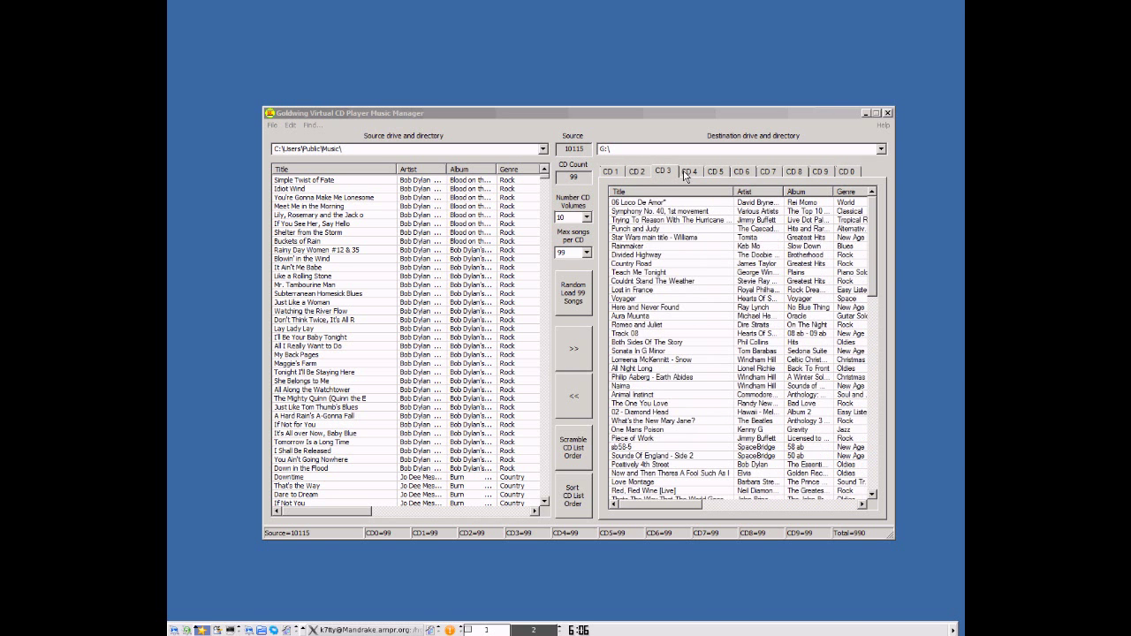
{"action": "left_click", "coordinate": [611, 171]}
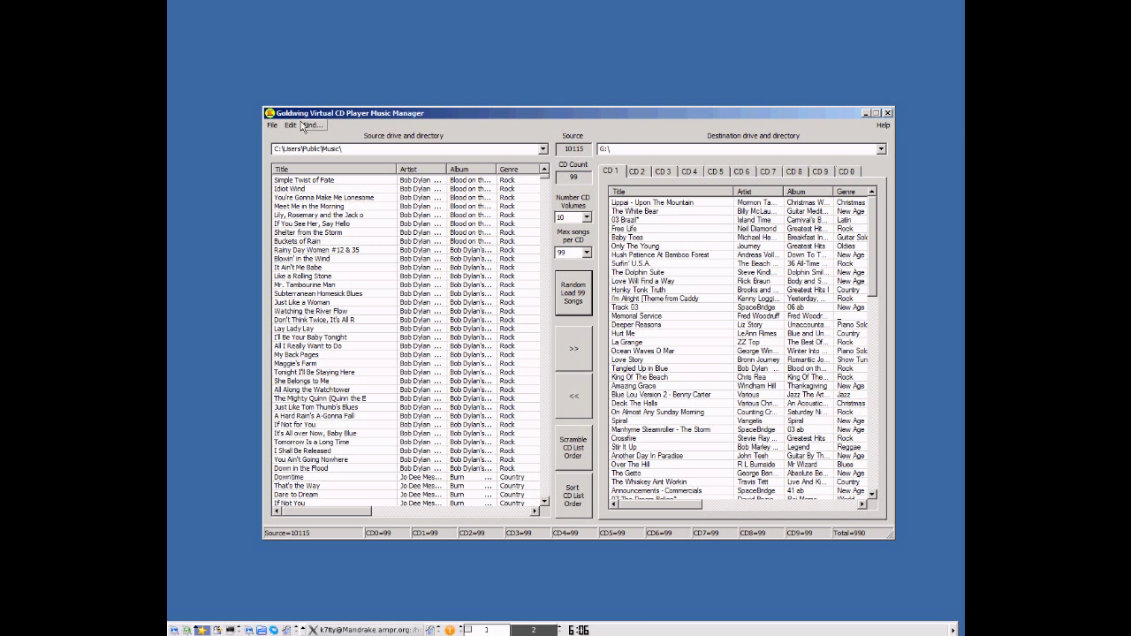
Save the current configuration as mysongs.cfg in the Data folder.
{"action": "left_click", "coordinate": [272, 124]}
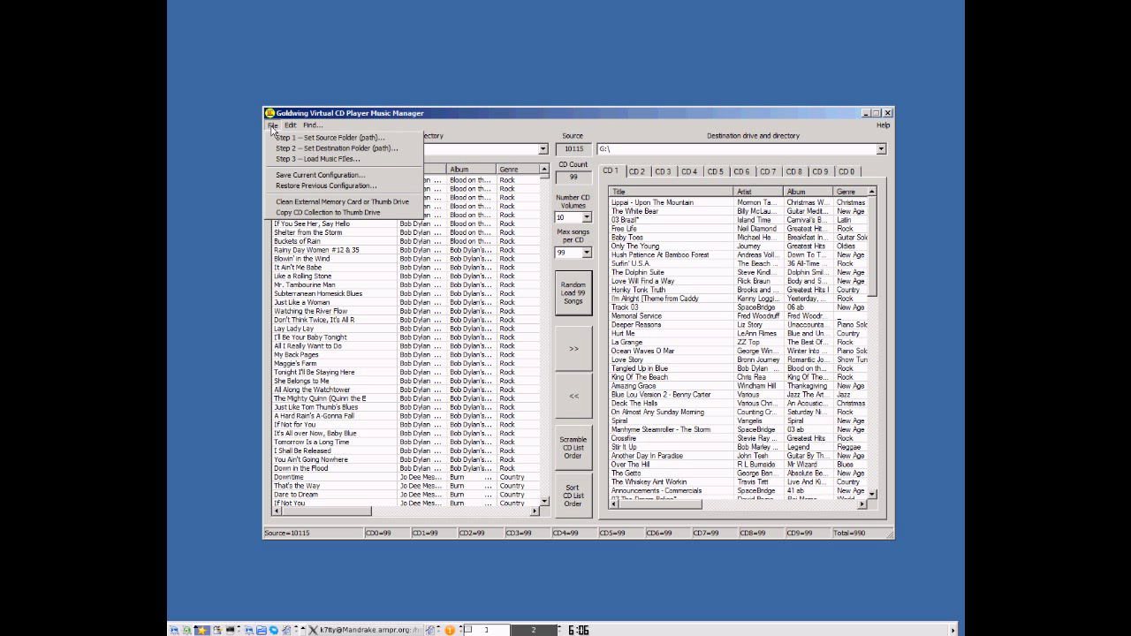
{"action": "left_click", "coordinate": [315, 174]}
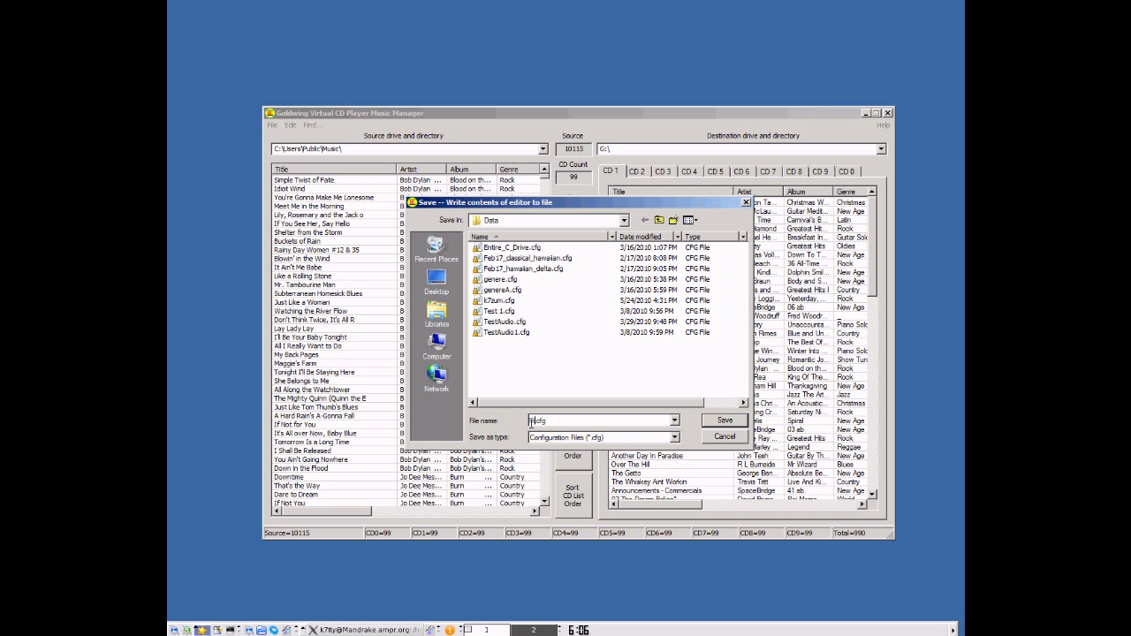
{"action": "type", "text": "mysongs.cfg"}
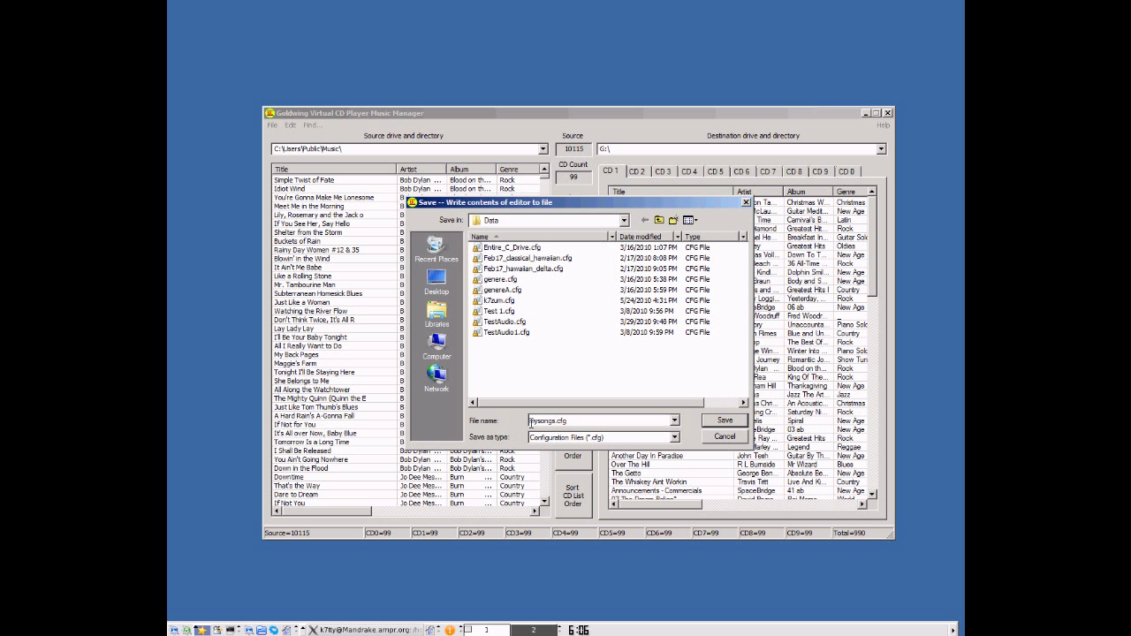
{"action": "left_click", "coordinate": [724, 436]}
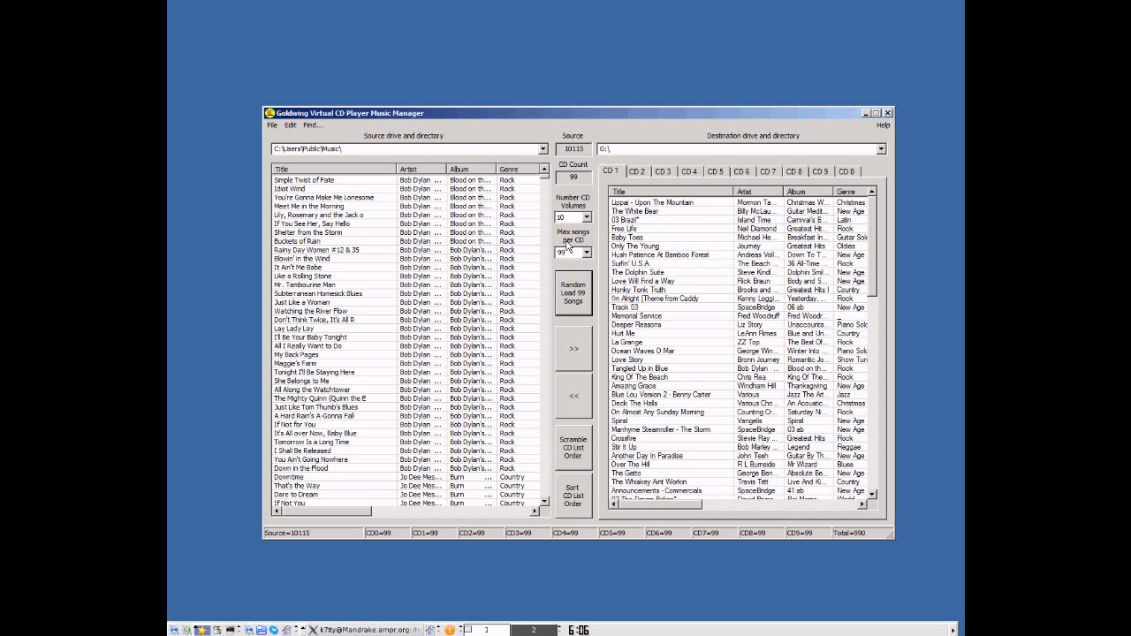
{"action": "mouse_move", "coordinate": [482, 134]}
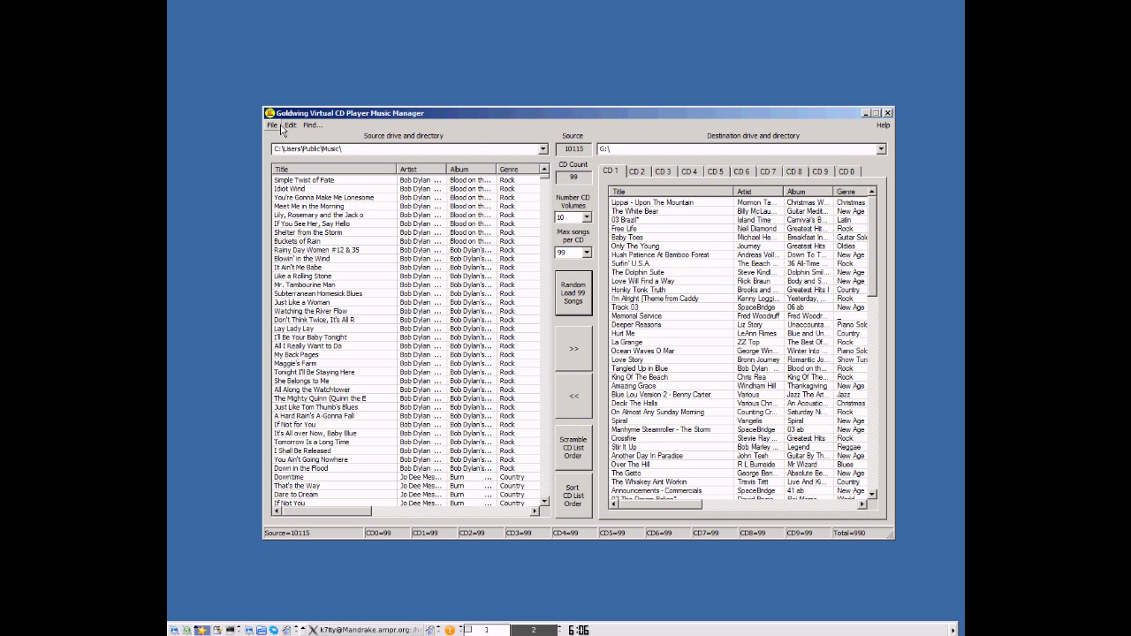
Clear All to empty source and destination lists, then view the emptied CD 1.
{"action": "left_click", "coordinate": [289, 124]}
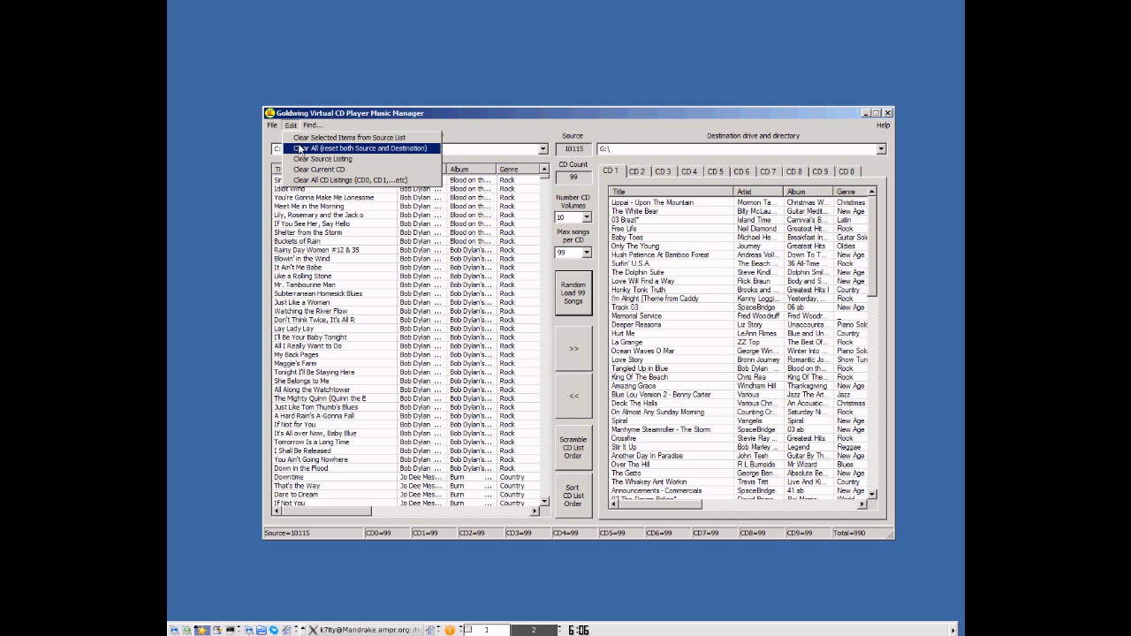
{"action": "left_click", "coordinate": [351, 148]}
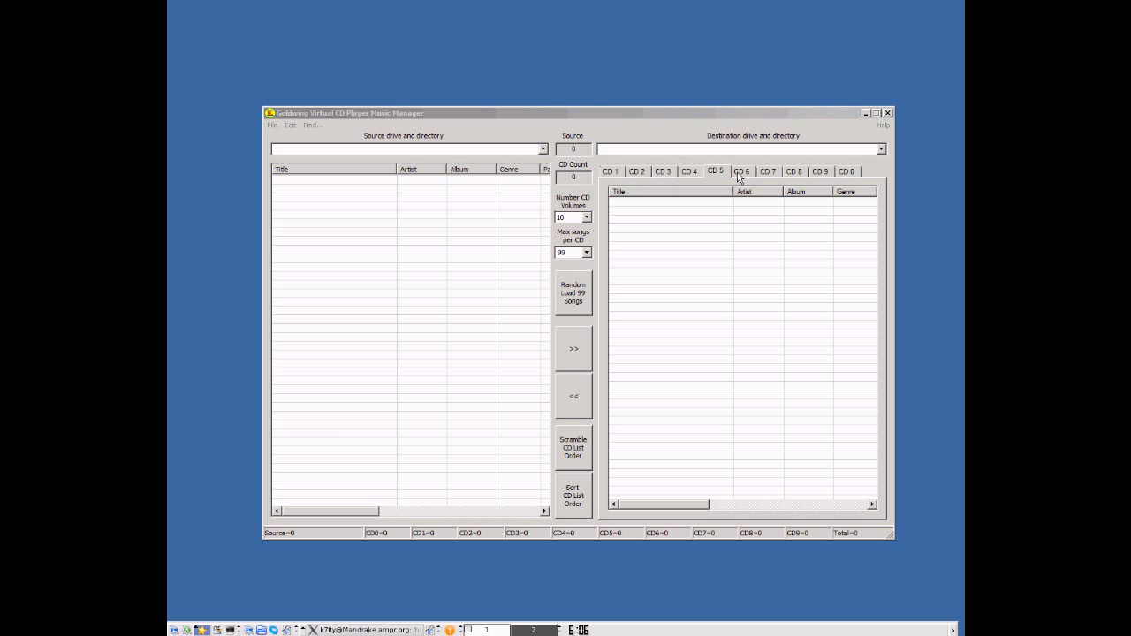
{"action": "left_click", "coordinate": [610, 171]}
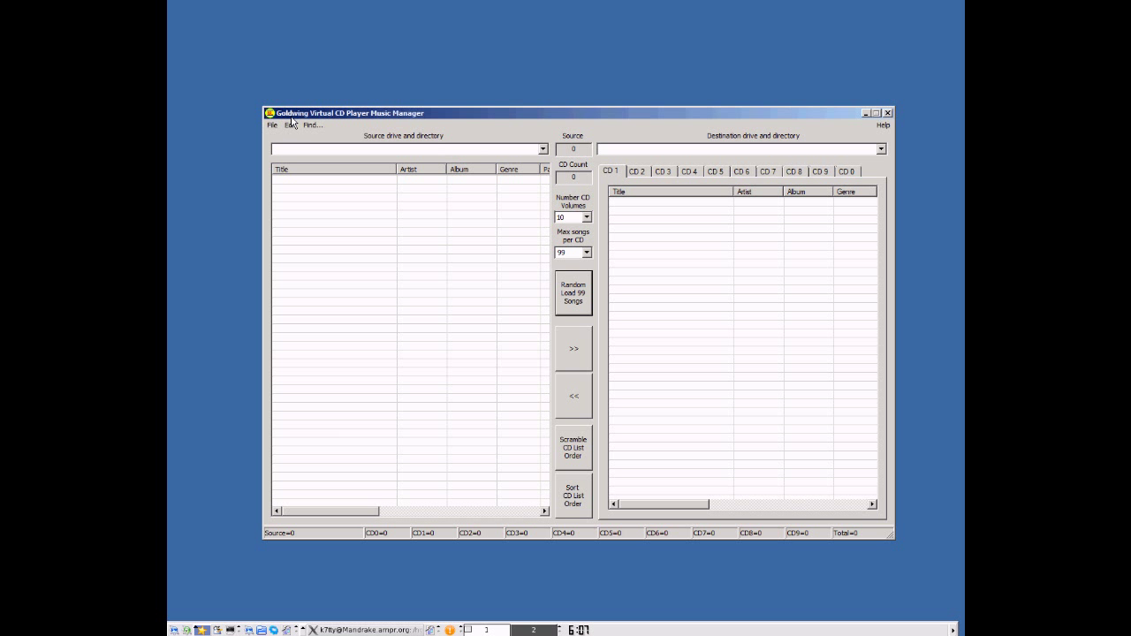
Restore the saved mysongs.cfg configuration, bringing back ten 99-song CDs.
{"action": "left_click", "coordinate": [273, 124]}
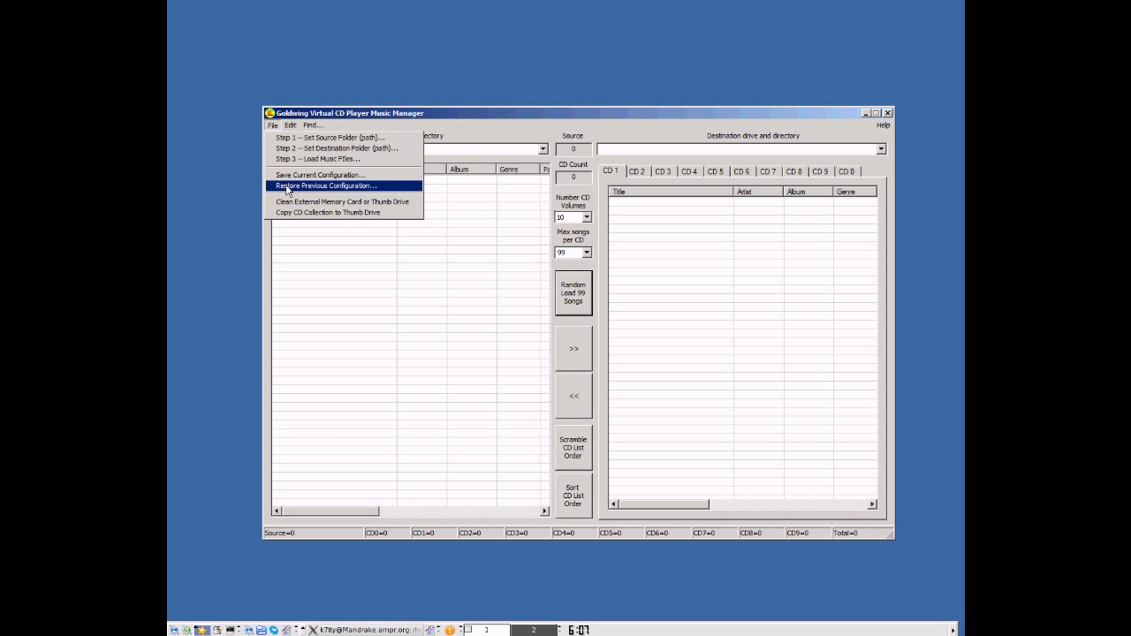
{"action": "left_click", "coordinate": [326, 186]}
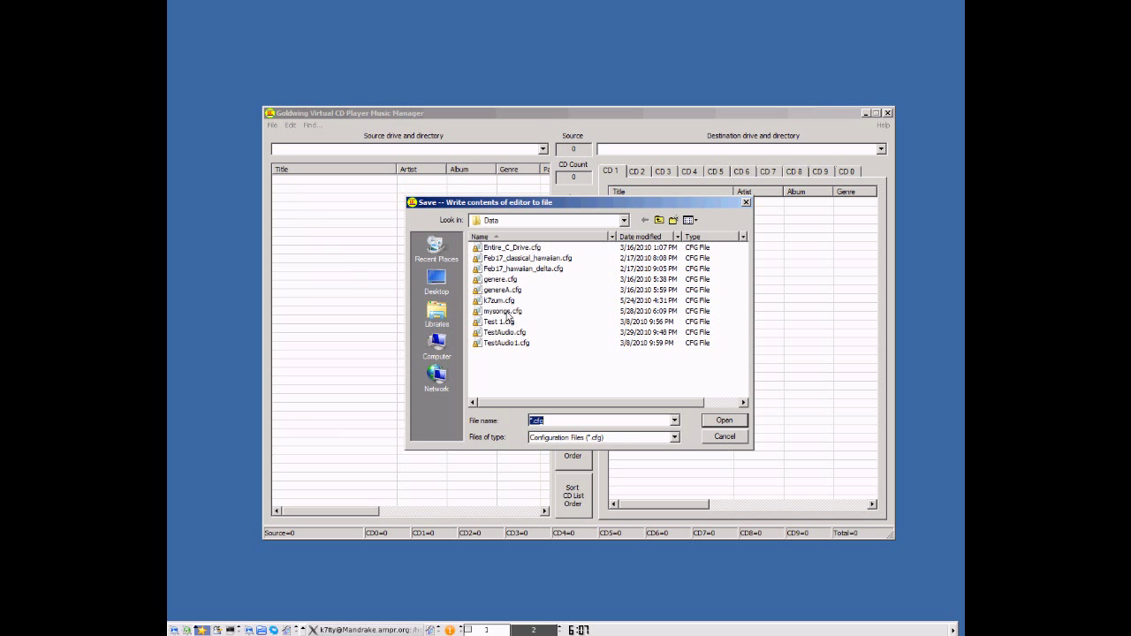
{"action": "left_click", "coordinate": [724, 436]}
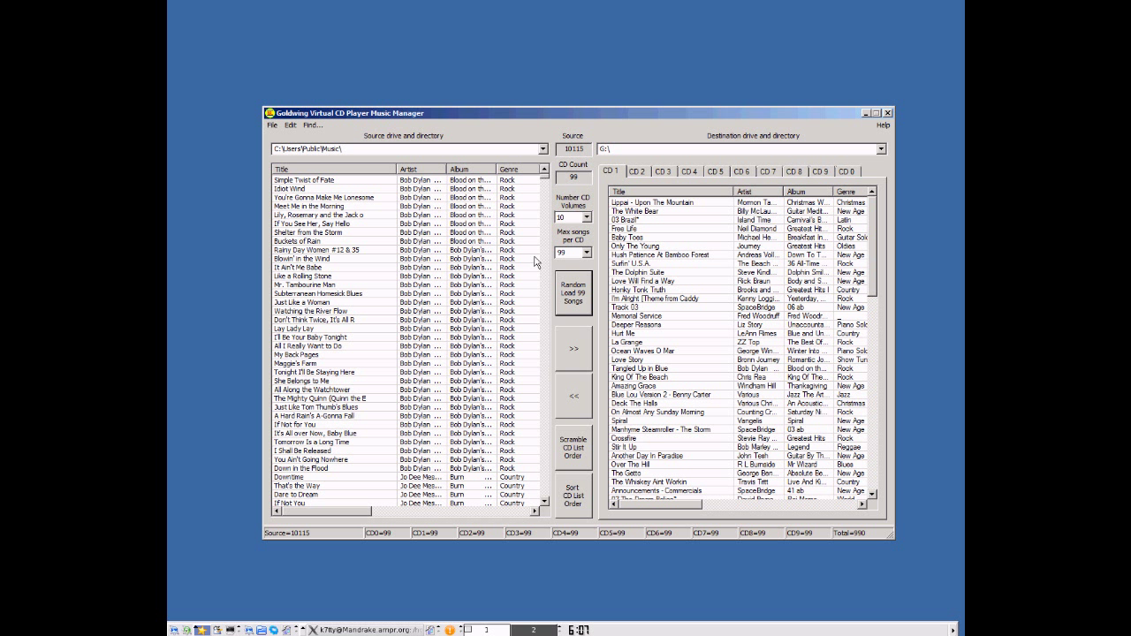
{"action": "left_click", "coordinate": [273, 125]}
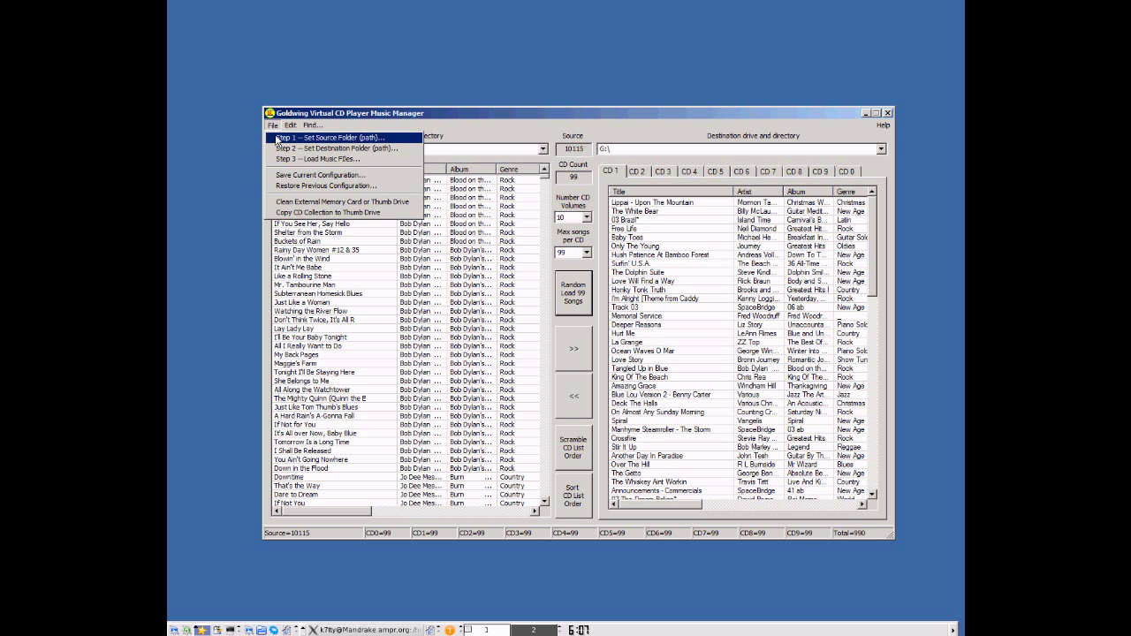
{"action": "left_click", "coordinate": [337, 213]}
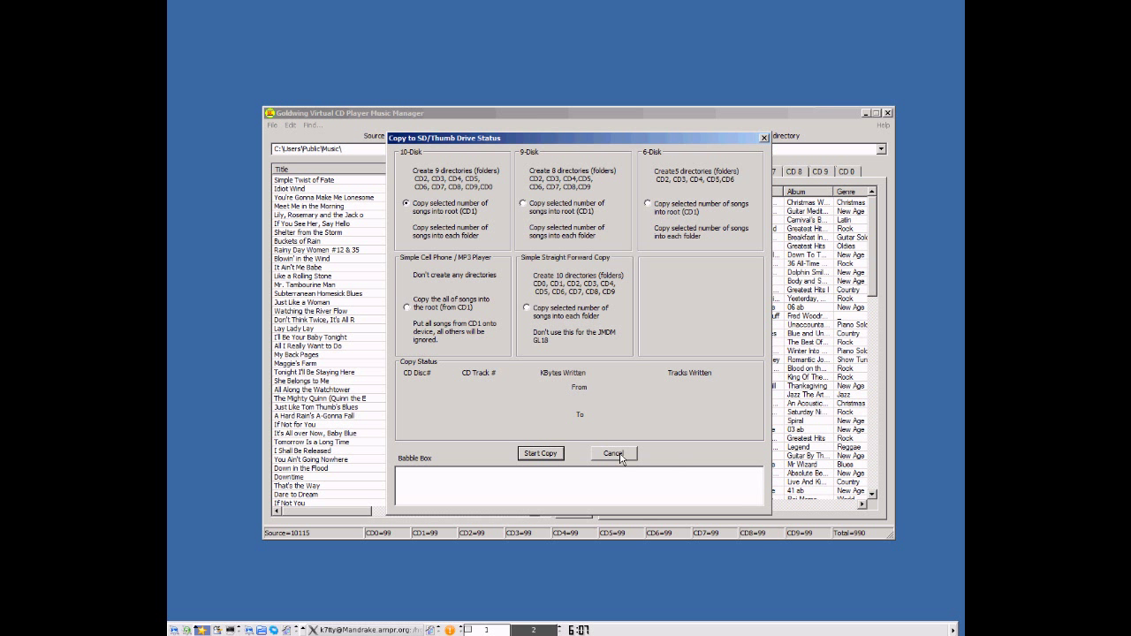
{"action": "left_click", "coordinate": [613, 453]}
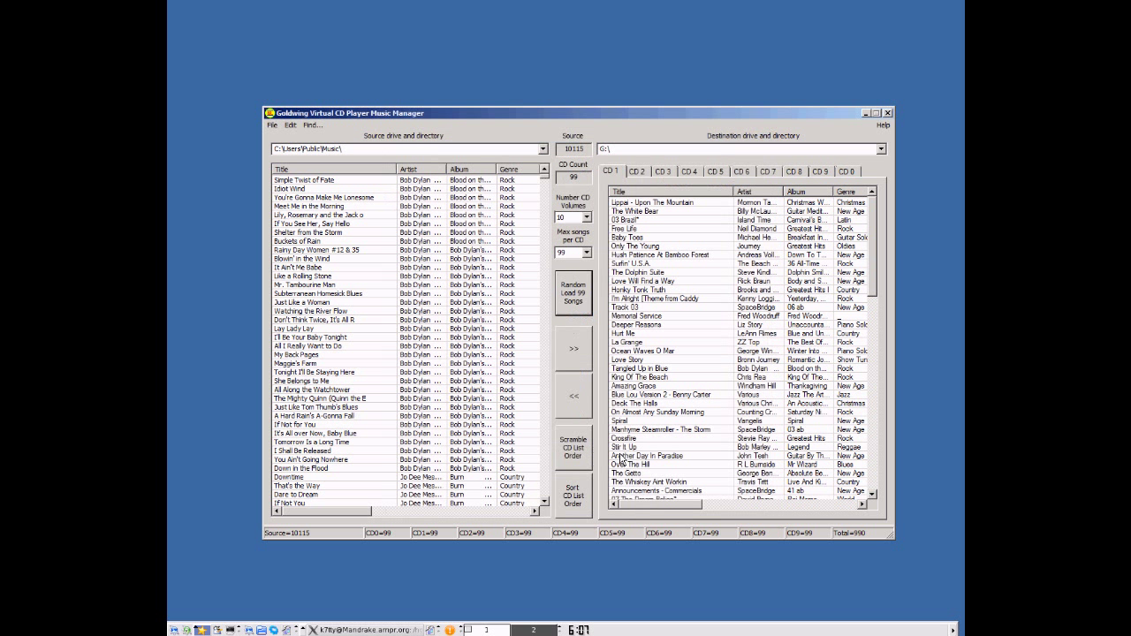